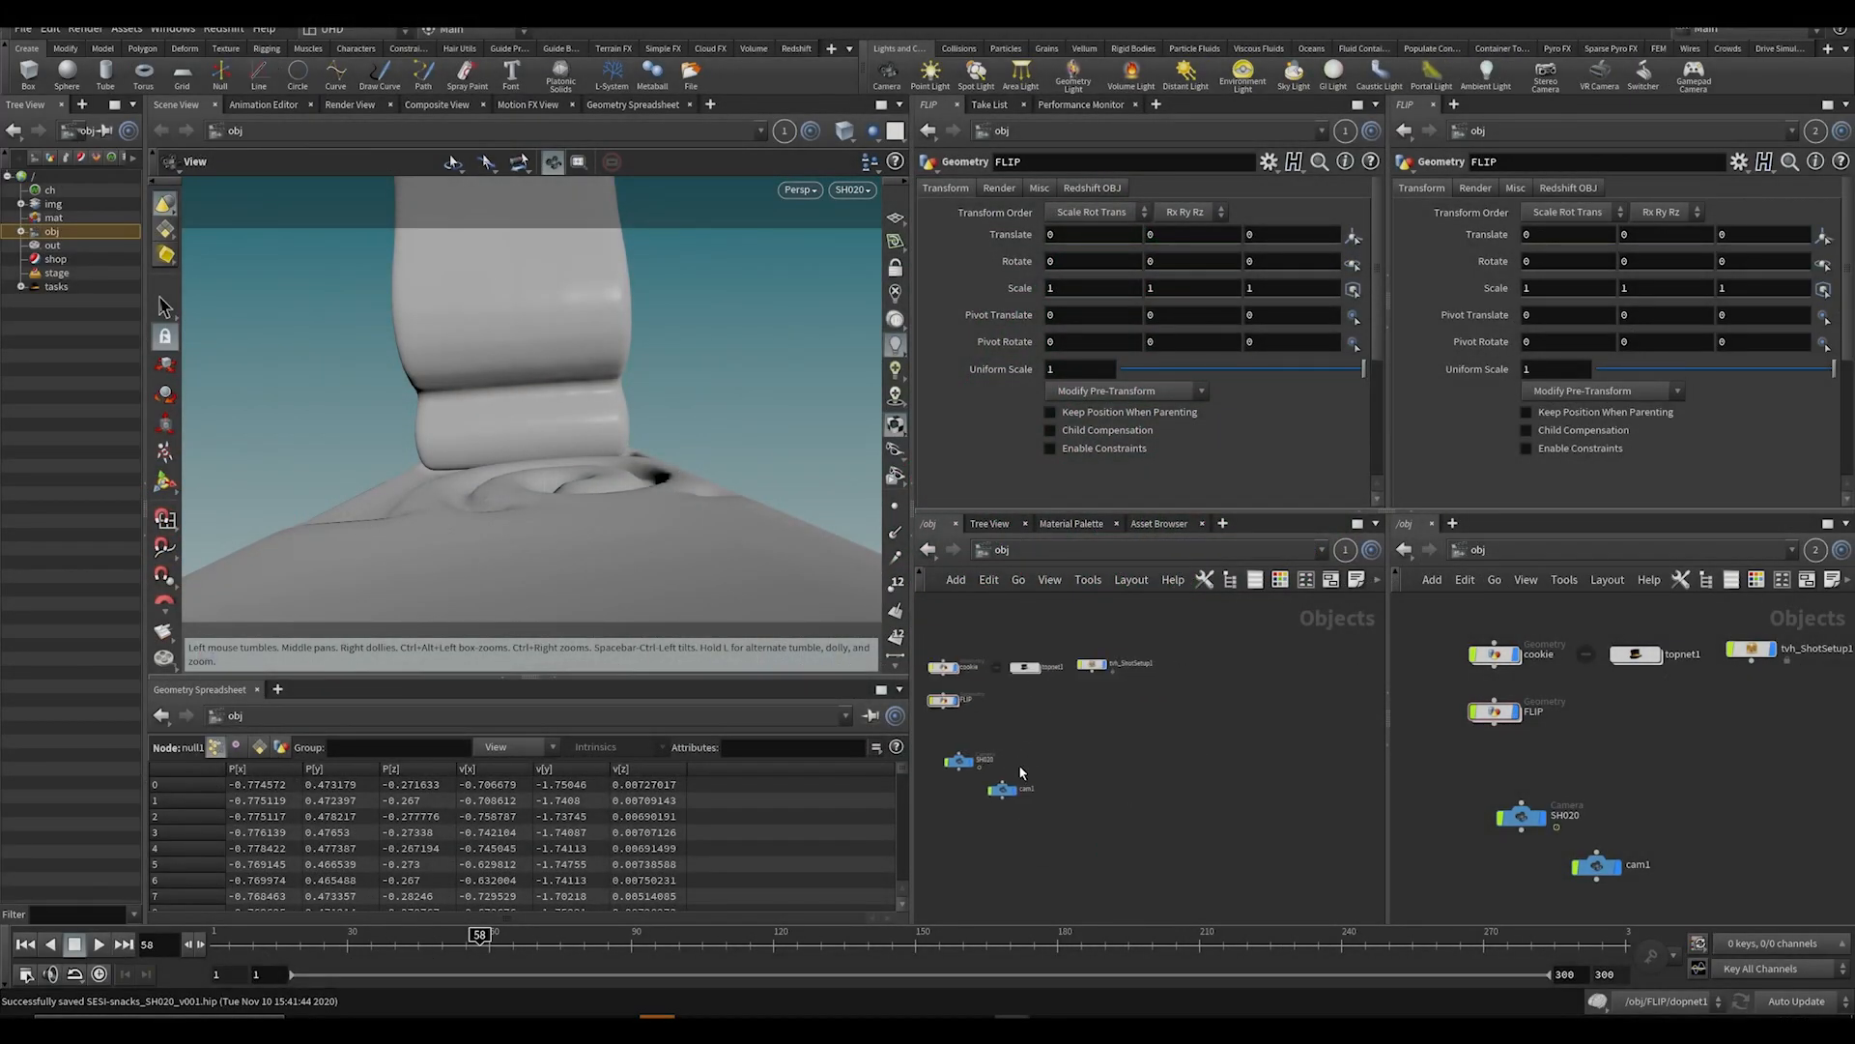
Select the RNDR_cookie render object in the shot's /obj network.
click(1231, 651)
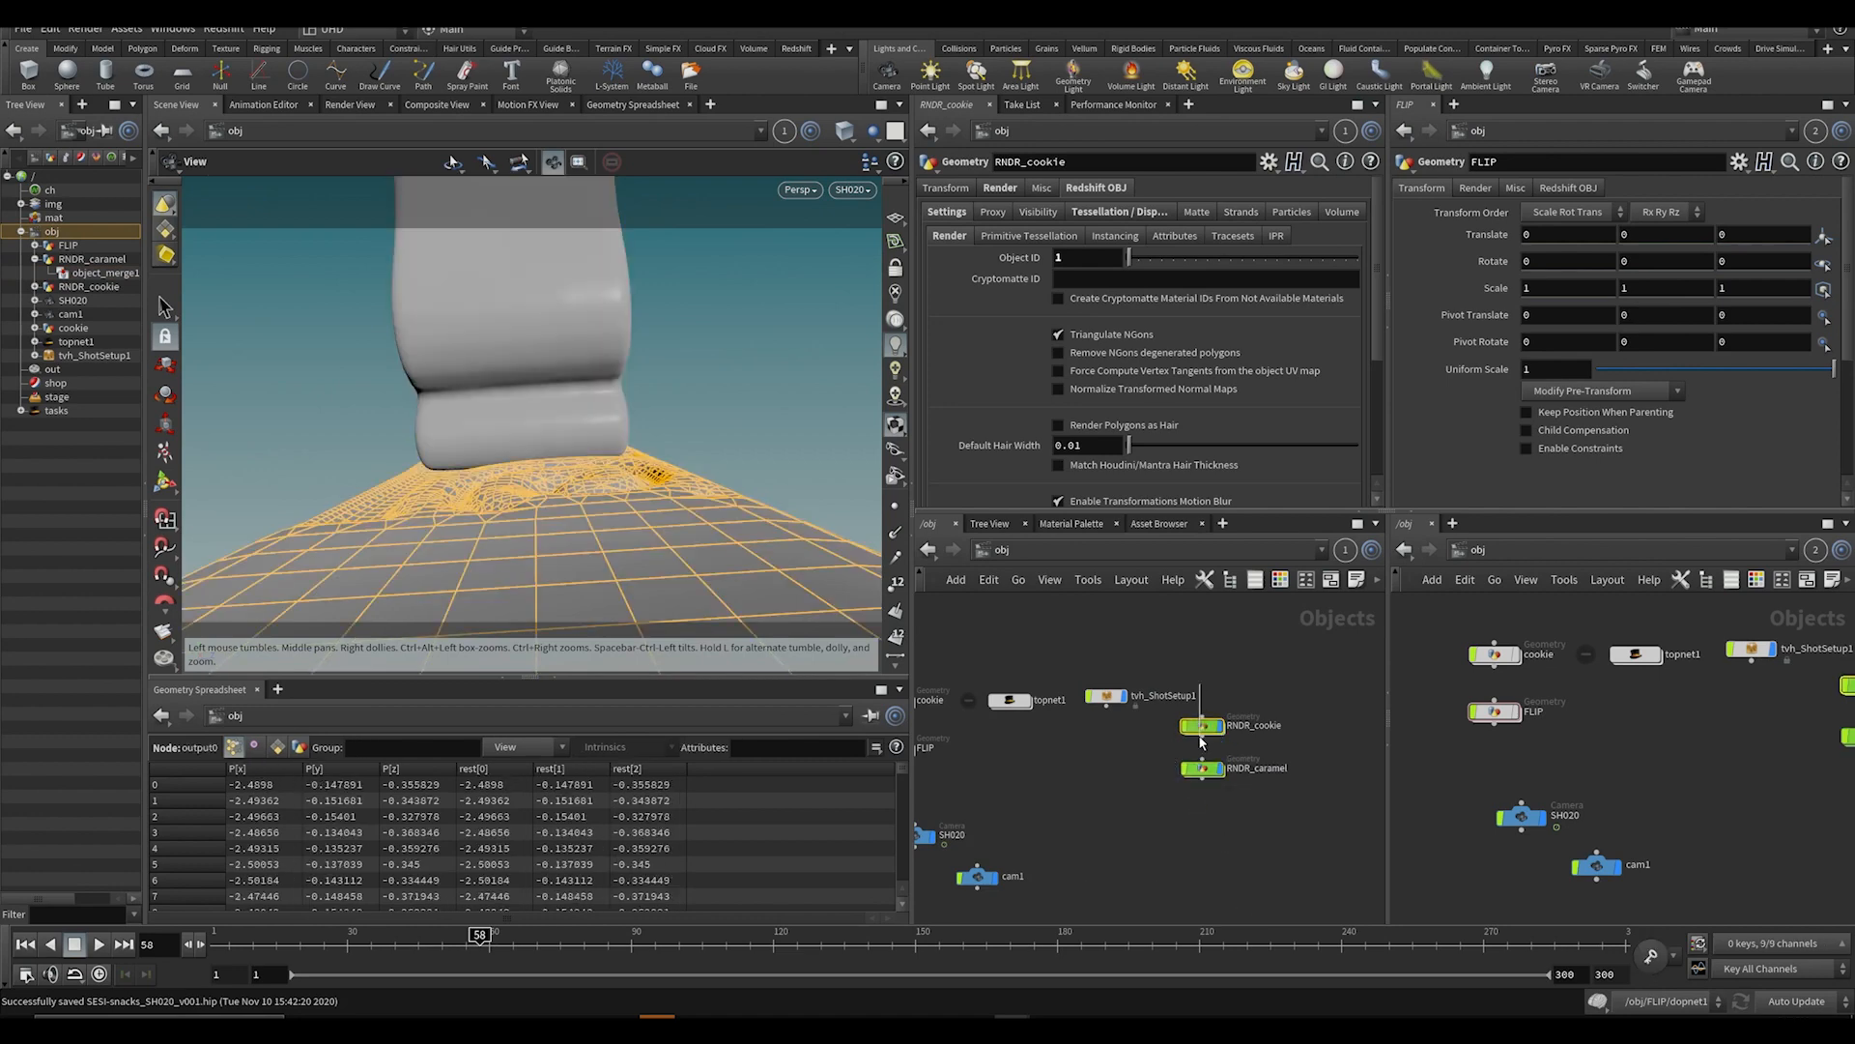
click(1057, 251)
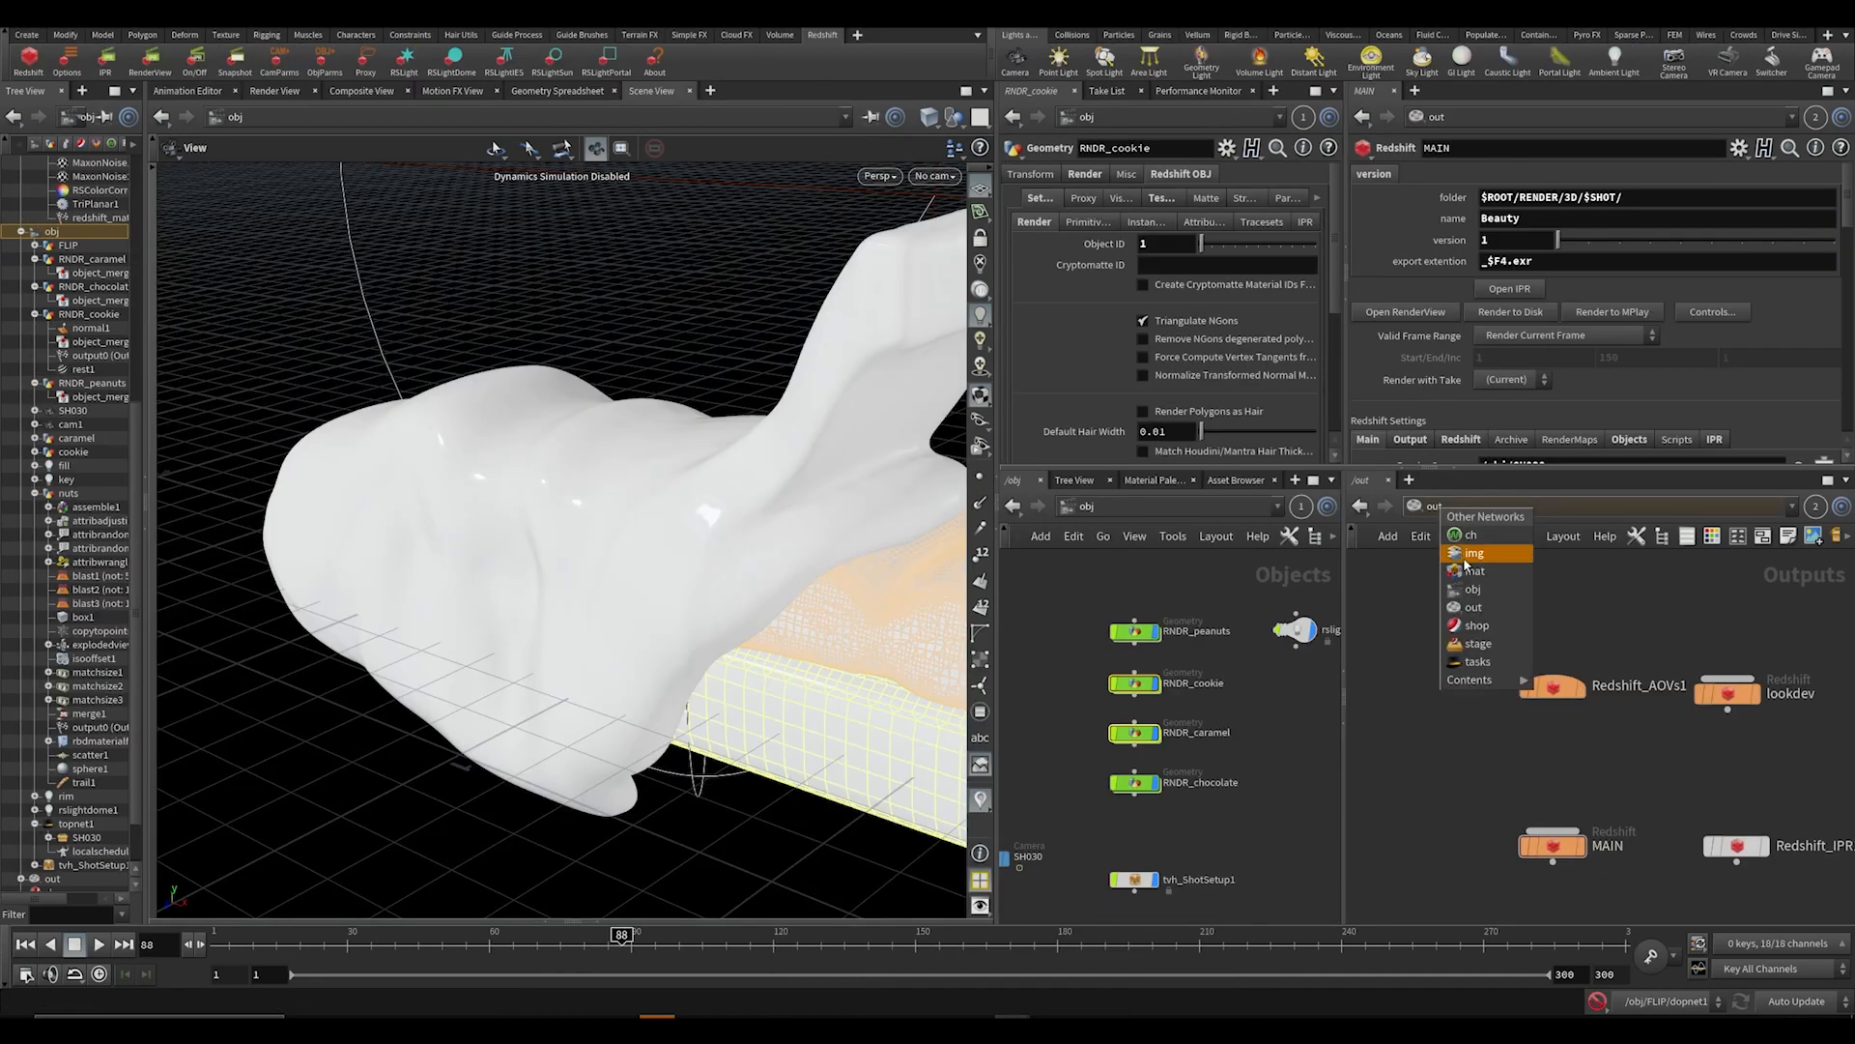
Work on RNDR_cookie's Redshift OBJ settings and re-lay out the network.
click(1473, 570)
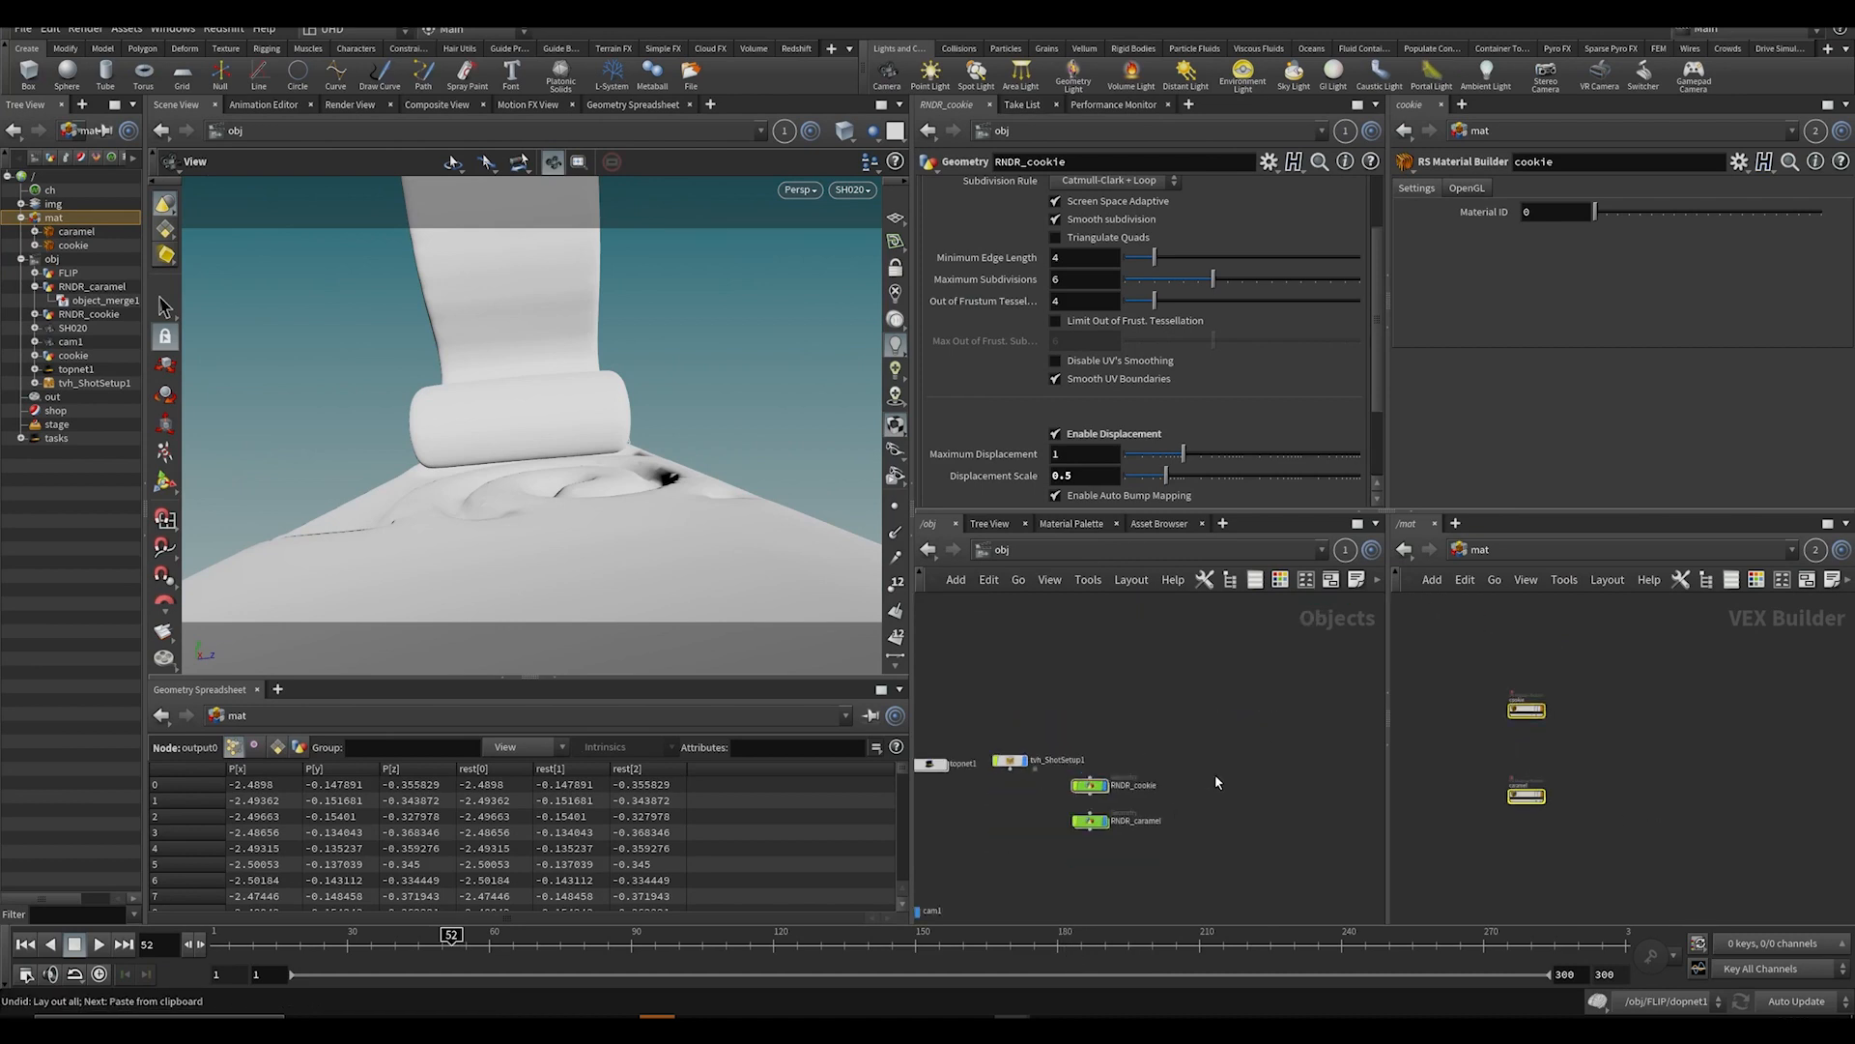
key(shift+l)
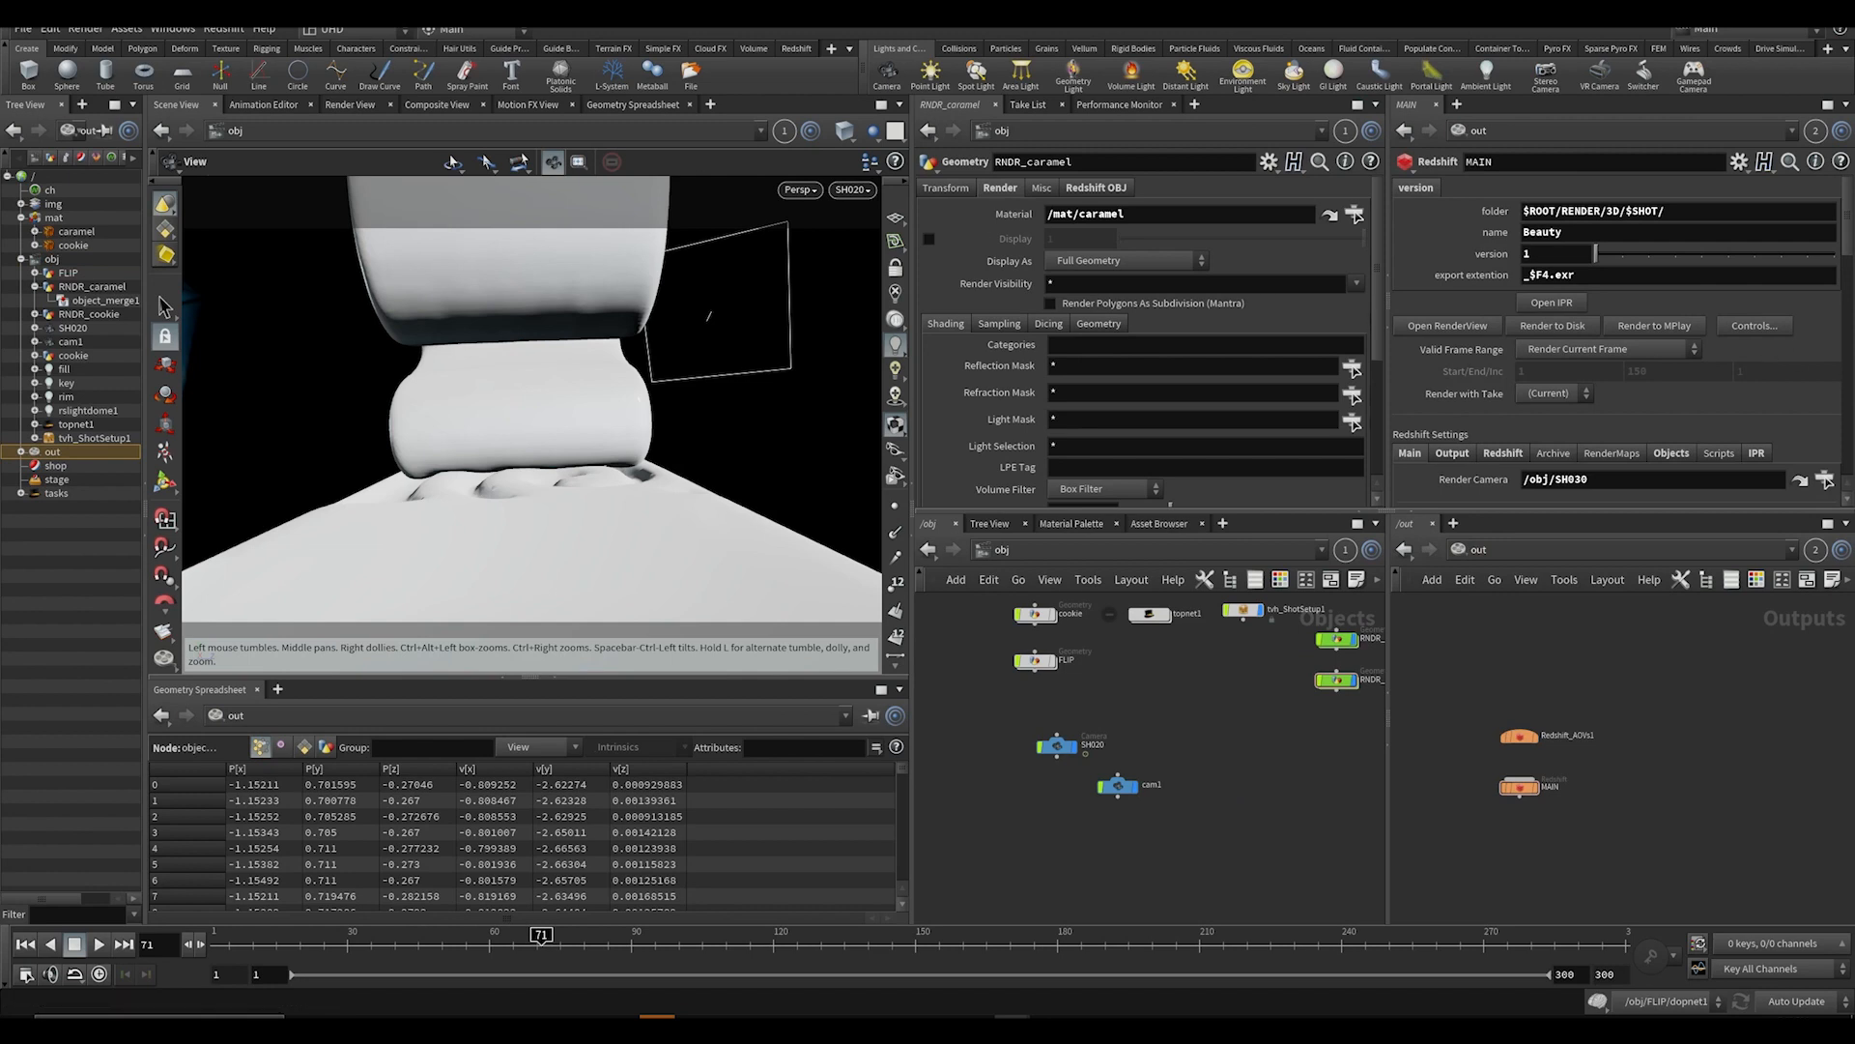
Add a Redshift RenderView pane for previewing frame 71.
click(277, 688)
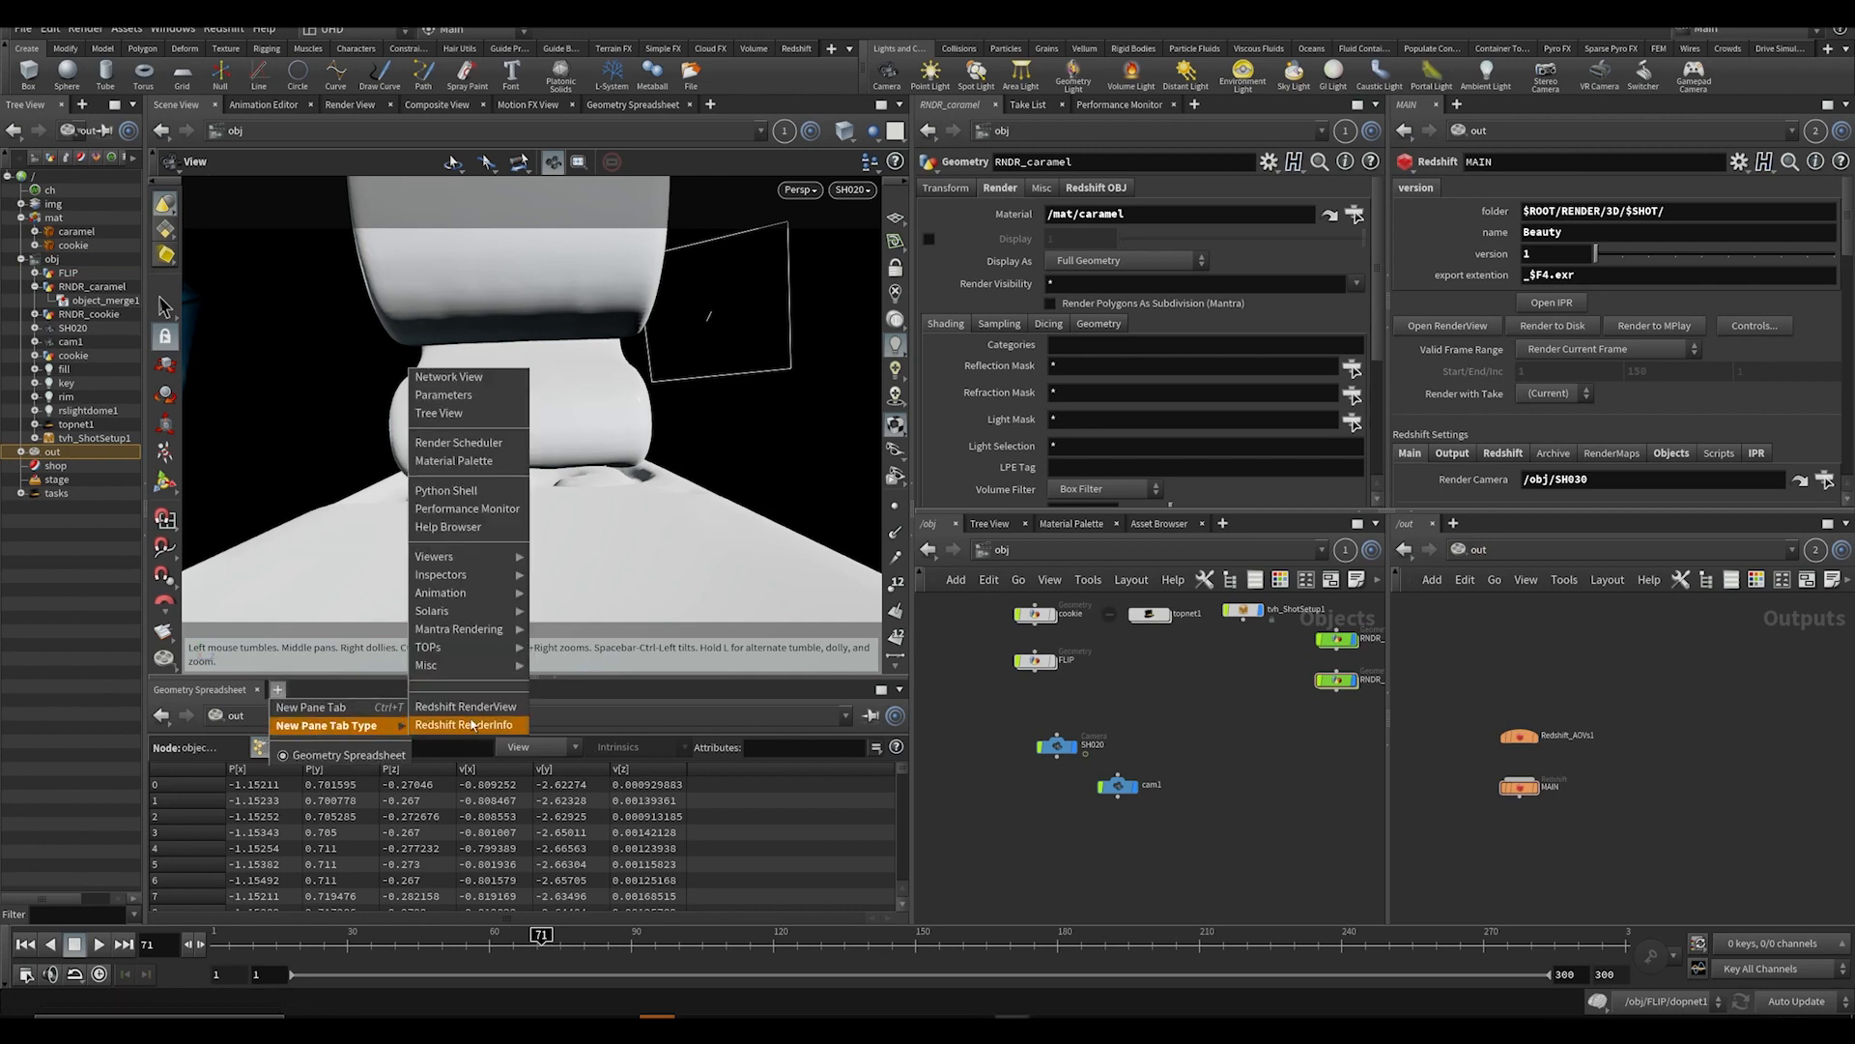
click(466, 707)
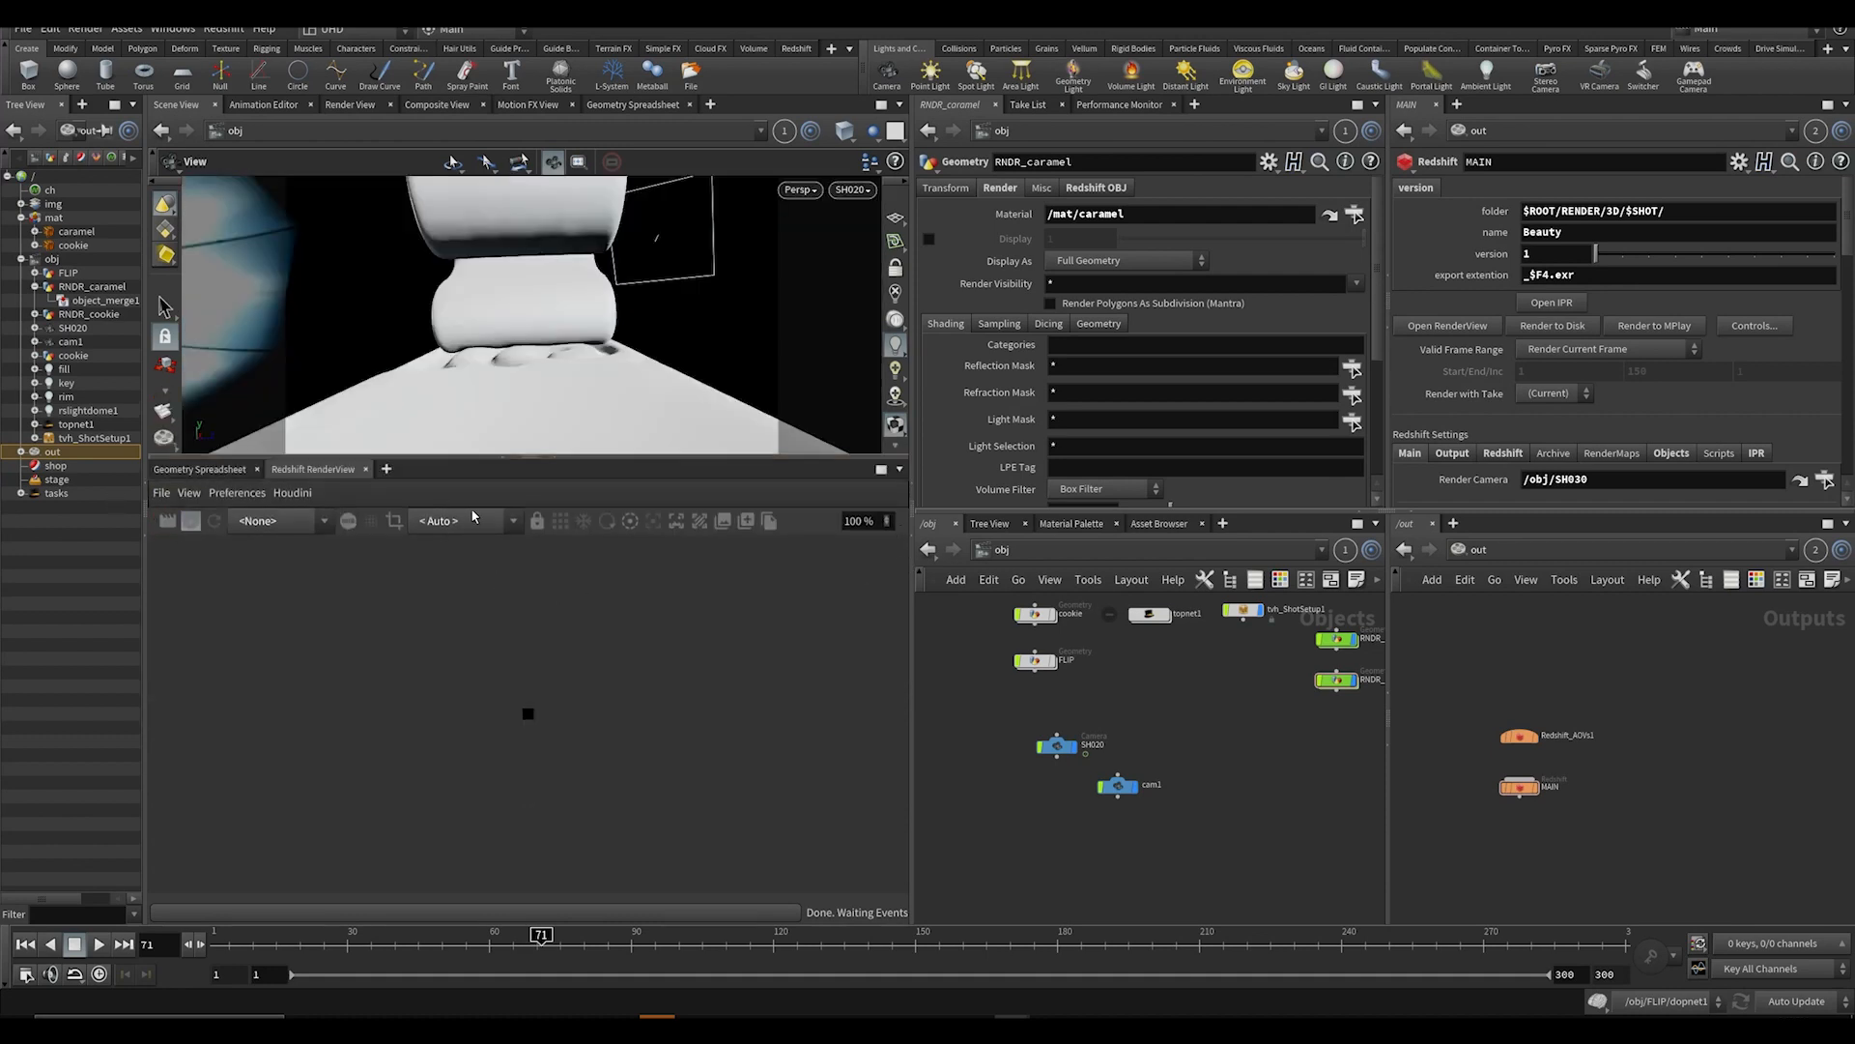
mouse_move(1643, 574)
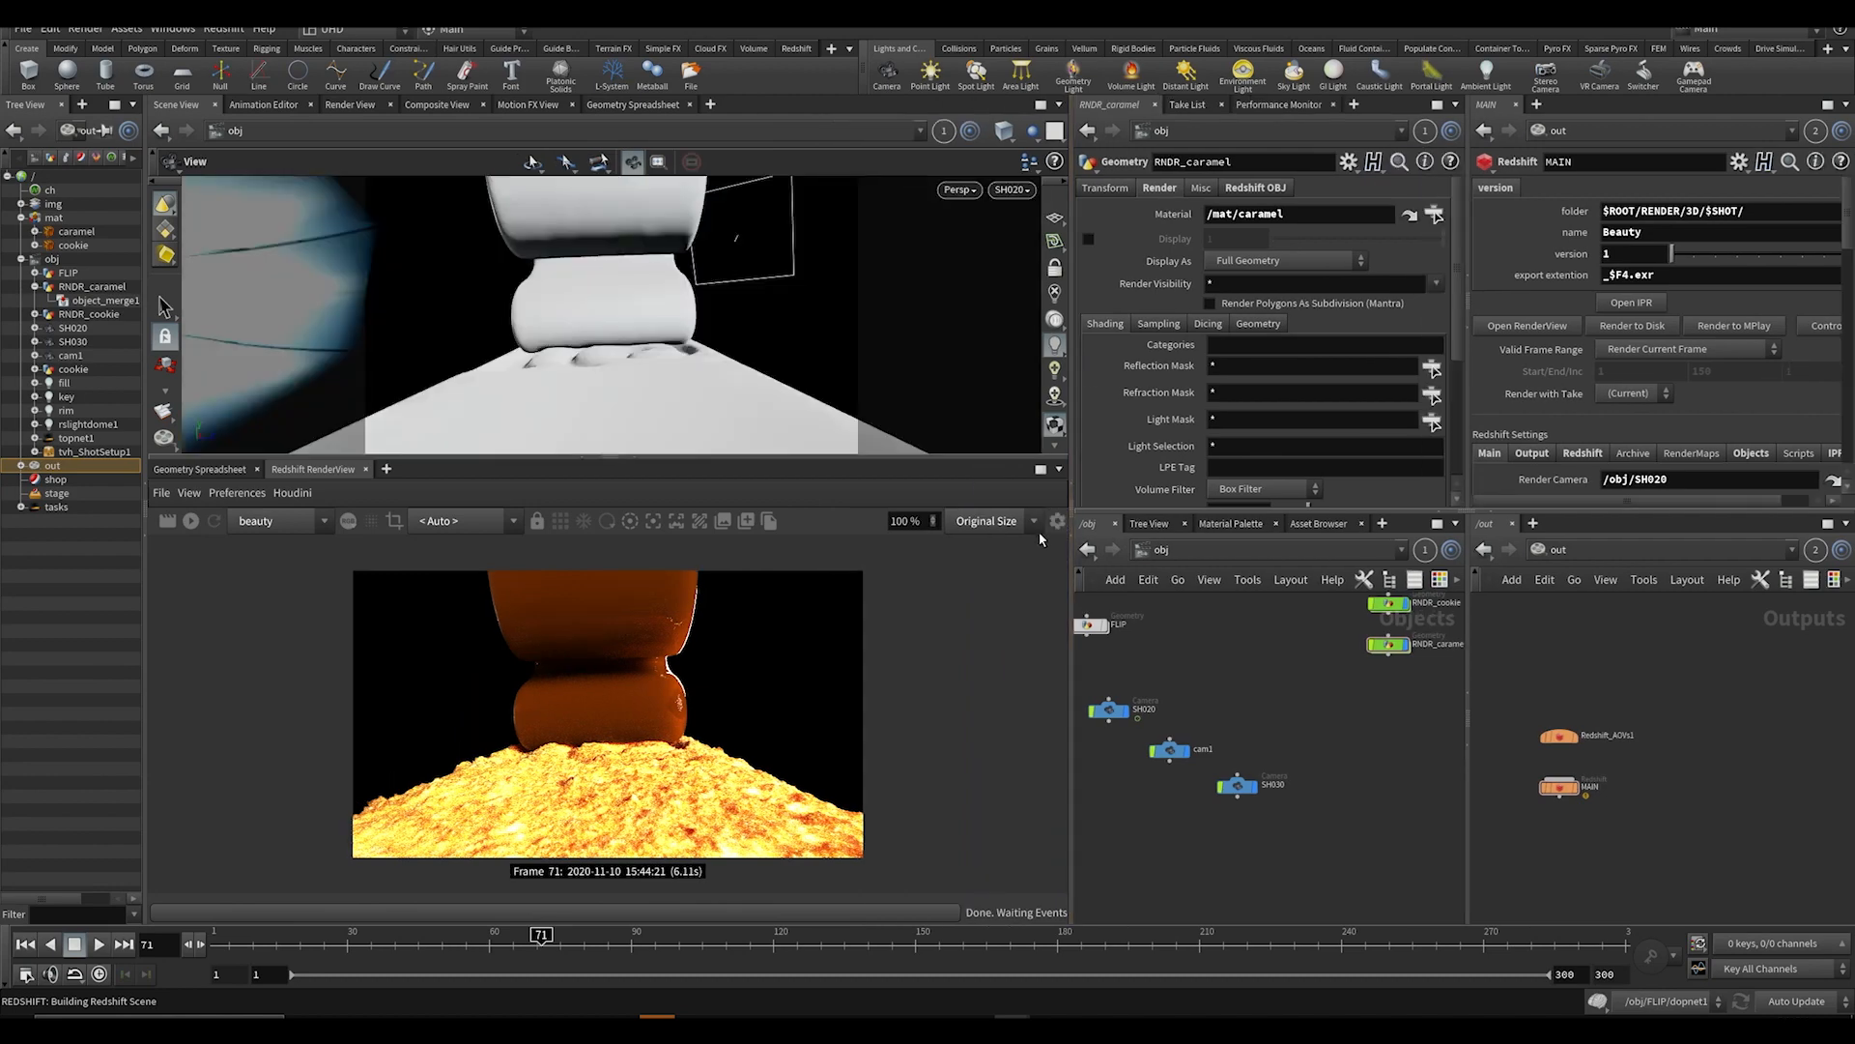
Show the RenderView display settings' list of ACES view transforms.
click(1055, 522)
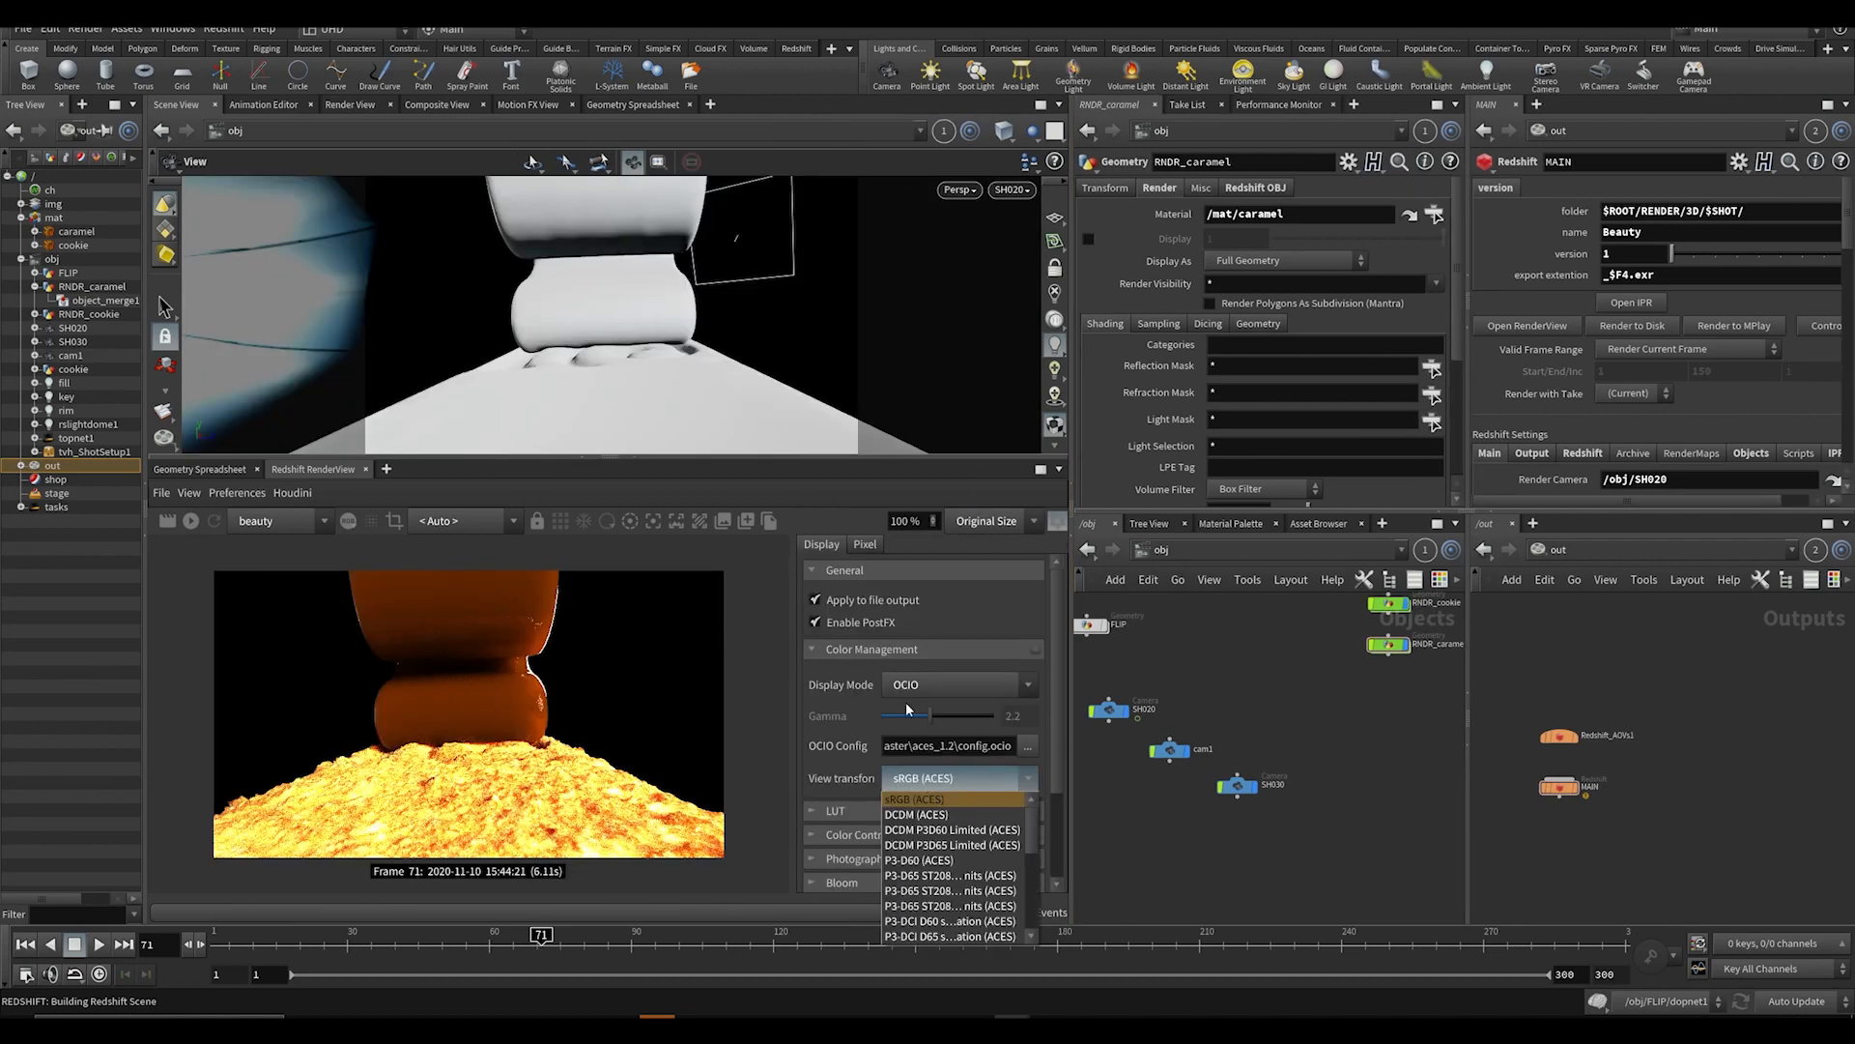
click(956, 684)
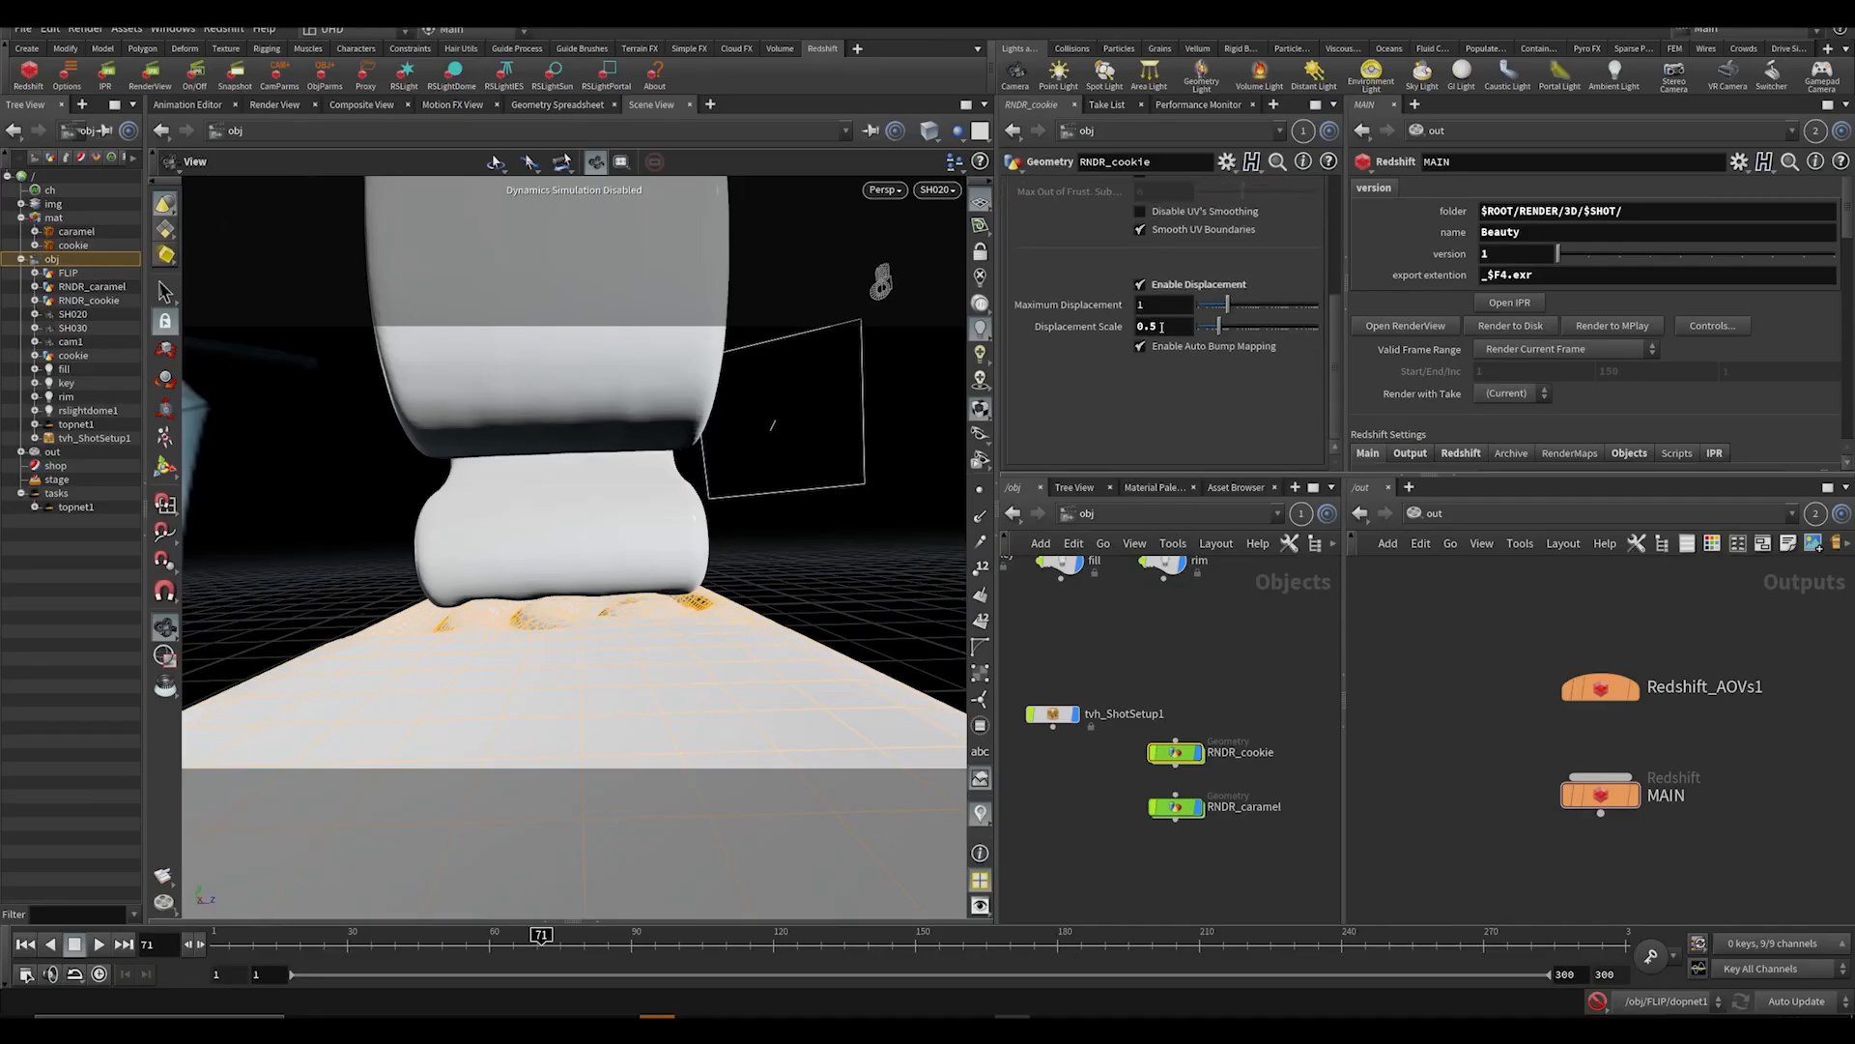
Set RNDR_cookie's Displacement Scale to 0.25, check colour management, and re-render the preview.
text(0.25)
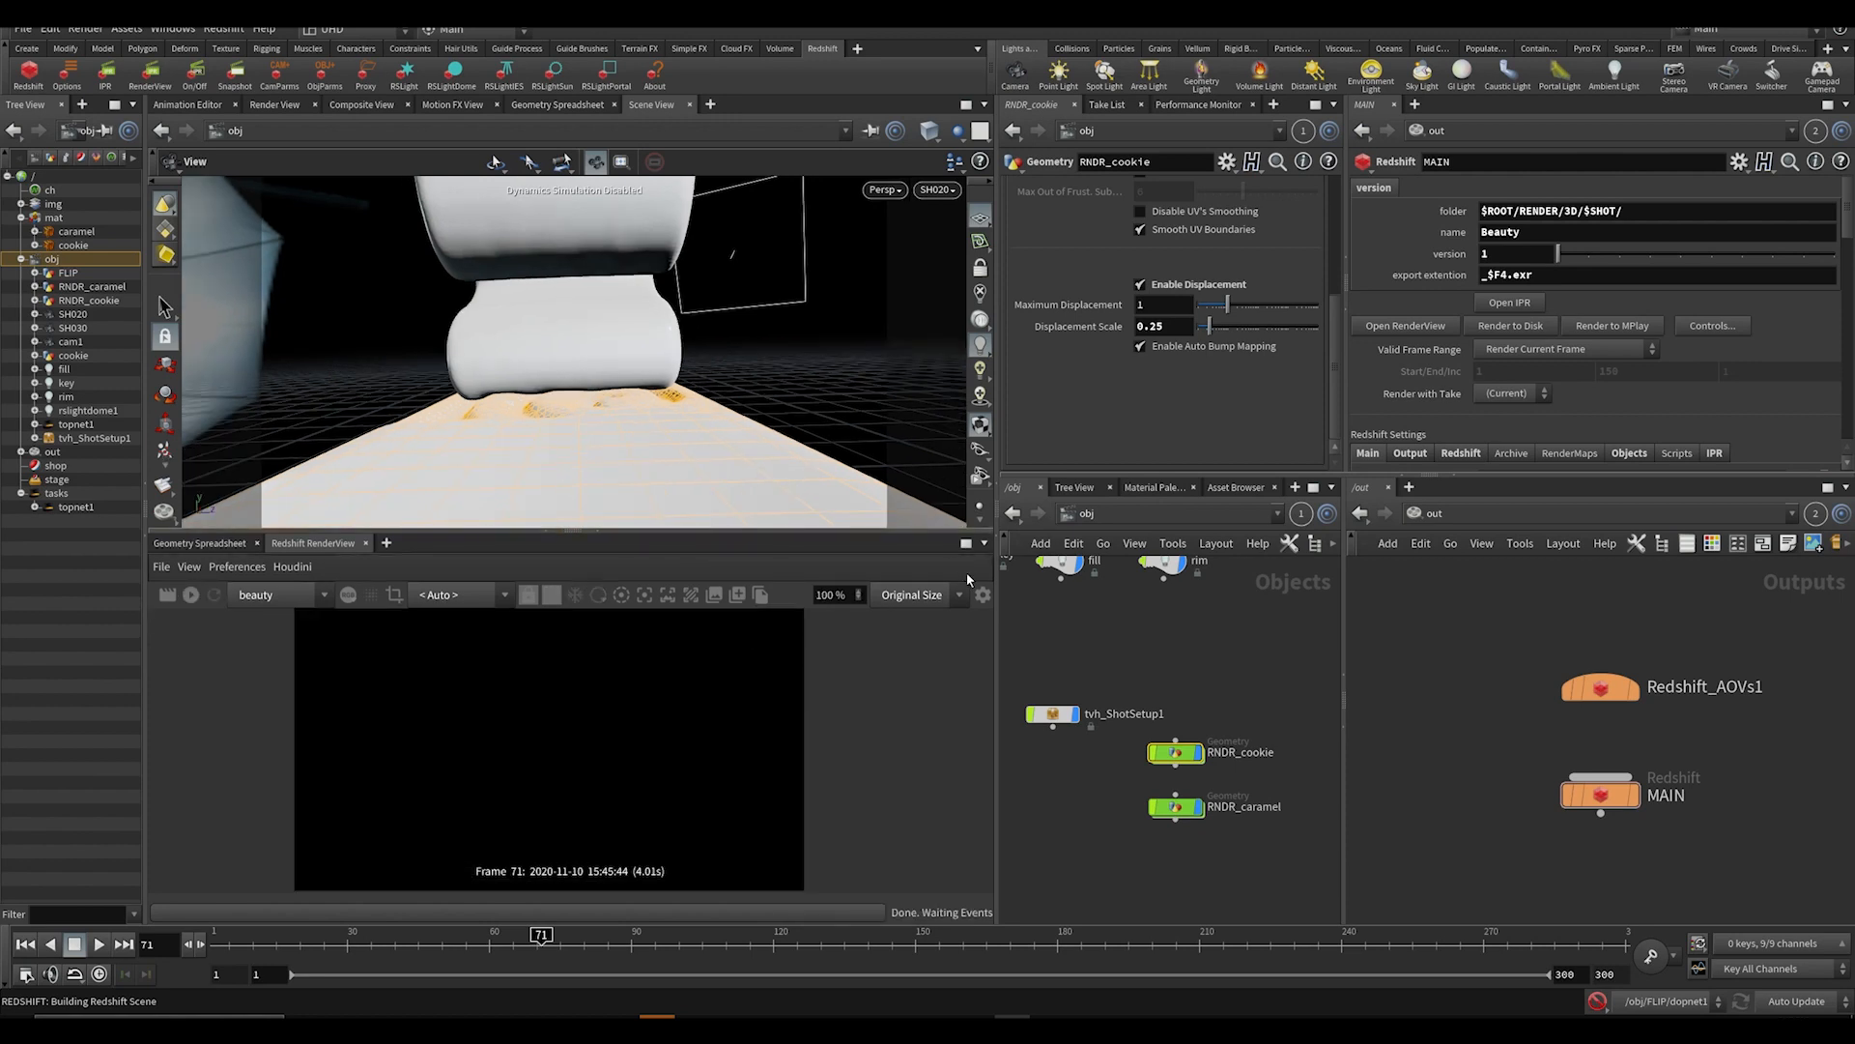
click(982, 593)
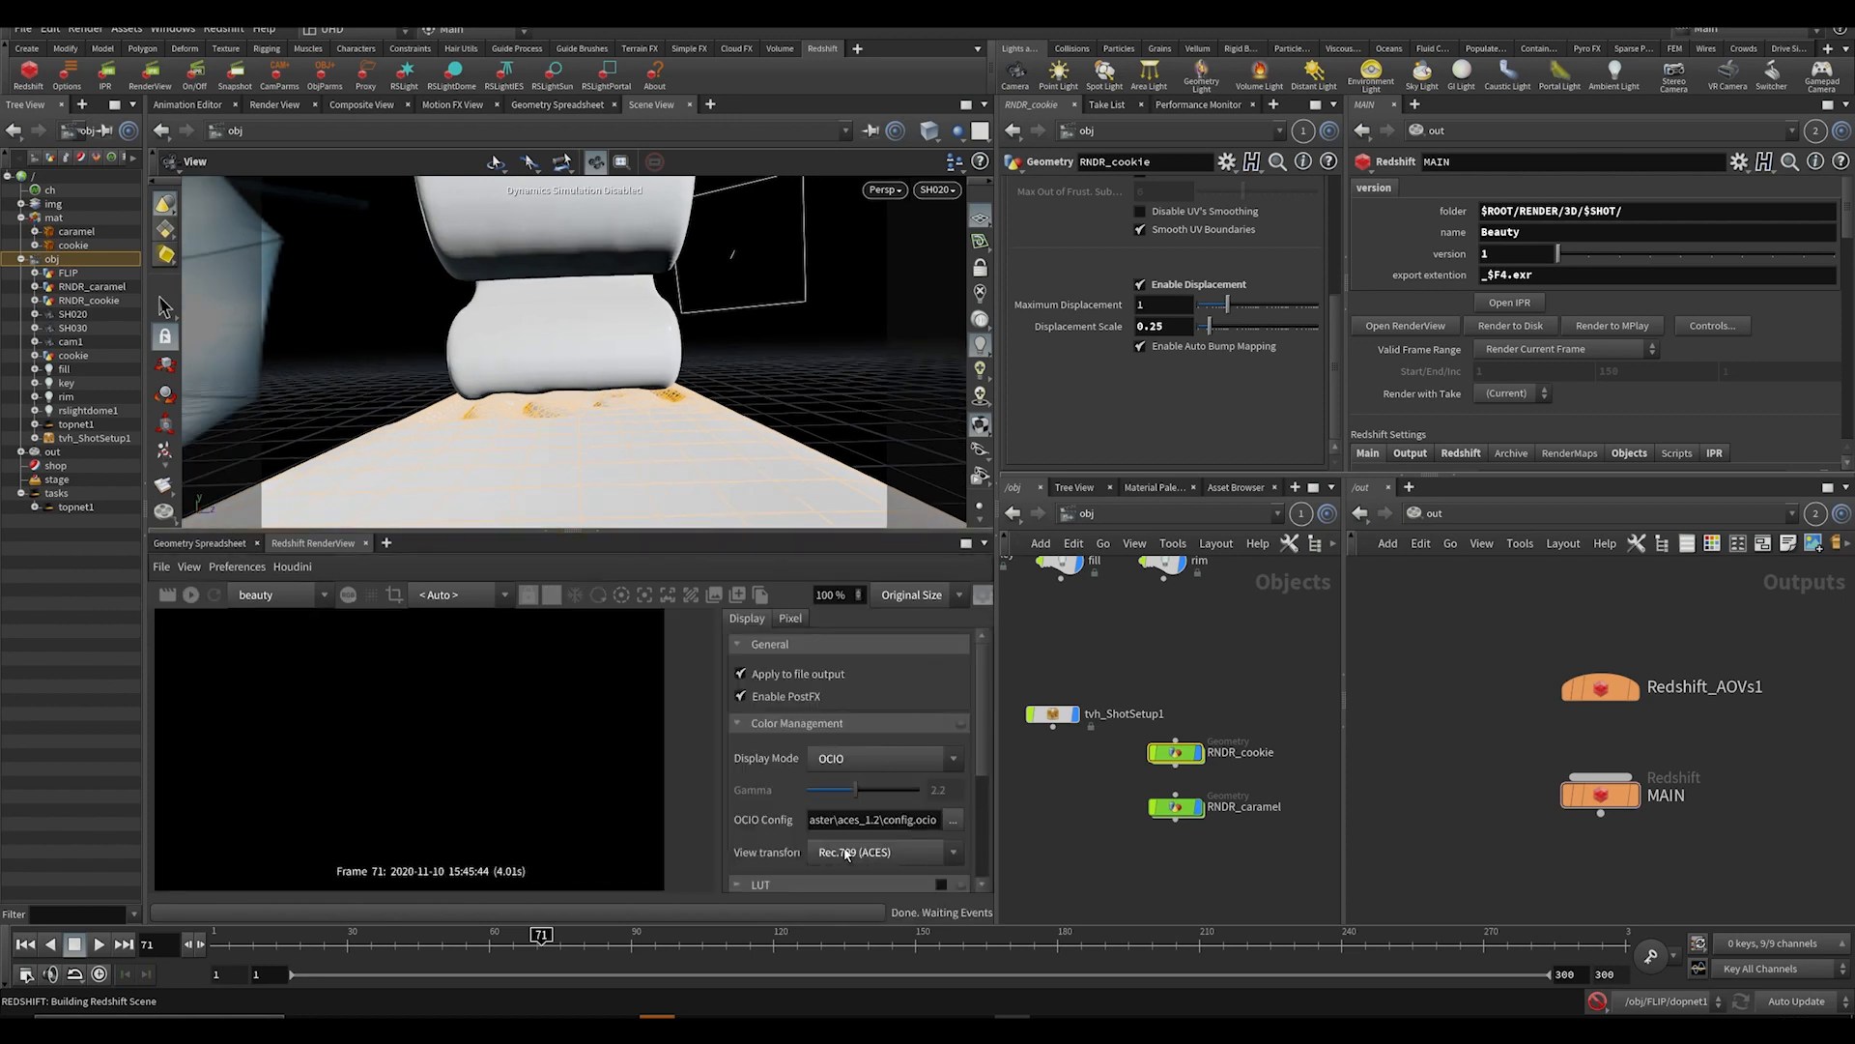
click(881, 851)
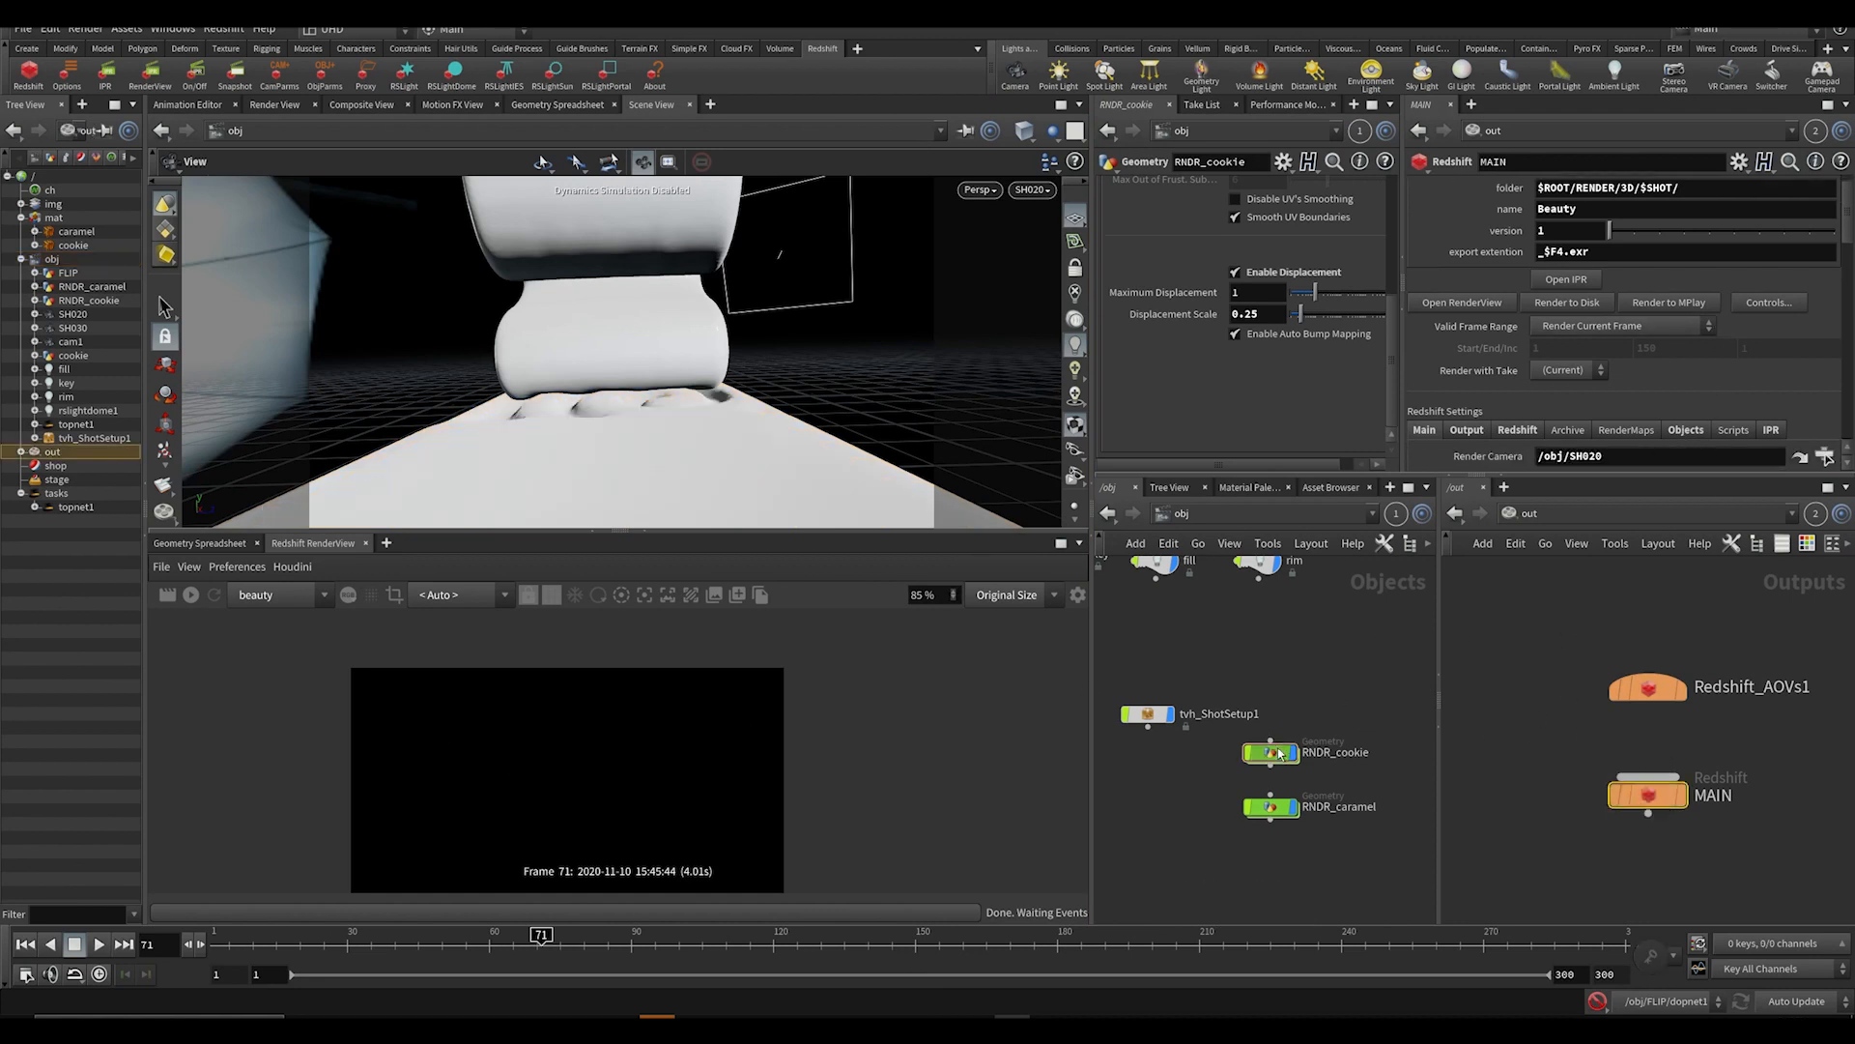
double_click(1273, 752)
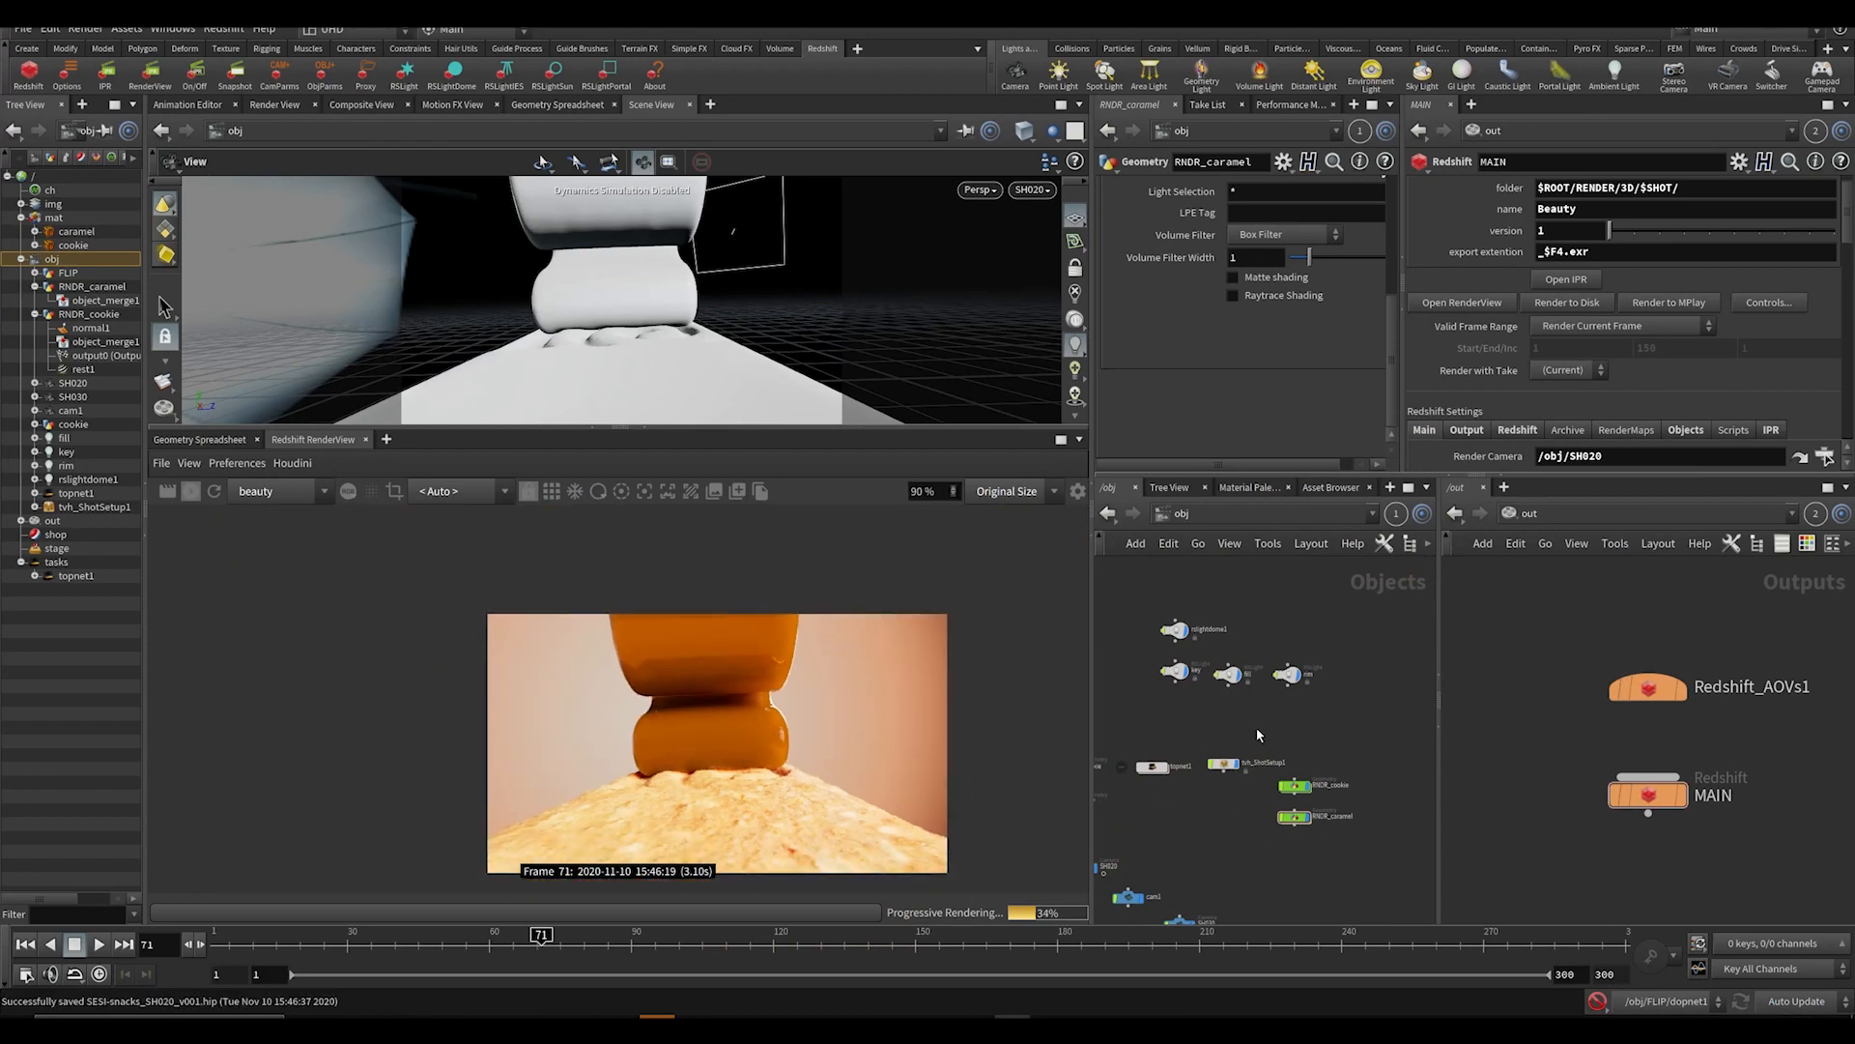
mouse_move(856, 304)
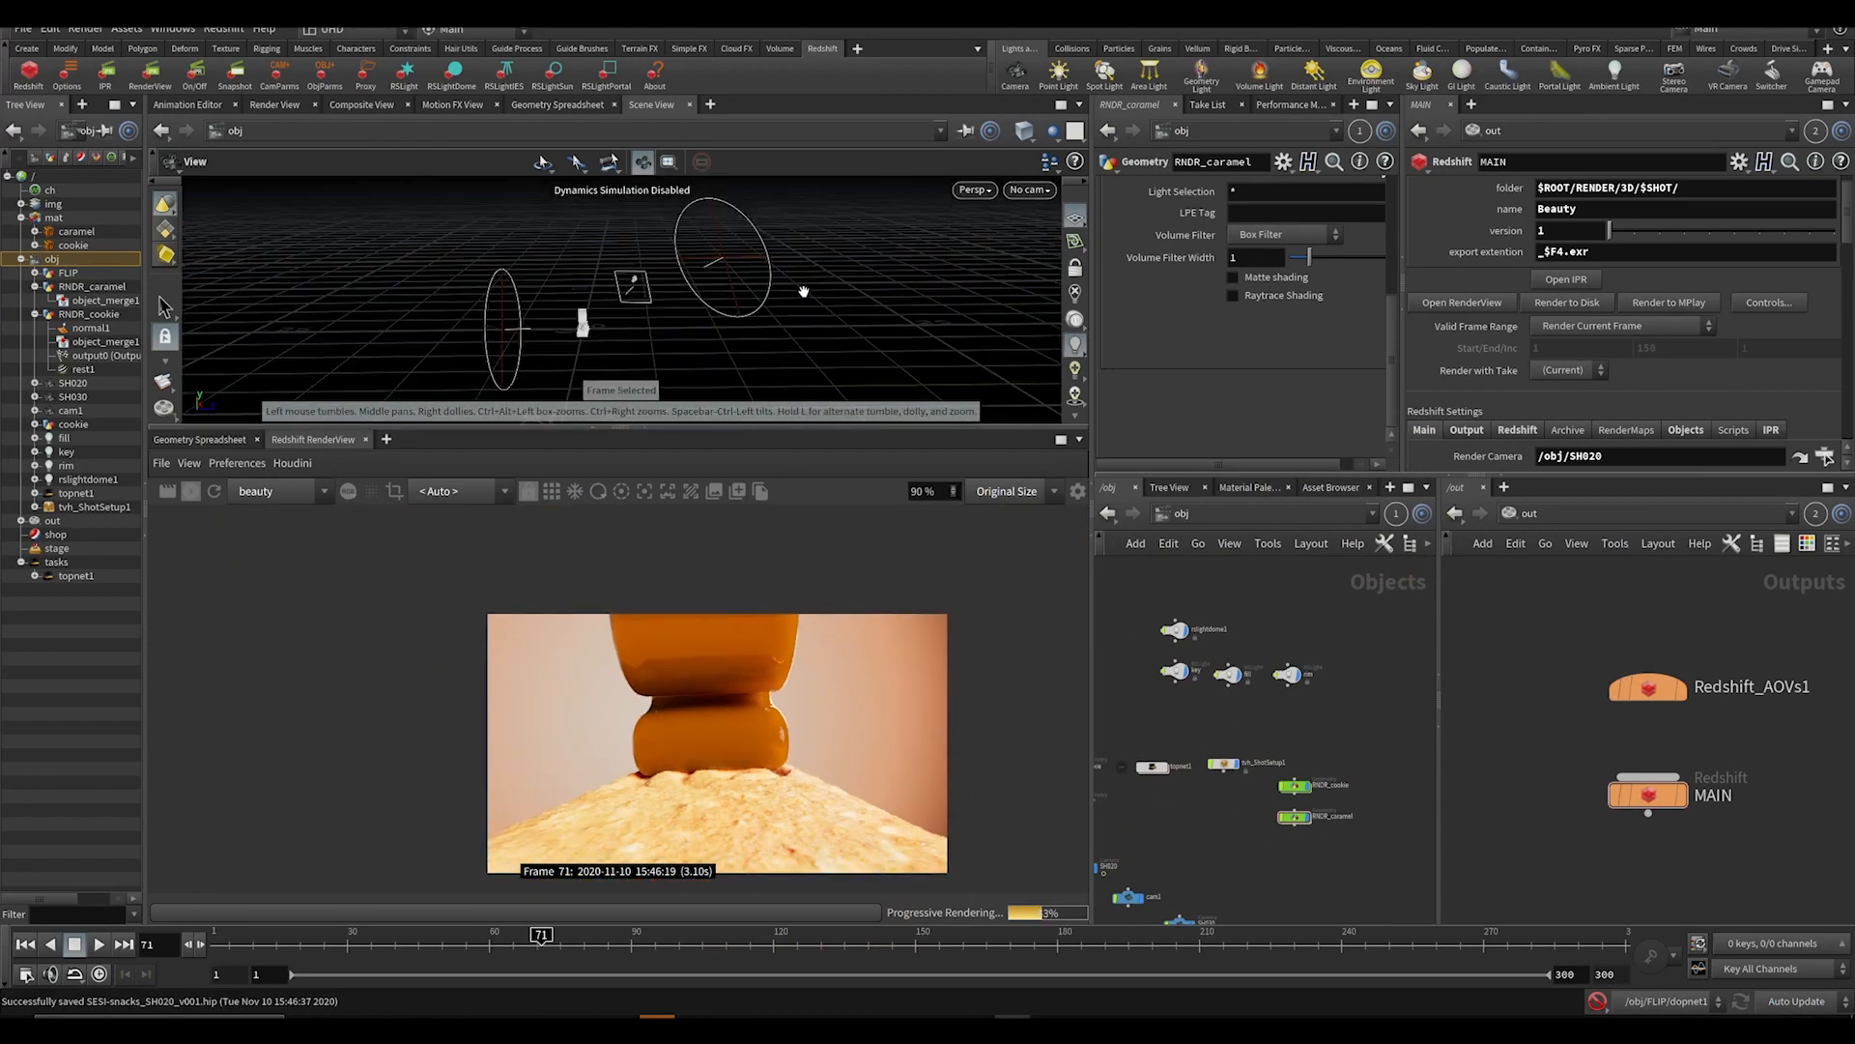
Orbit to the lights and paste a copy of the rim light as rim1.
drag(804, 291, 603, 235)
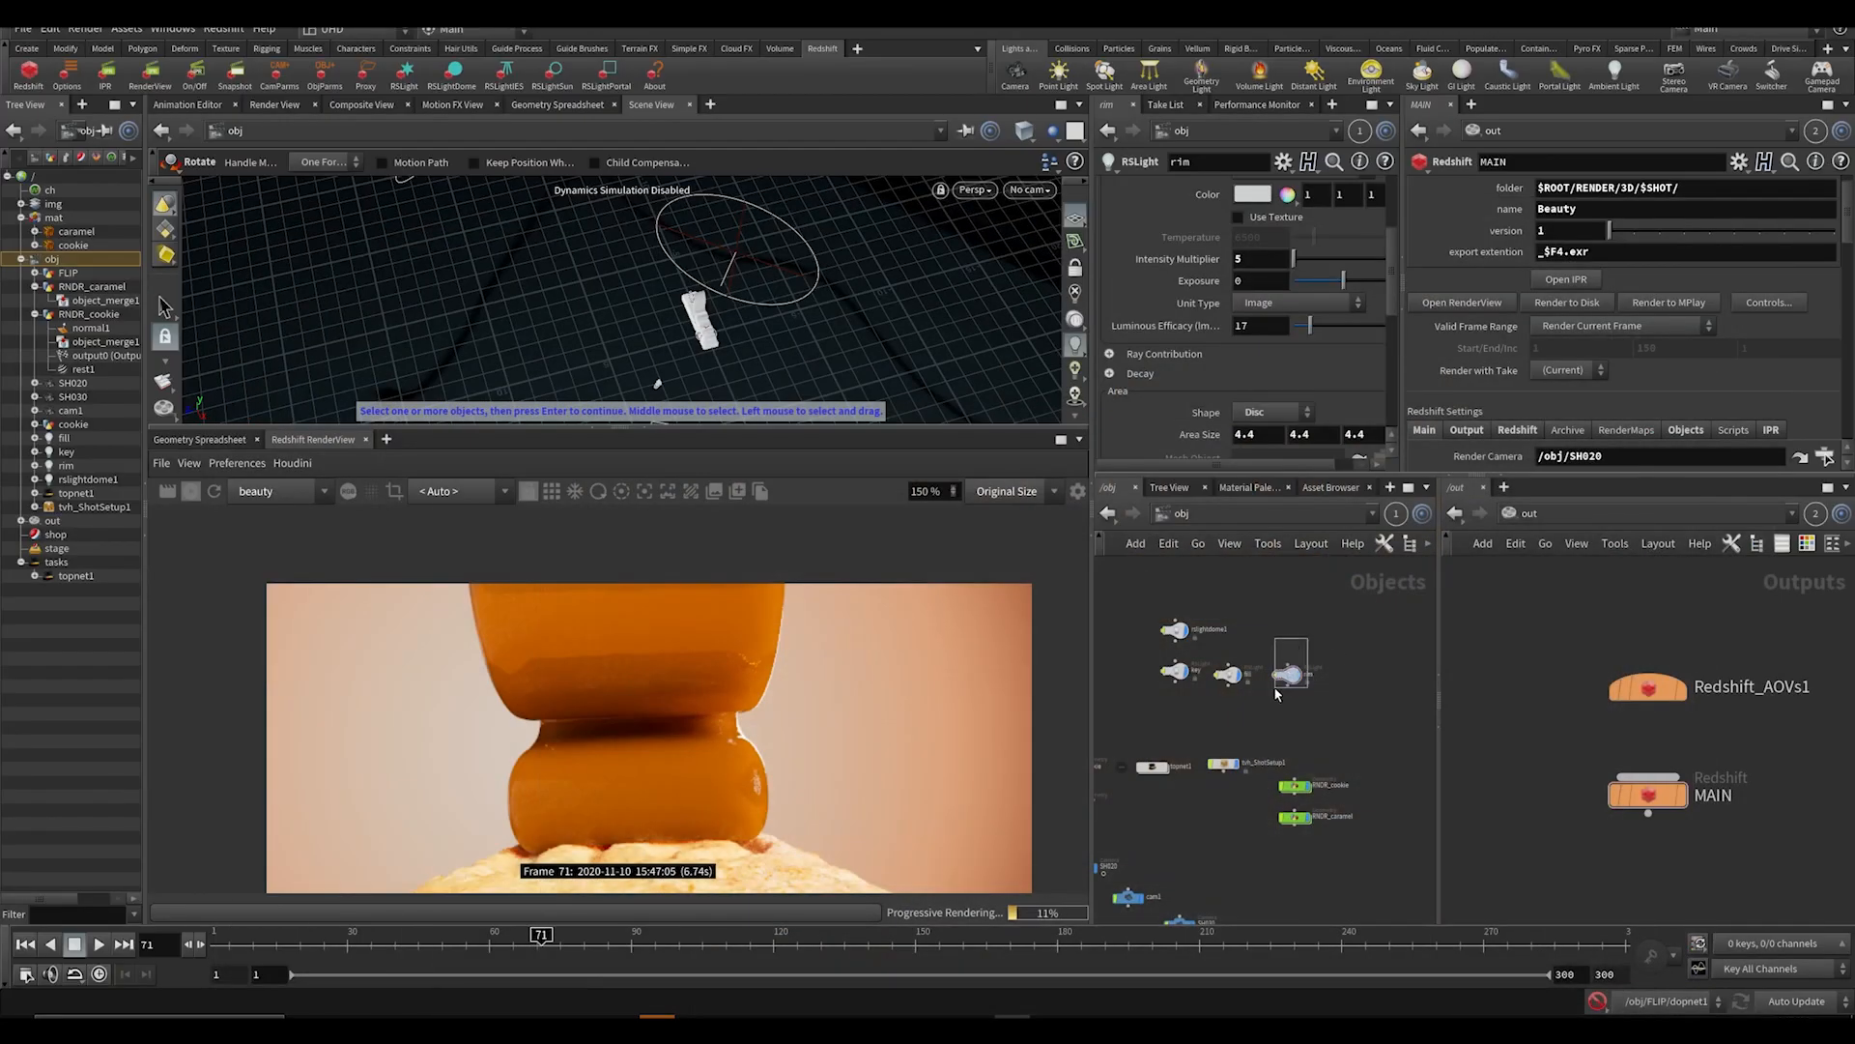
key(ctrl+v)
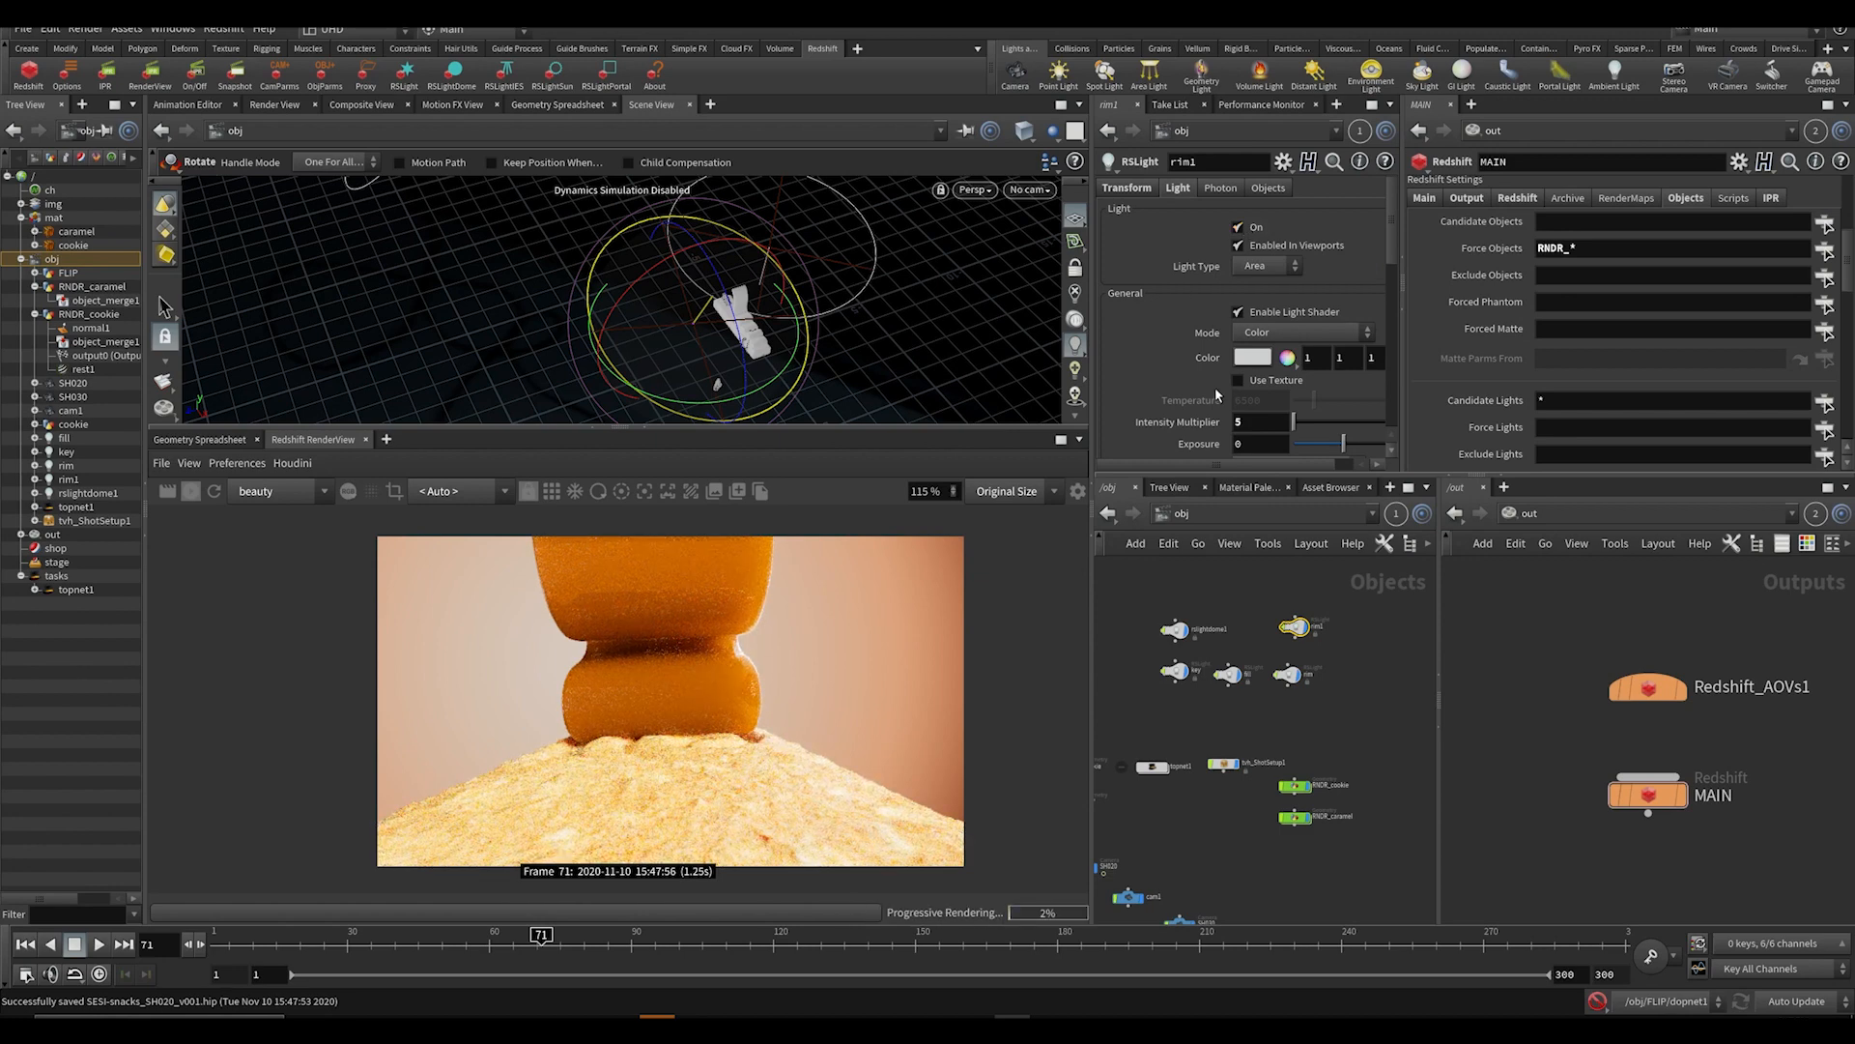
Enter a value while orienting the new rim1 light around the caramel and cookie.
text(5255)
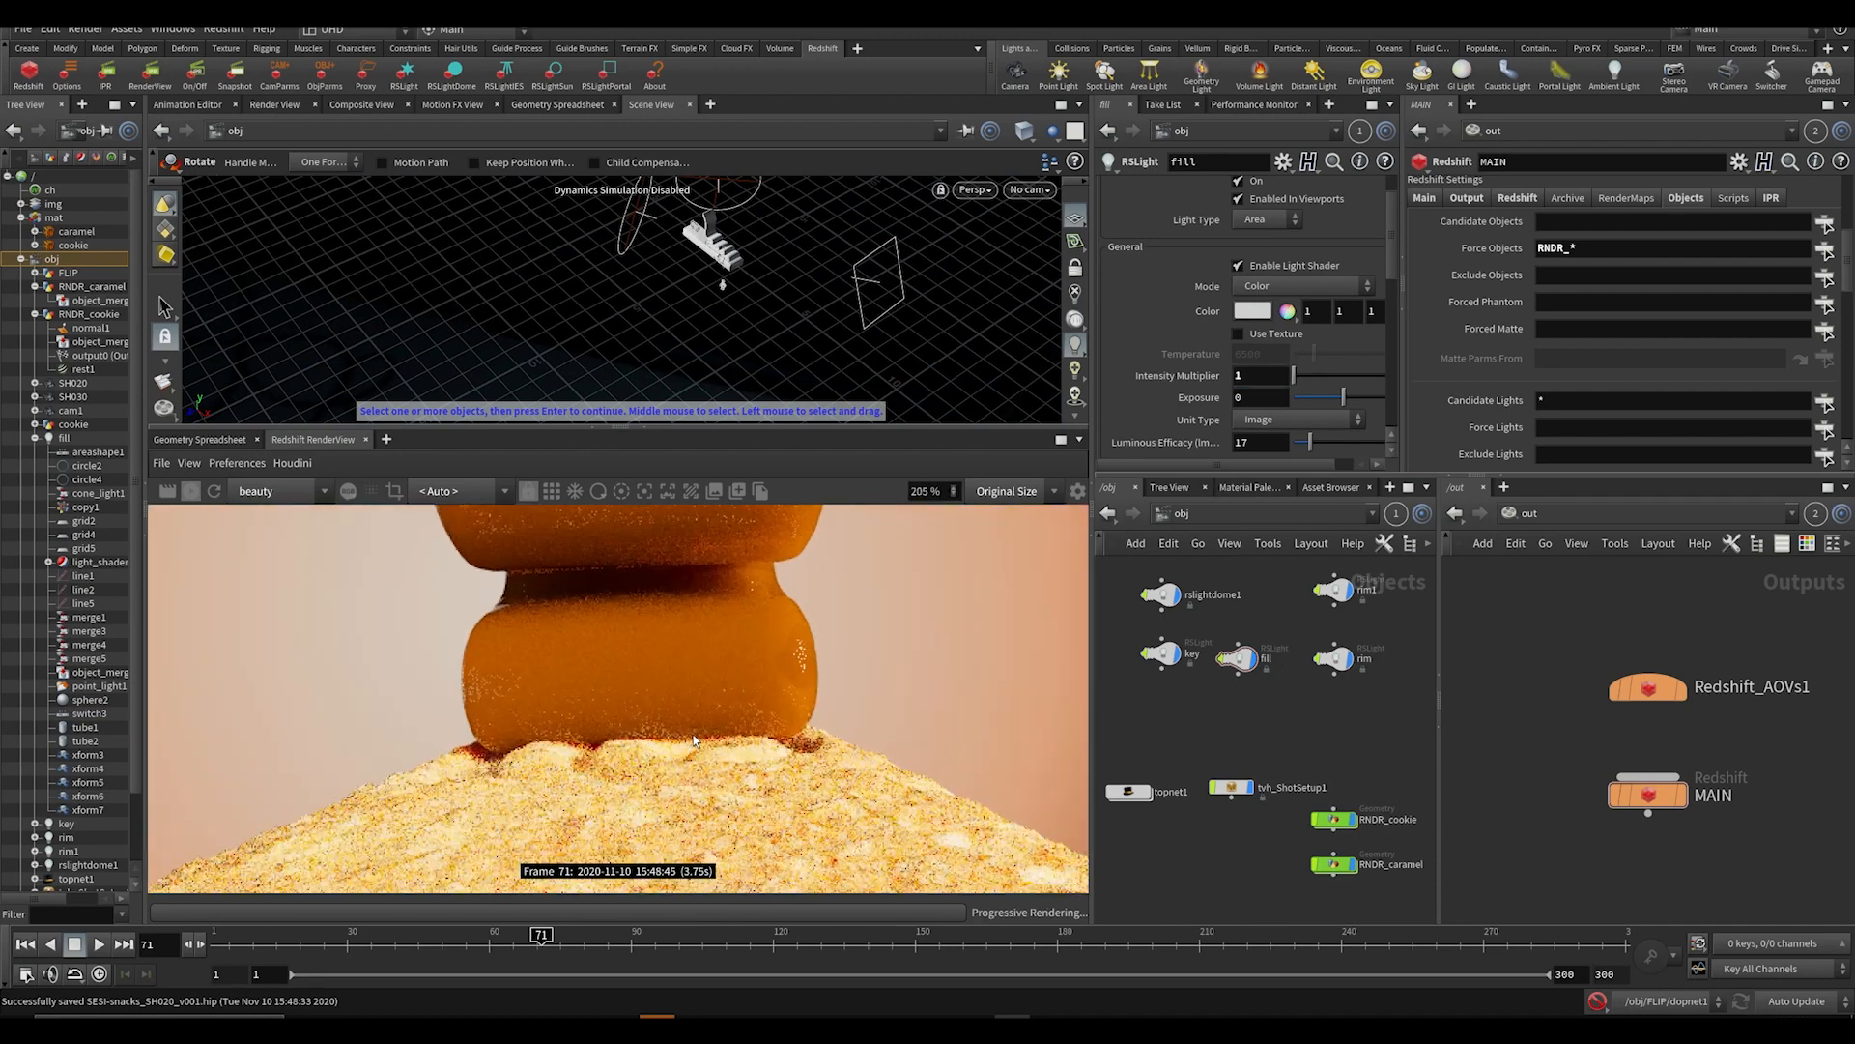
Select rslightdome1 for intensity adjustment, go to frame 51, and bring up the MAIN ROP's IPR settings.
click(1272, 375)
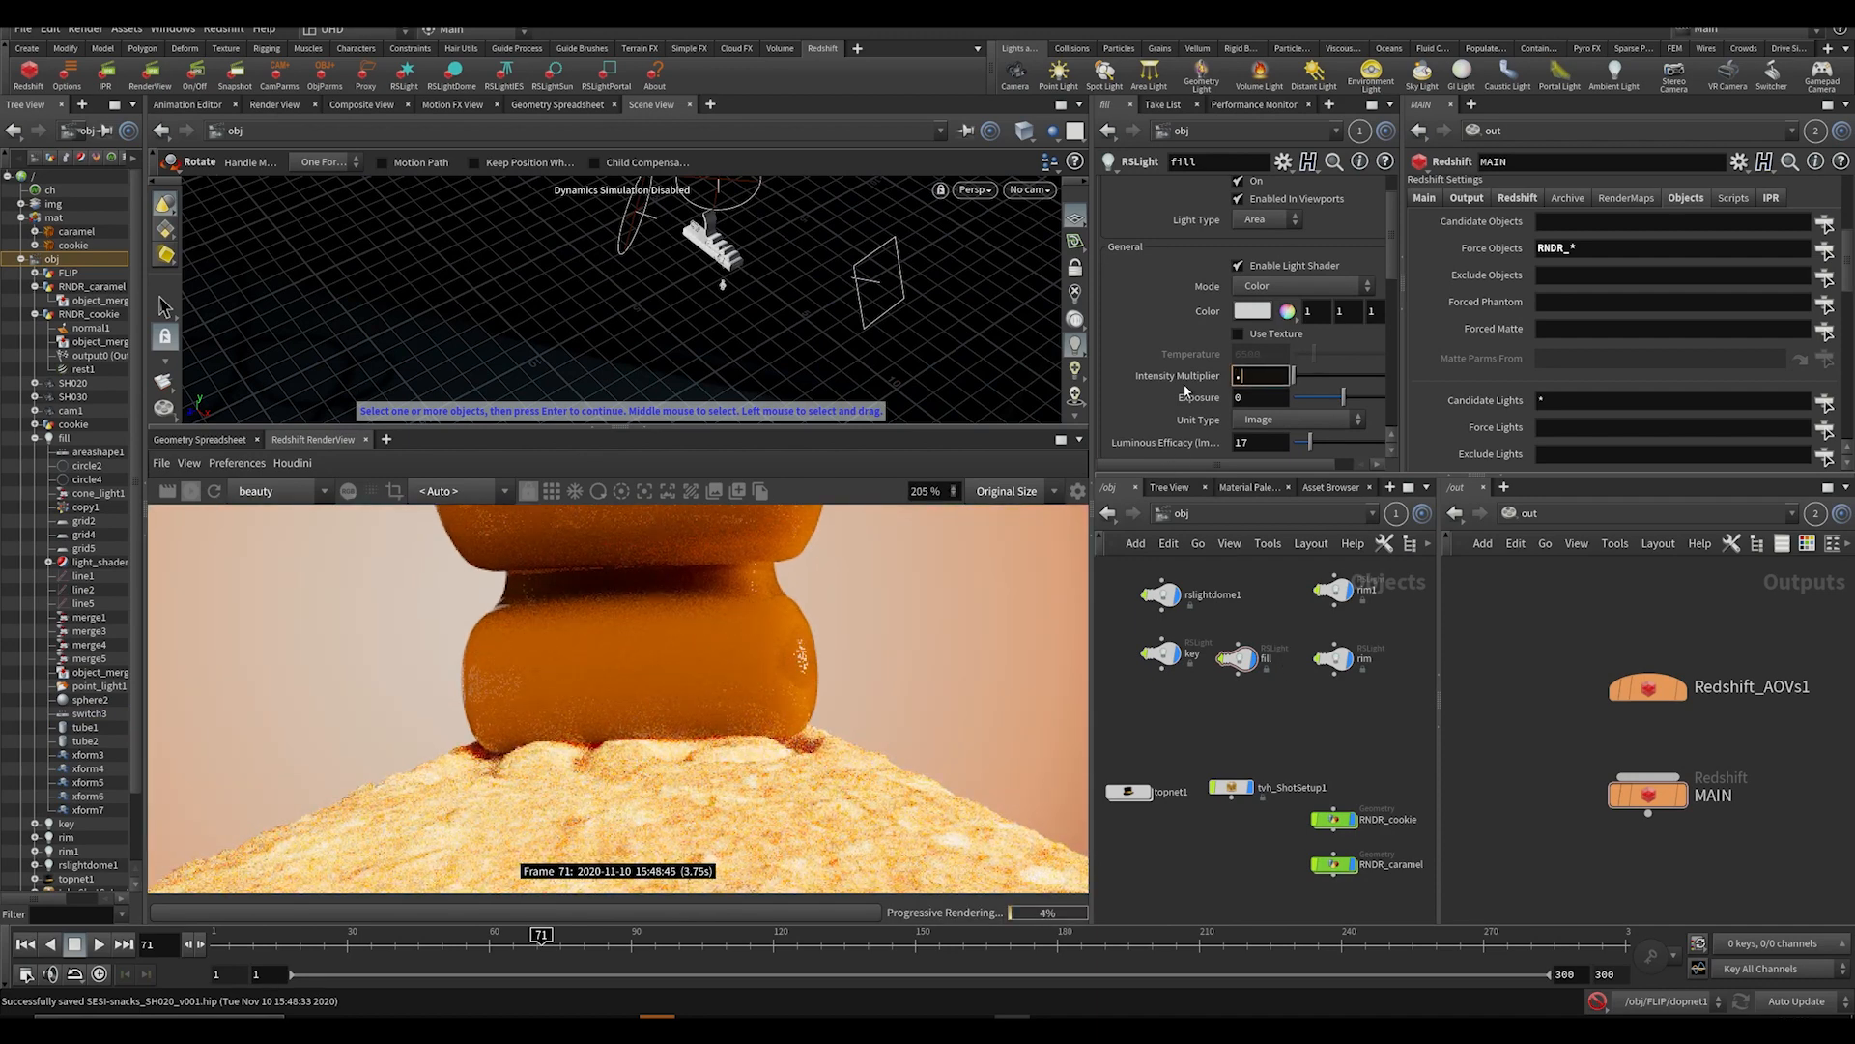
click(1159, 594)
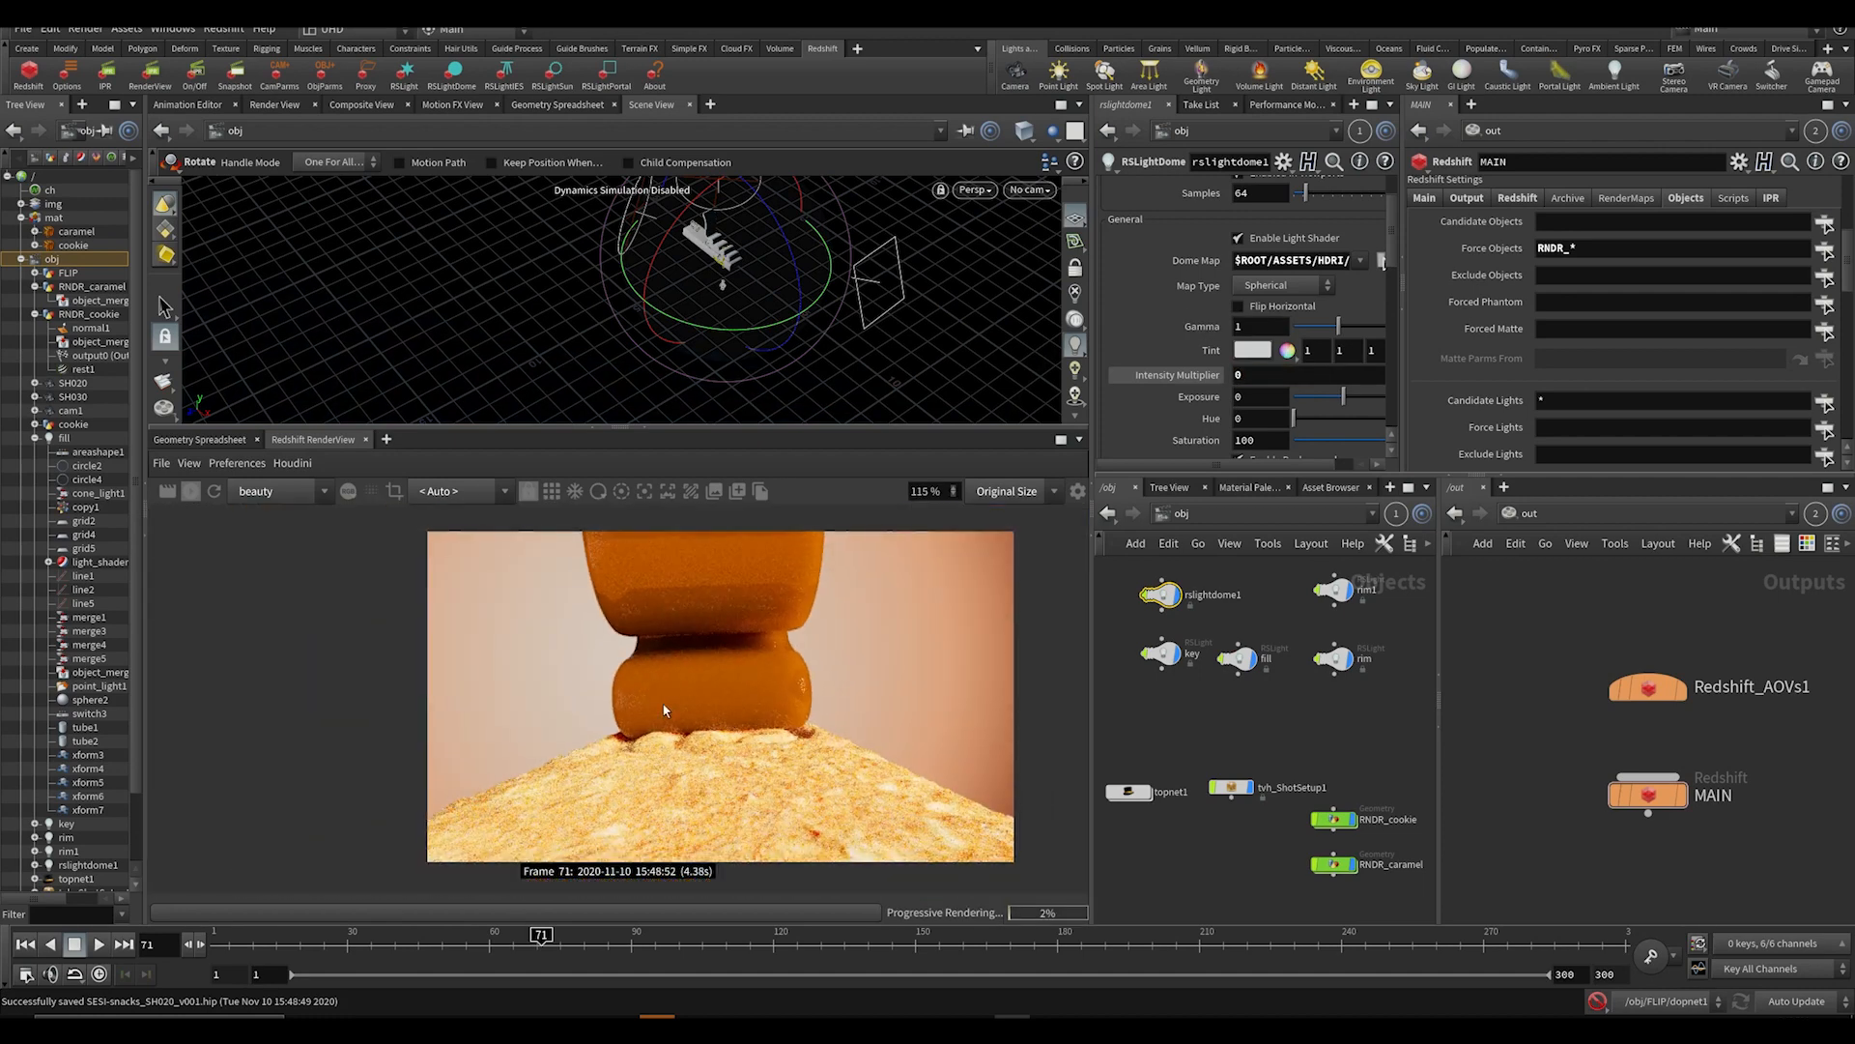
click(447, 933)
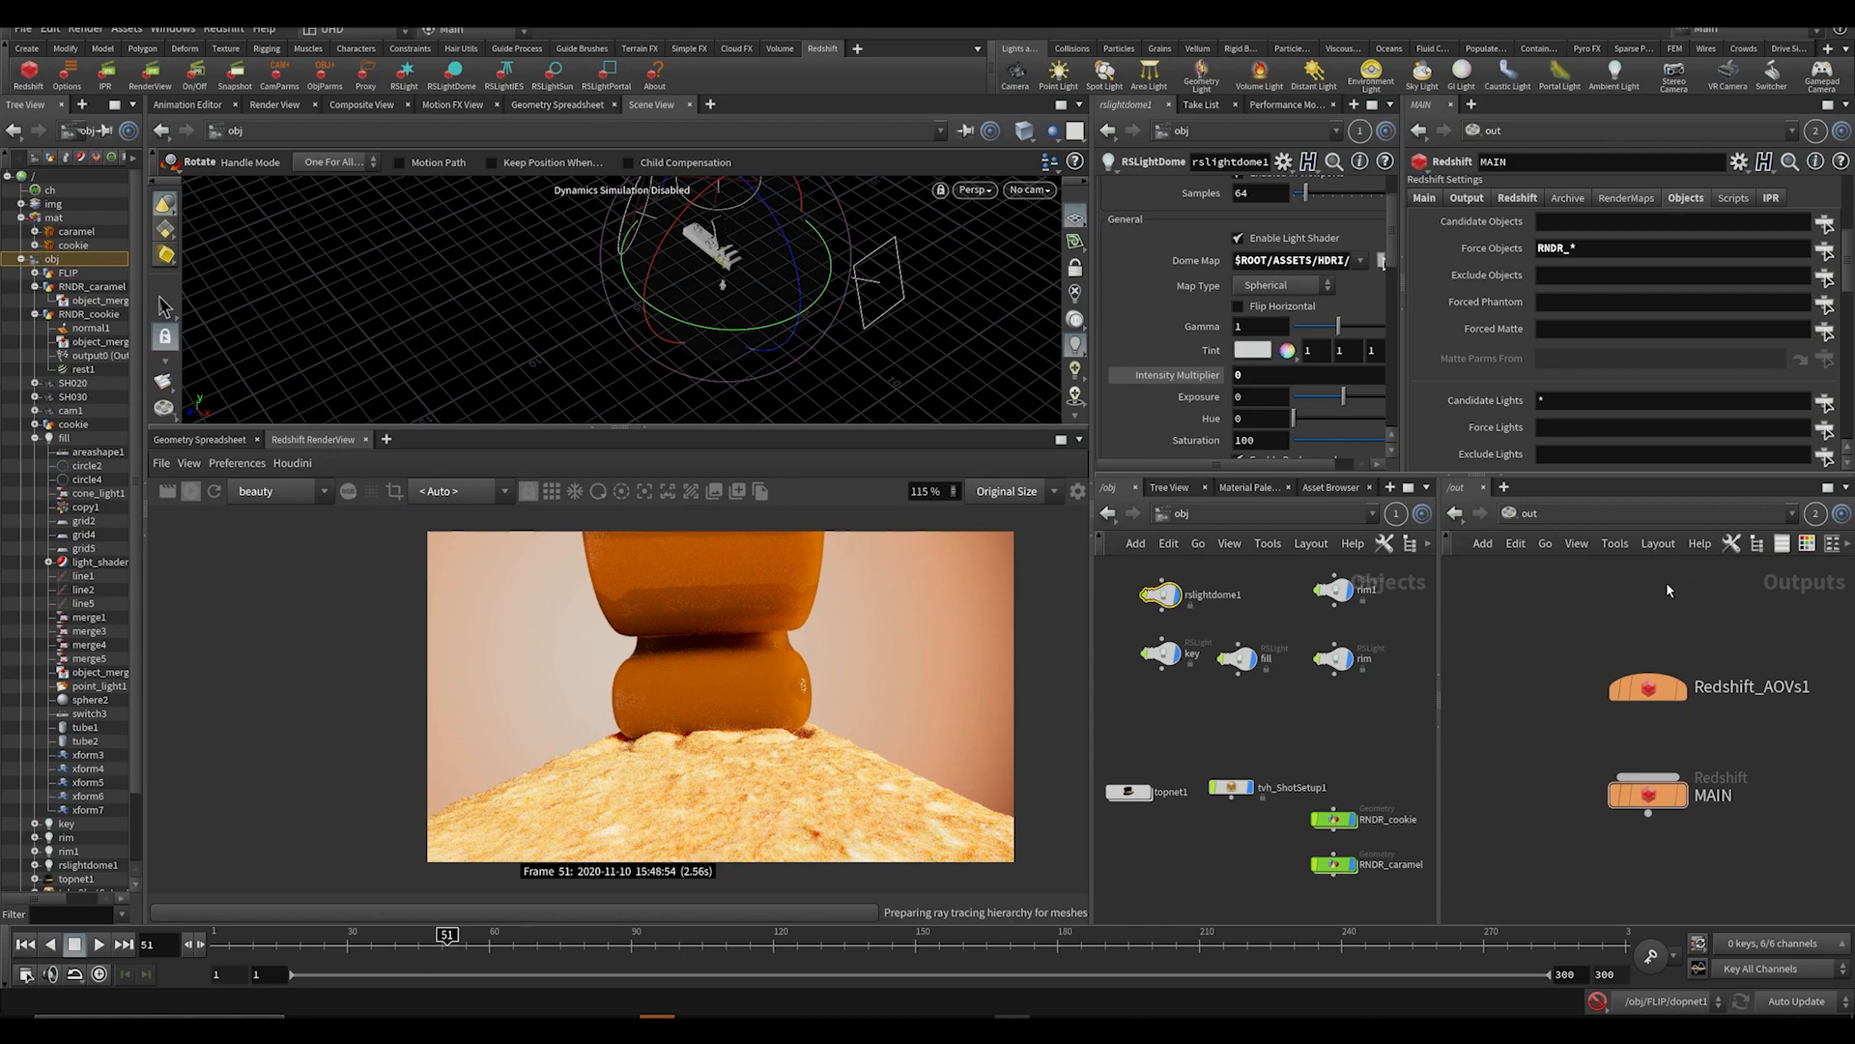
click(1773, 198)
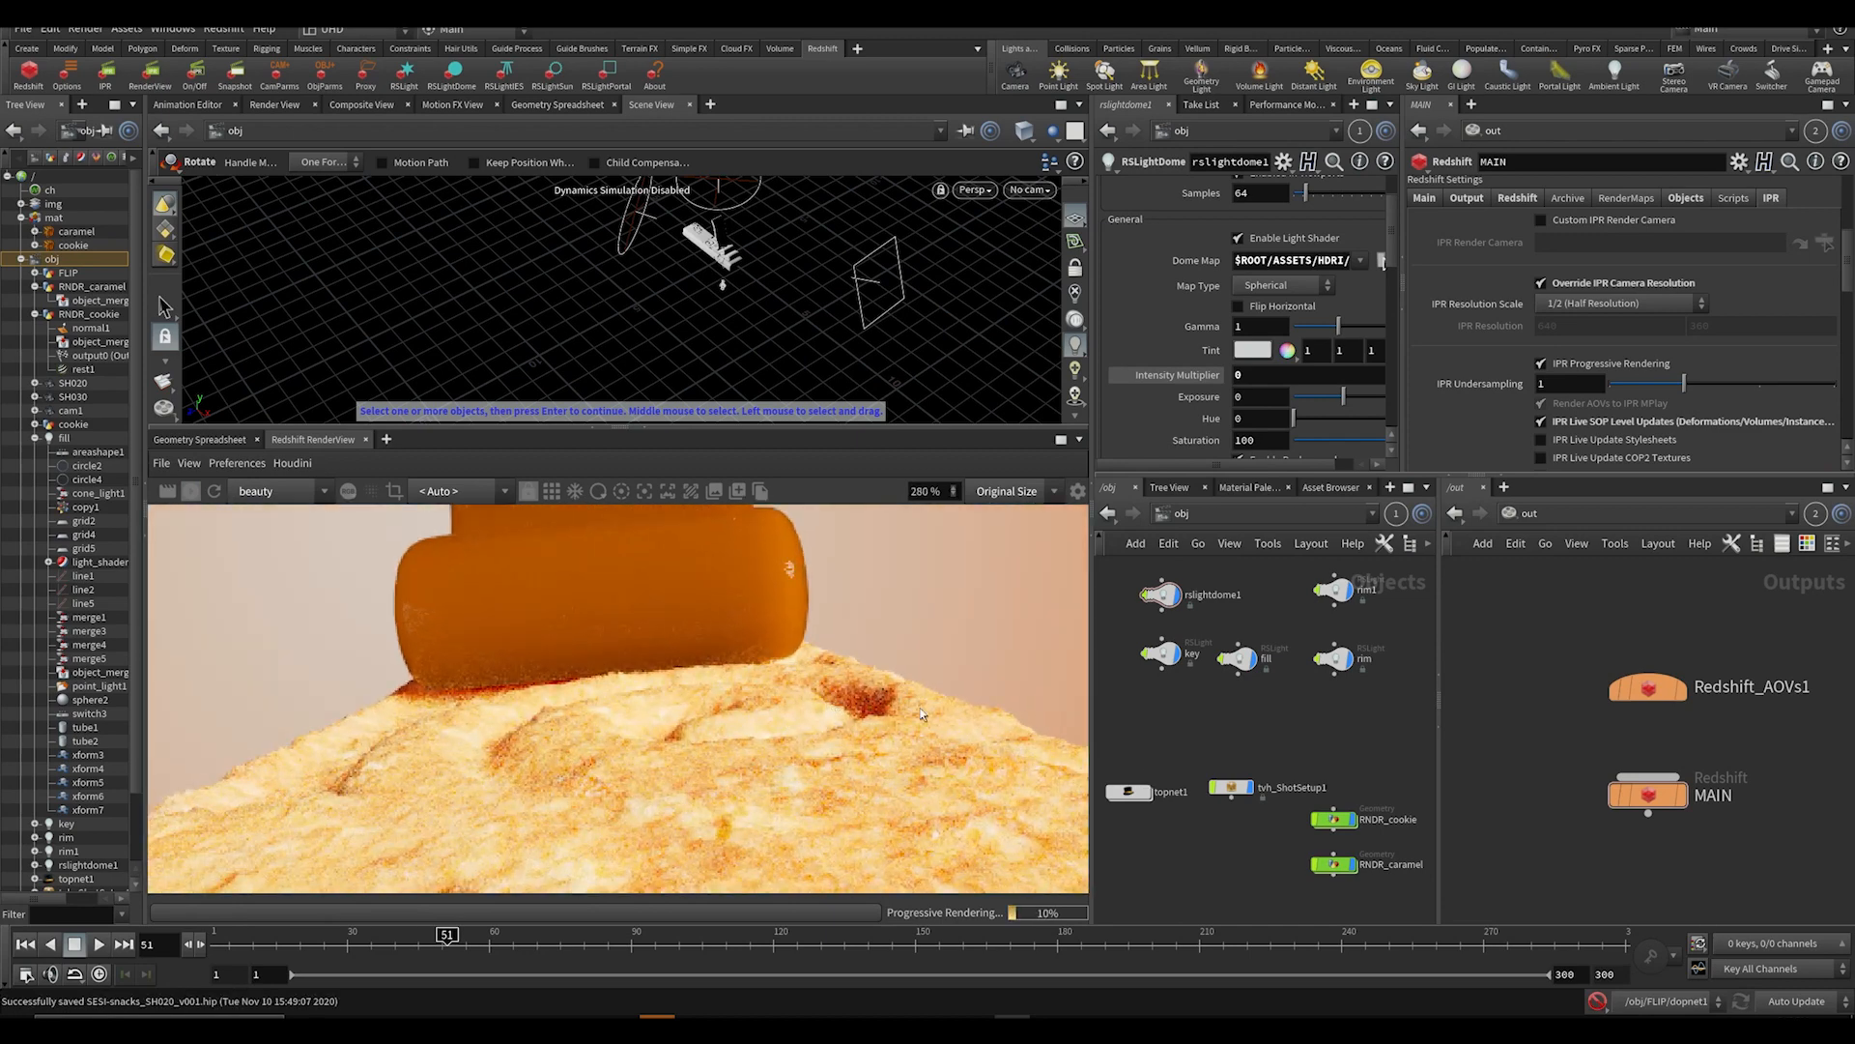
Set the key RSLight's Intensity Multiplier to 20.
click(1166, 657)
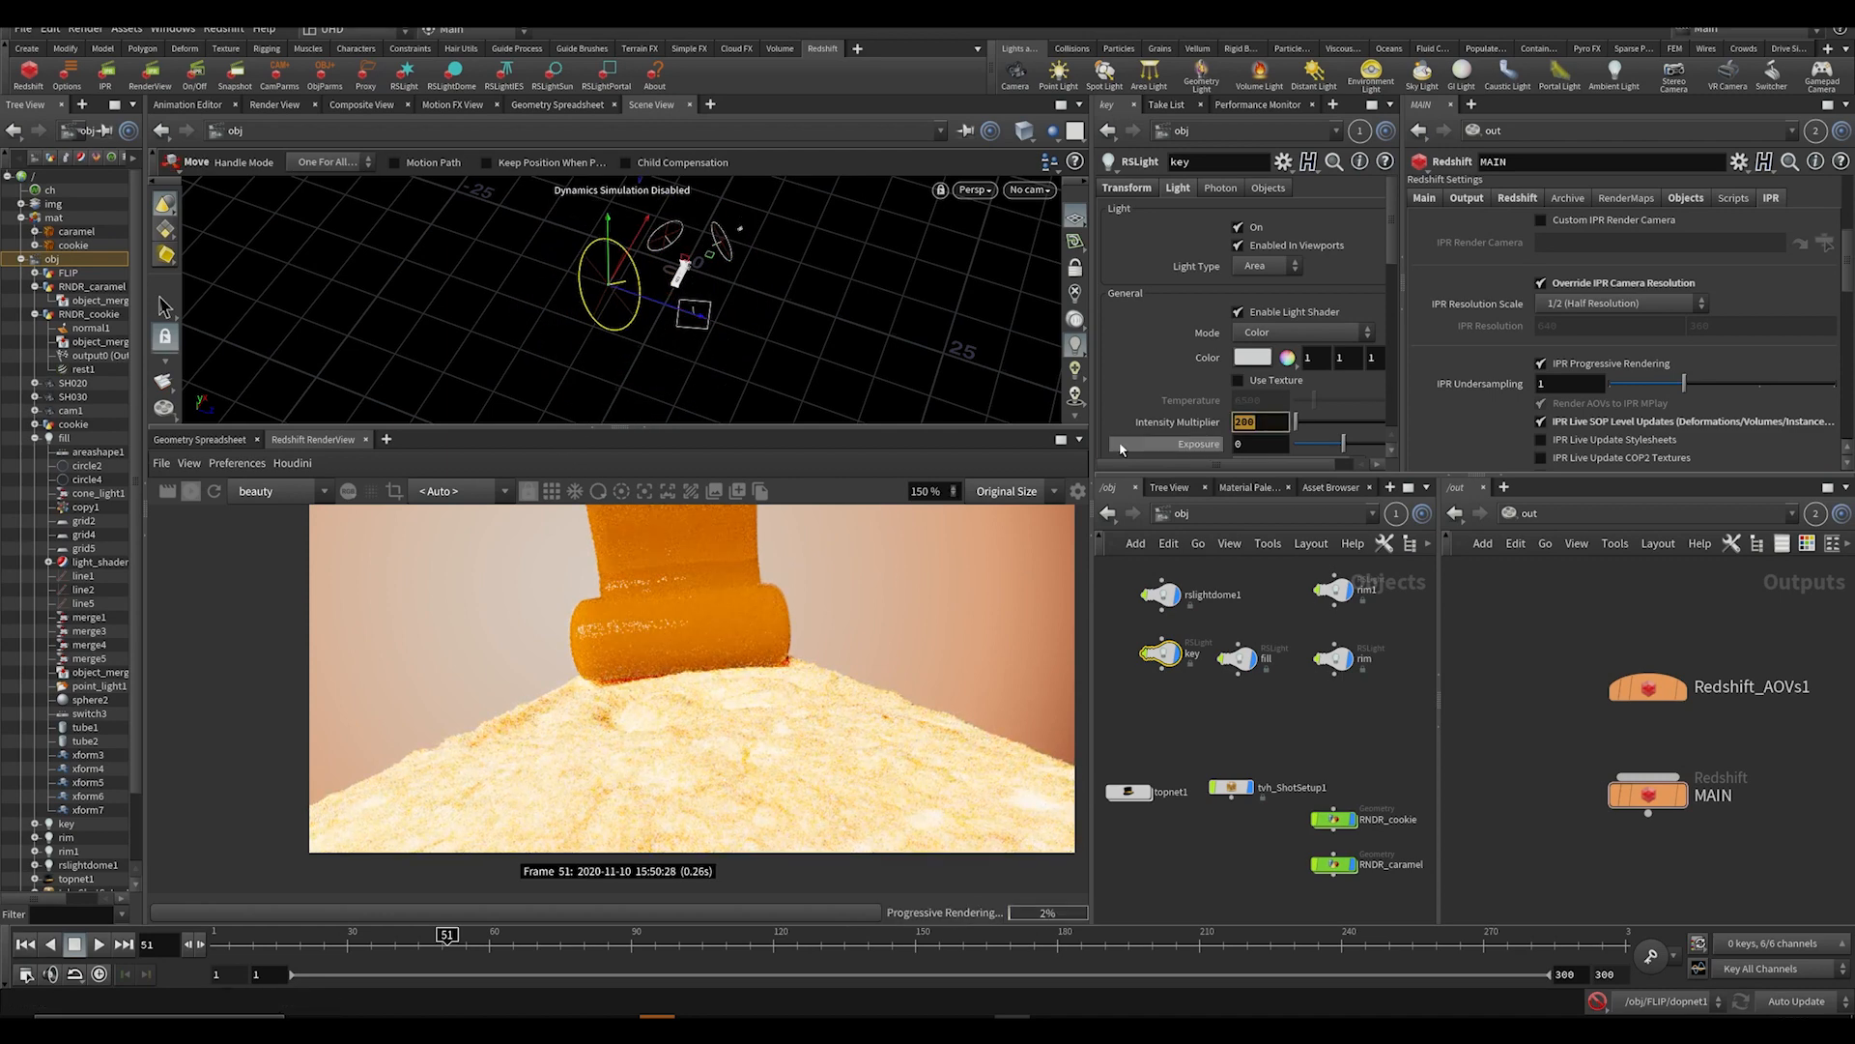
text(20)
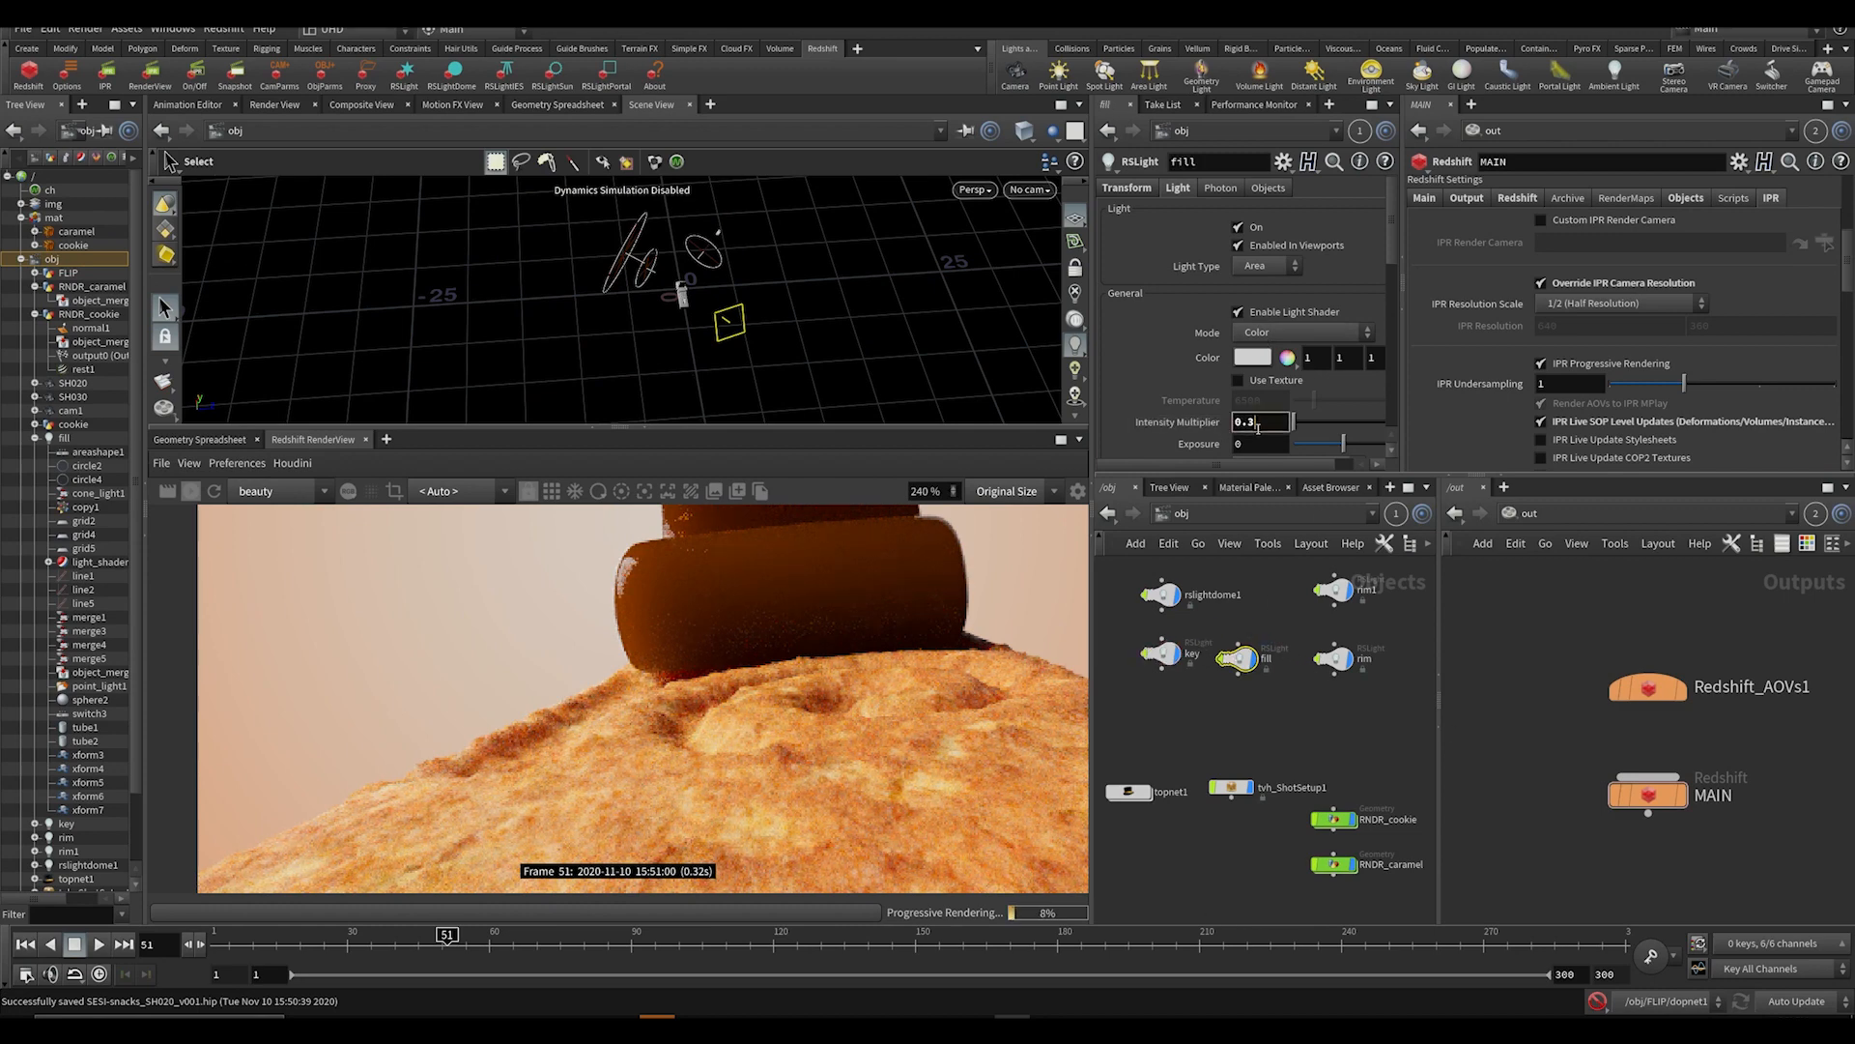
Set the fill light's intensity to 0.1 and rim1's to 7.
text(0.1)
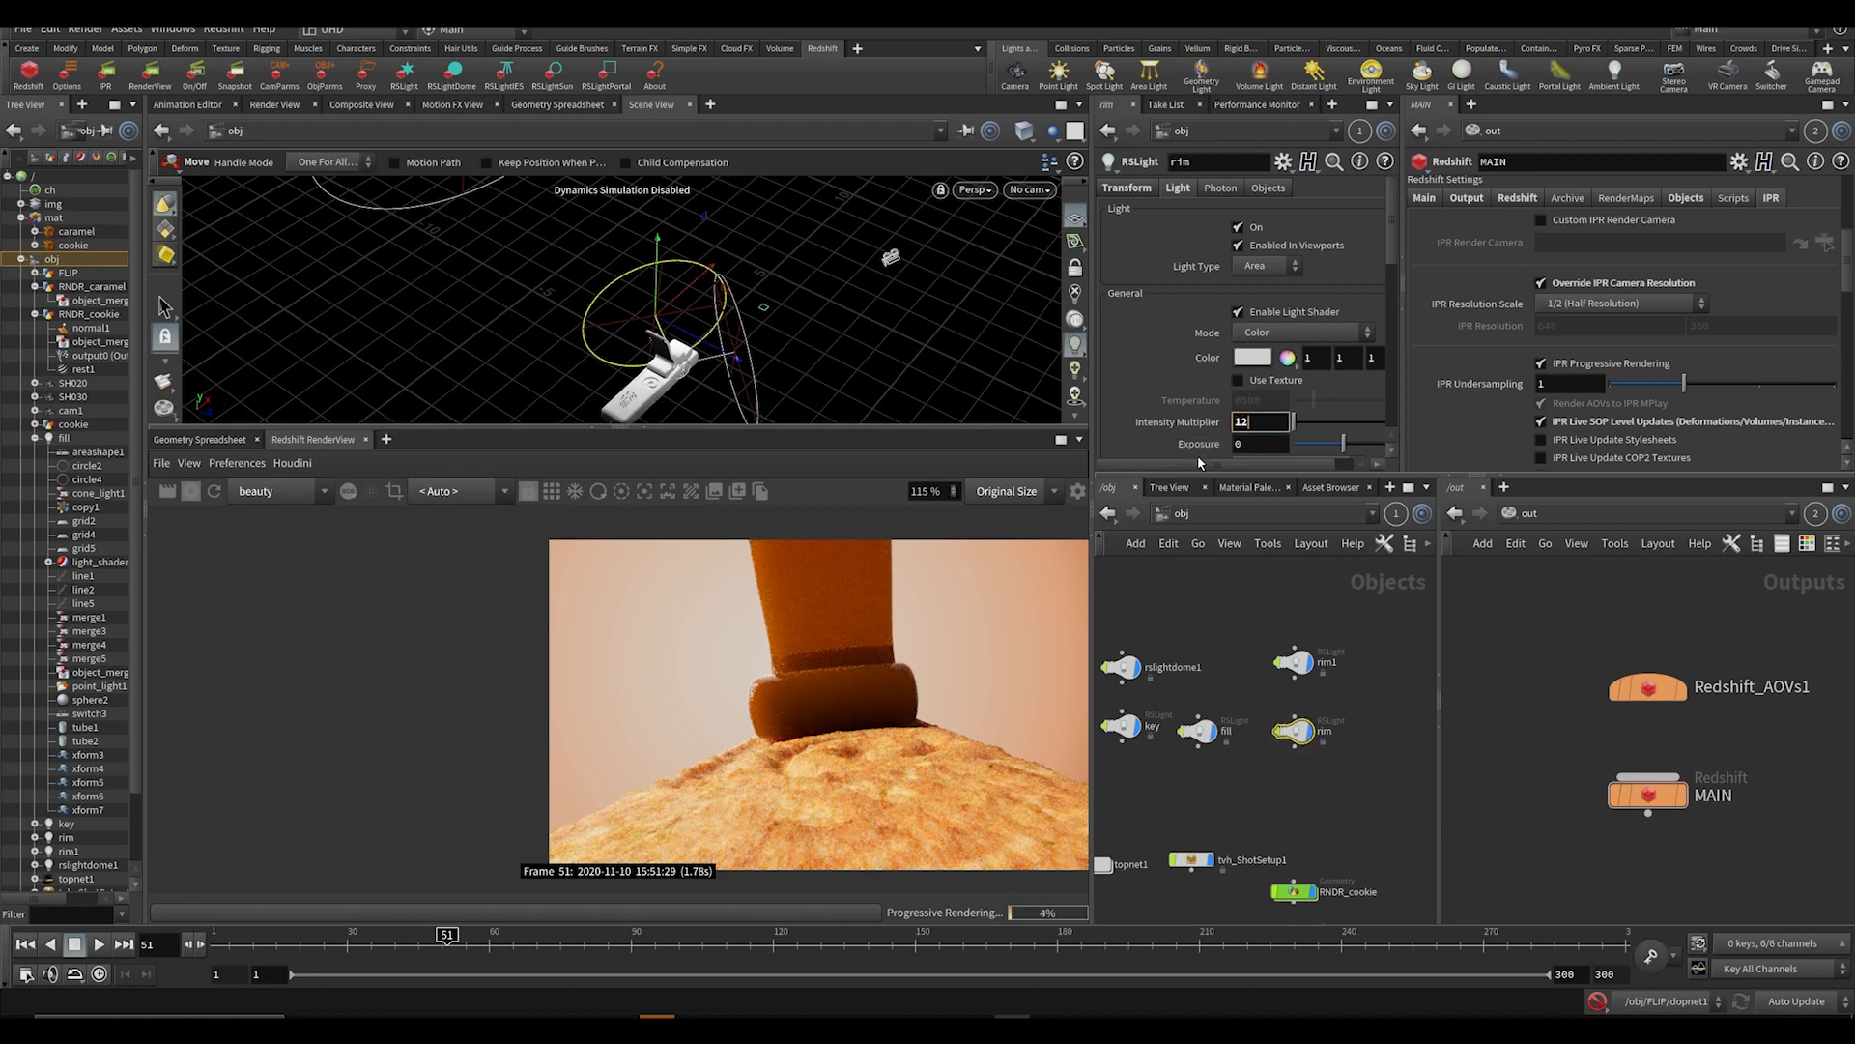
click(1324, 661)
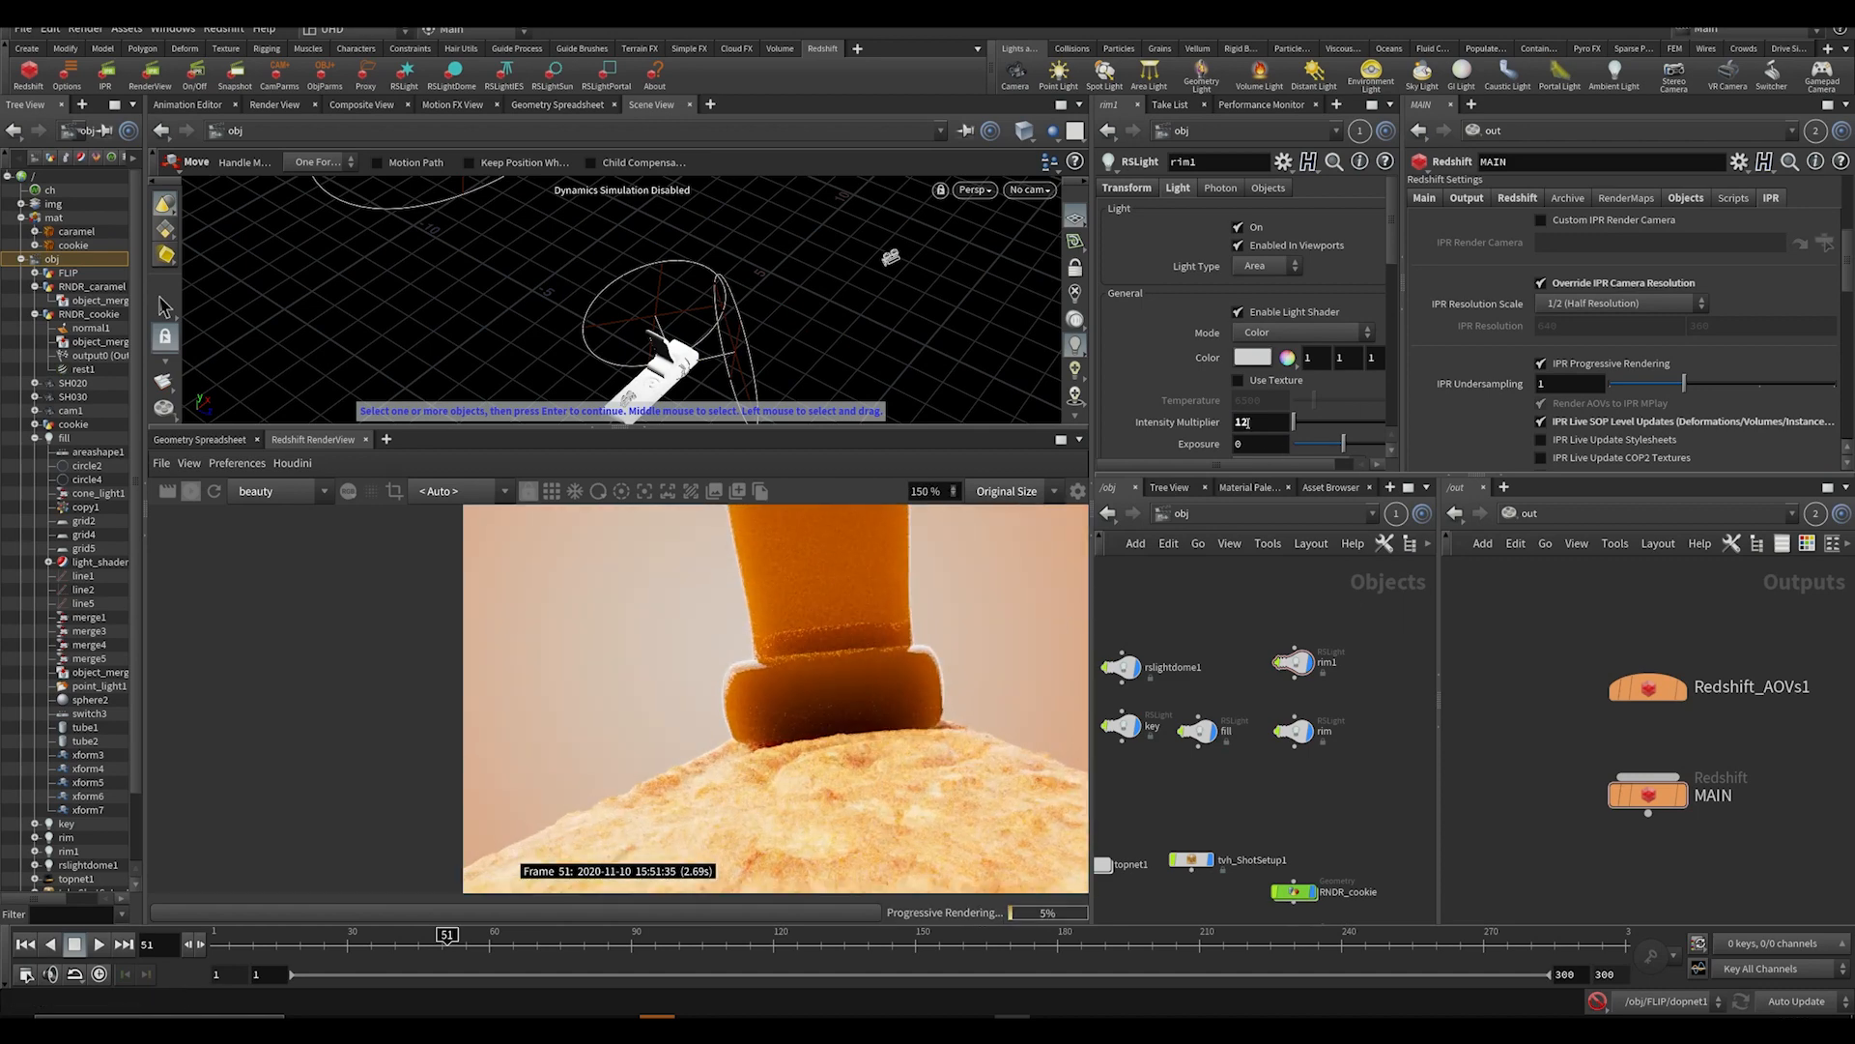
text(7)
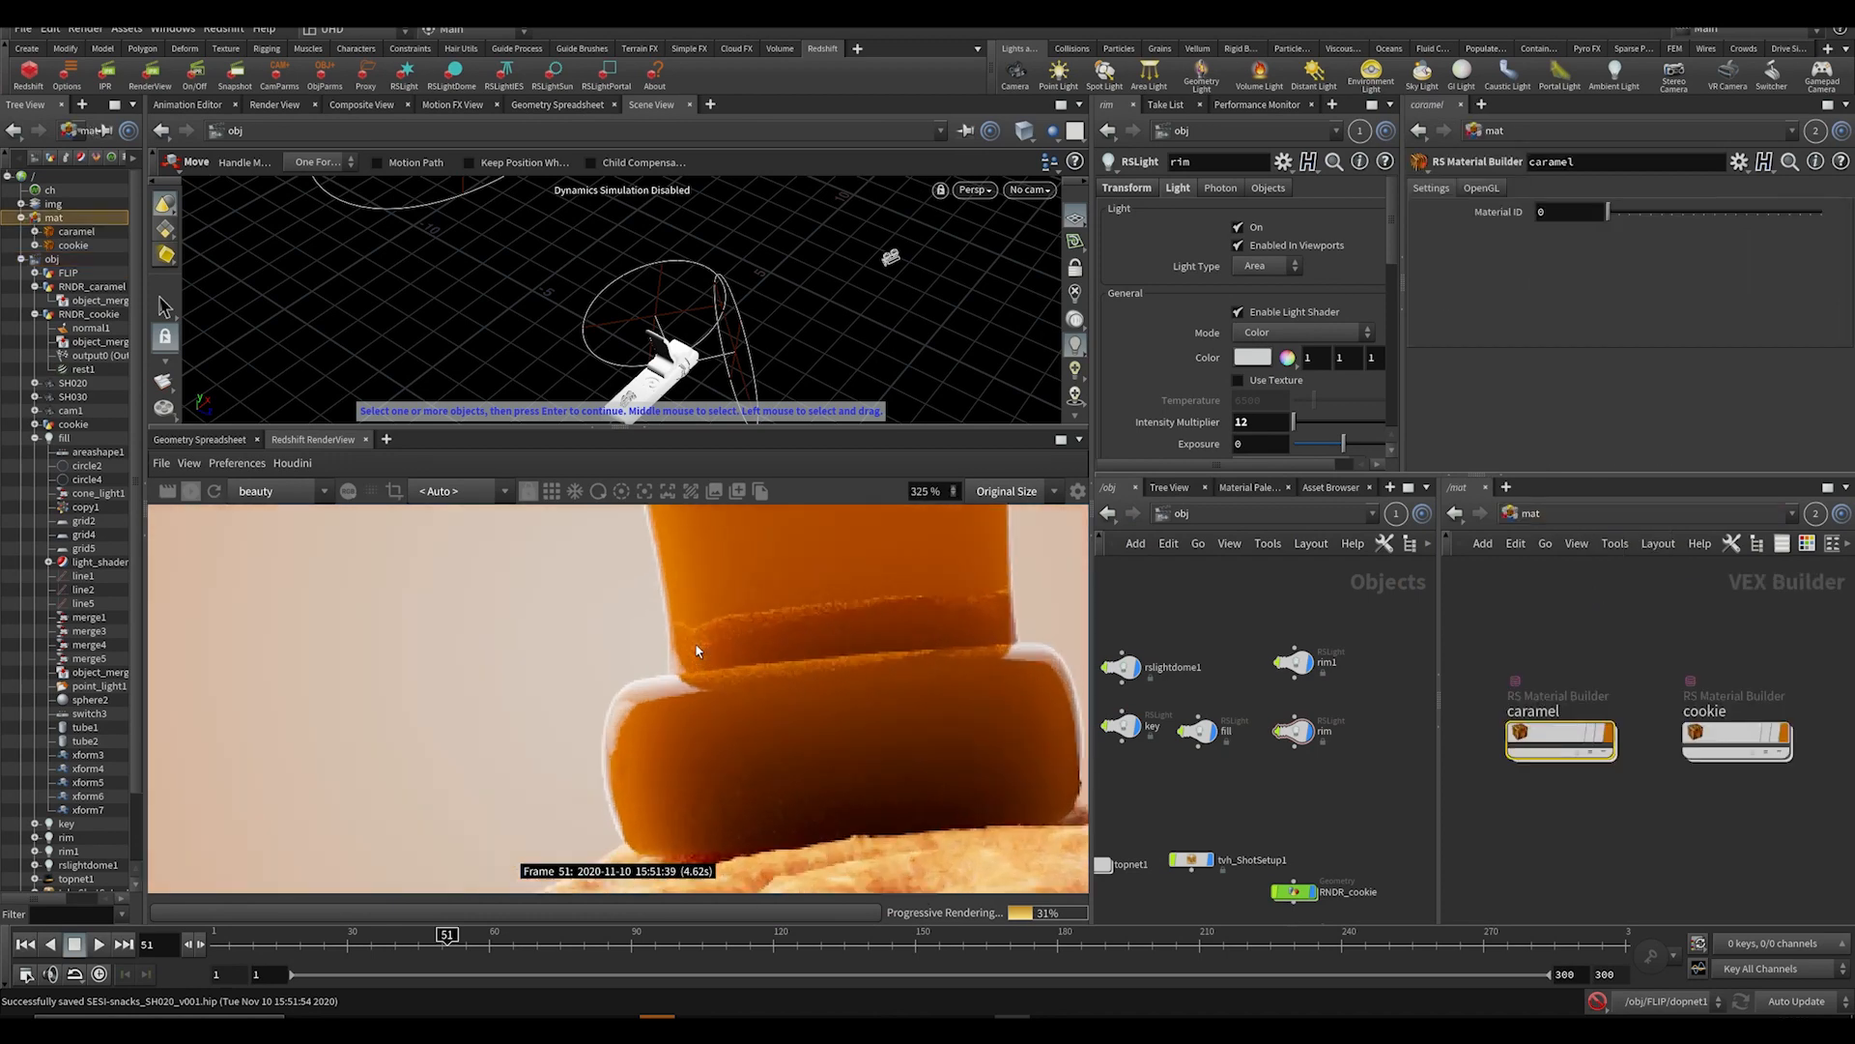
View the caramel Material1 reflection settings (roughness 0.286, IOR 1.5) and switch the fill light off.
click(1736, 740)
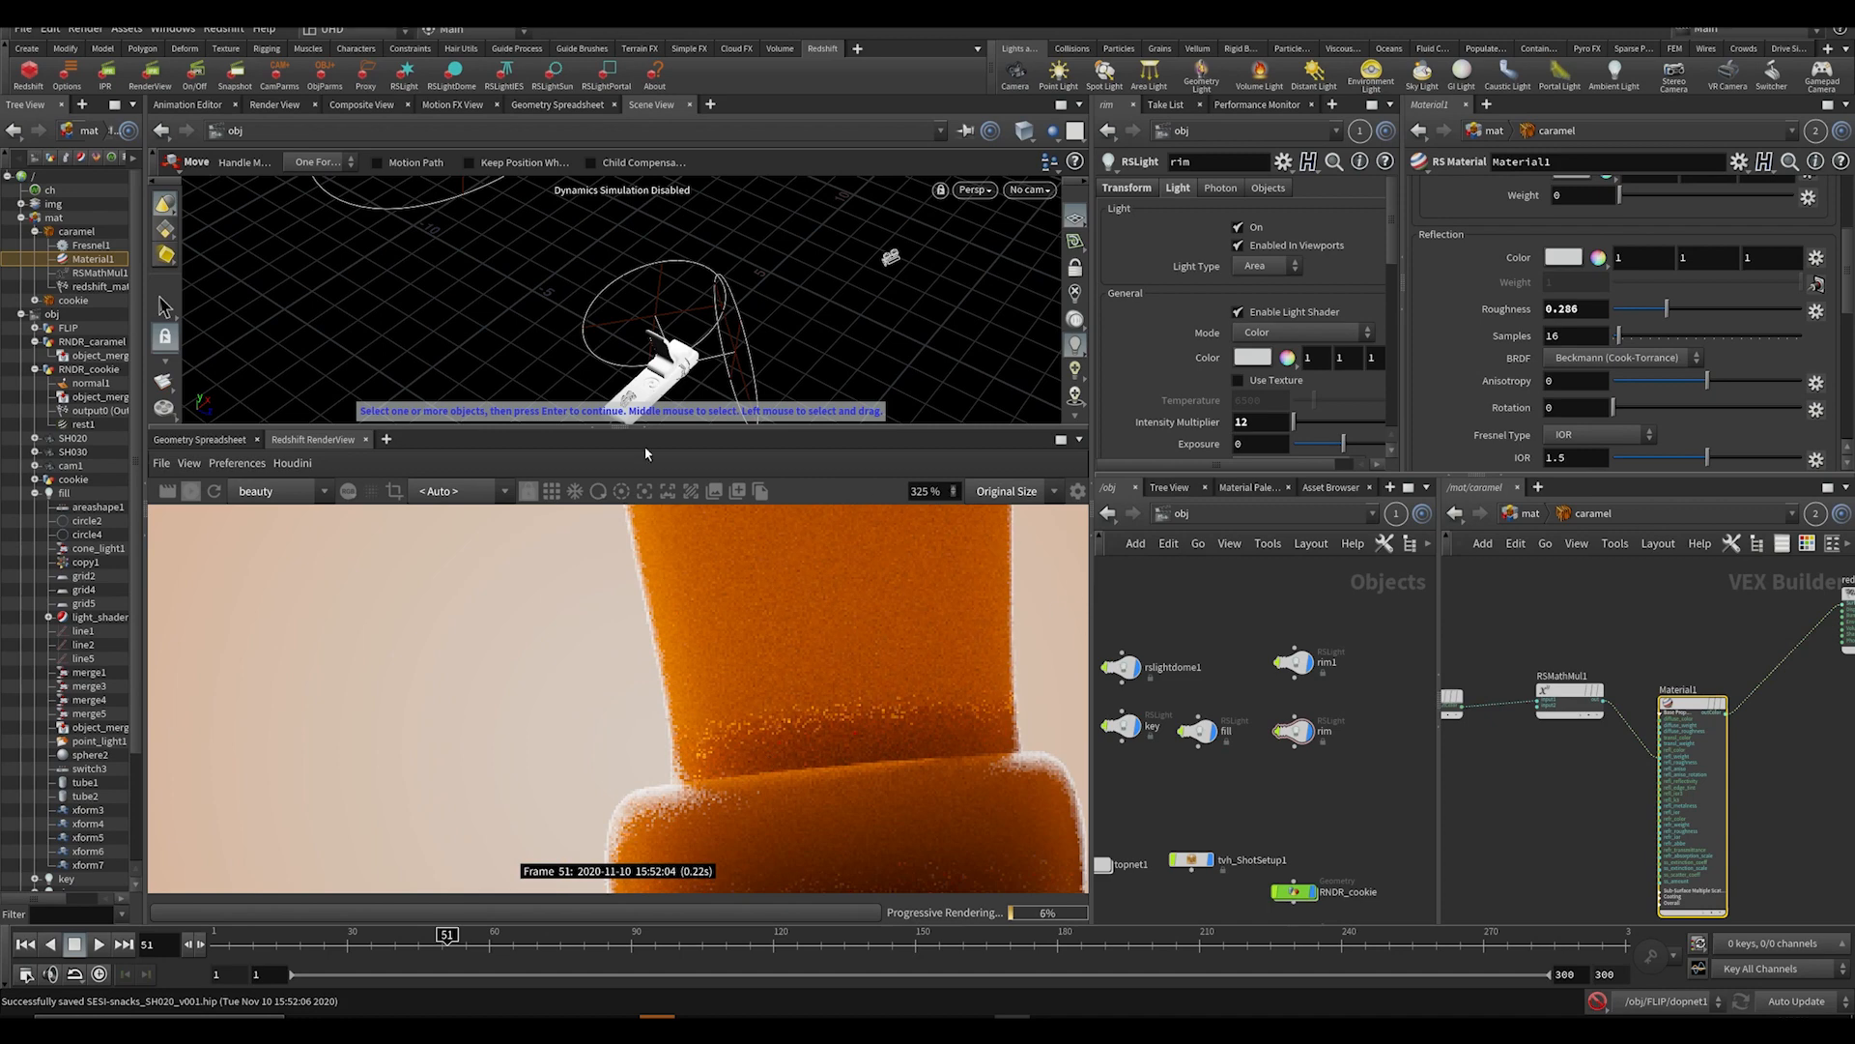
click(572, 489)
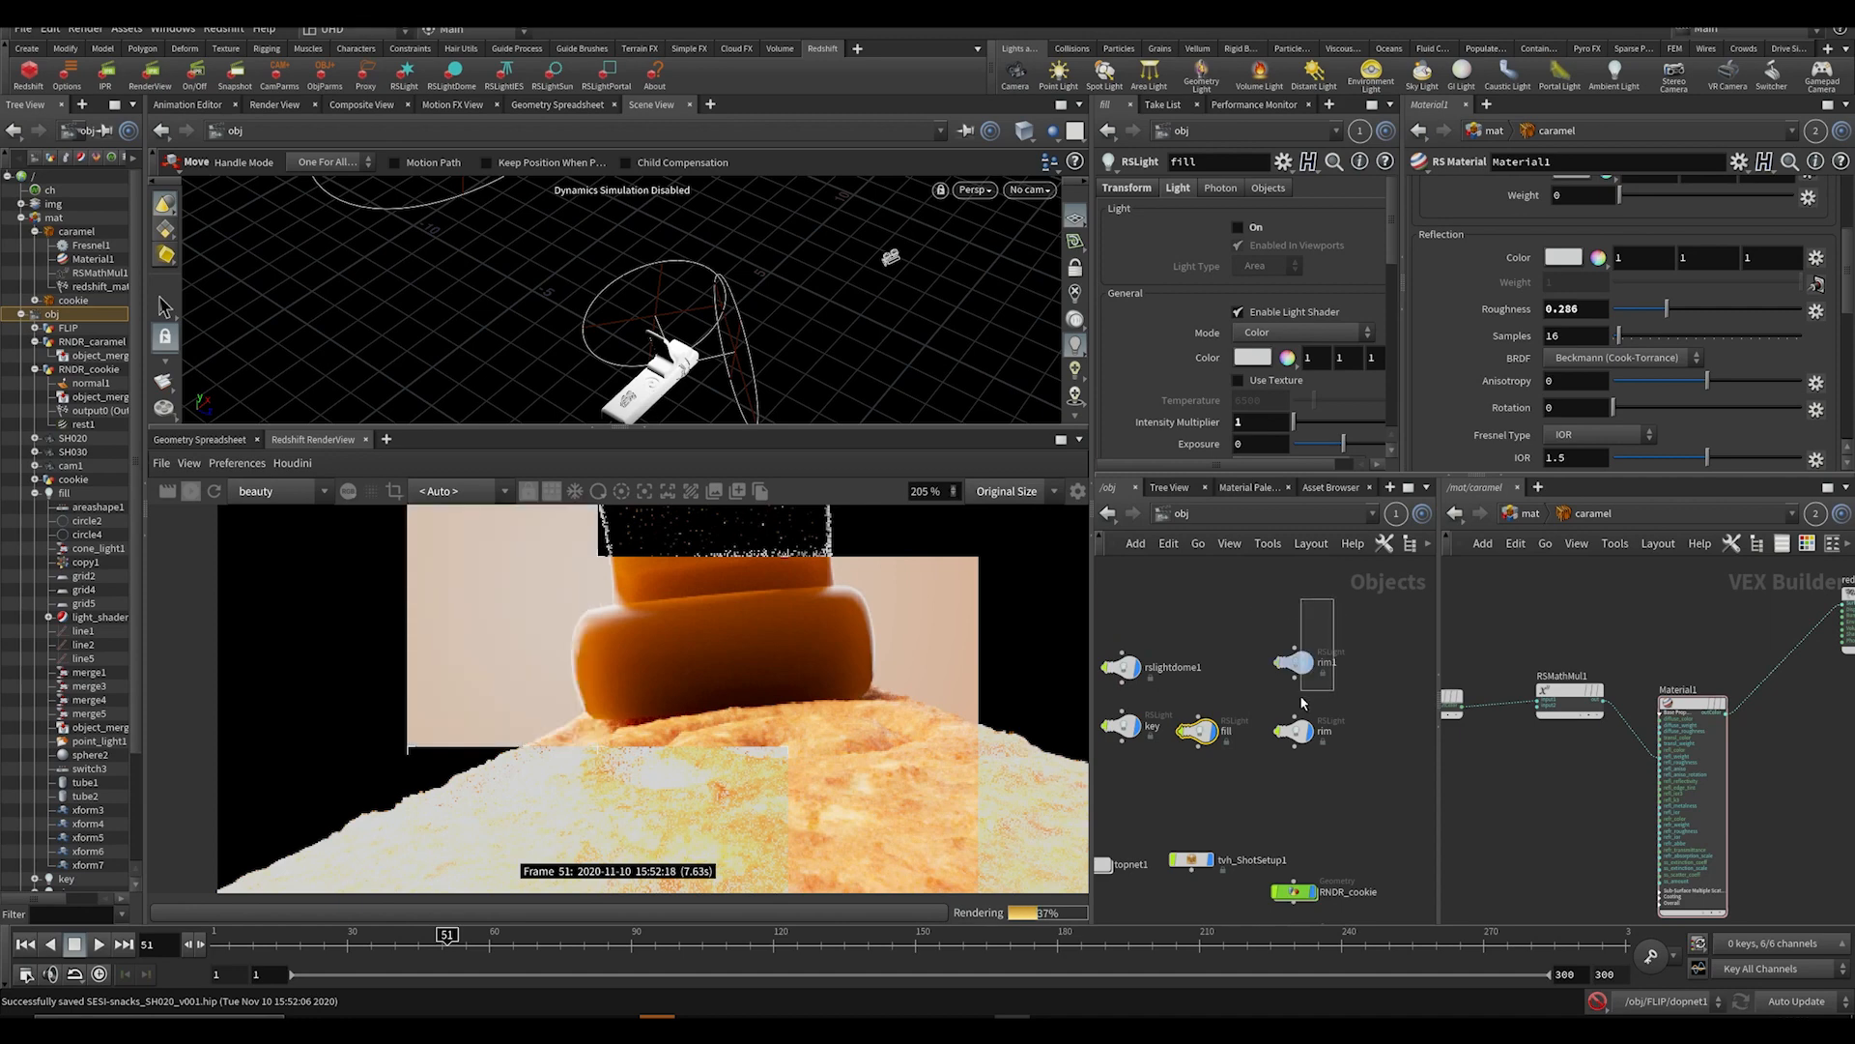
Toggle rim1 and rslightdome1 to compare renders, leaving rim1 on at intensity 2.
click(1295, 663)
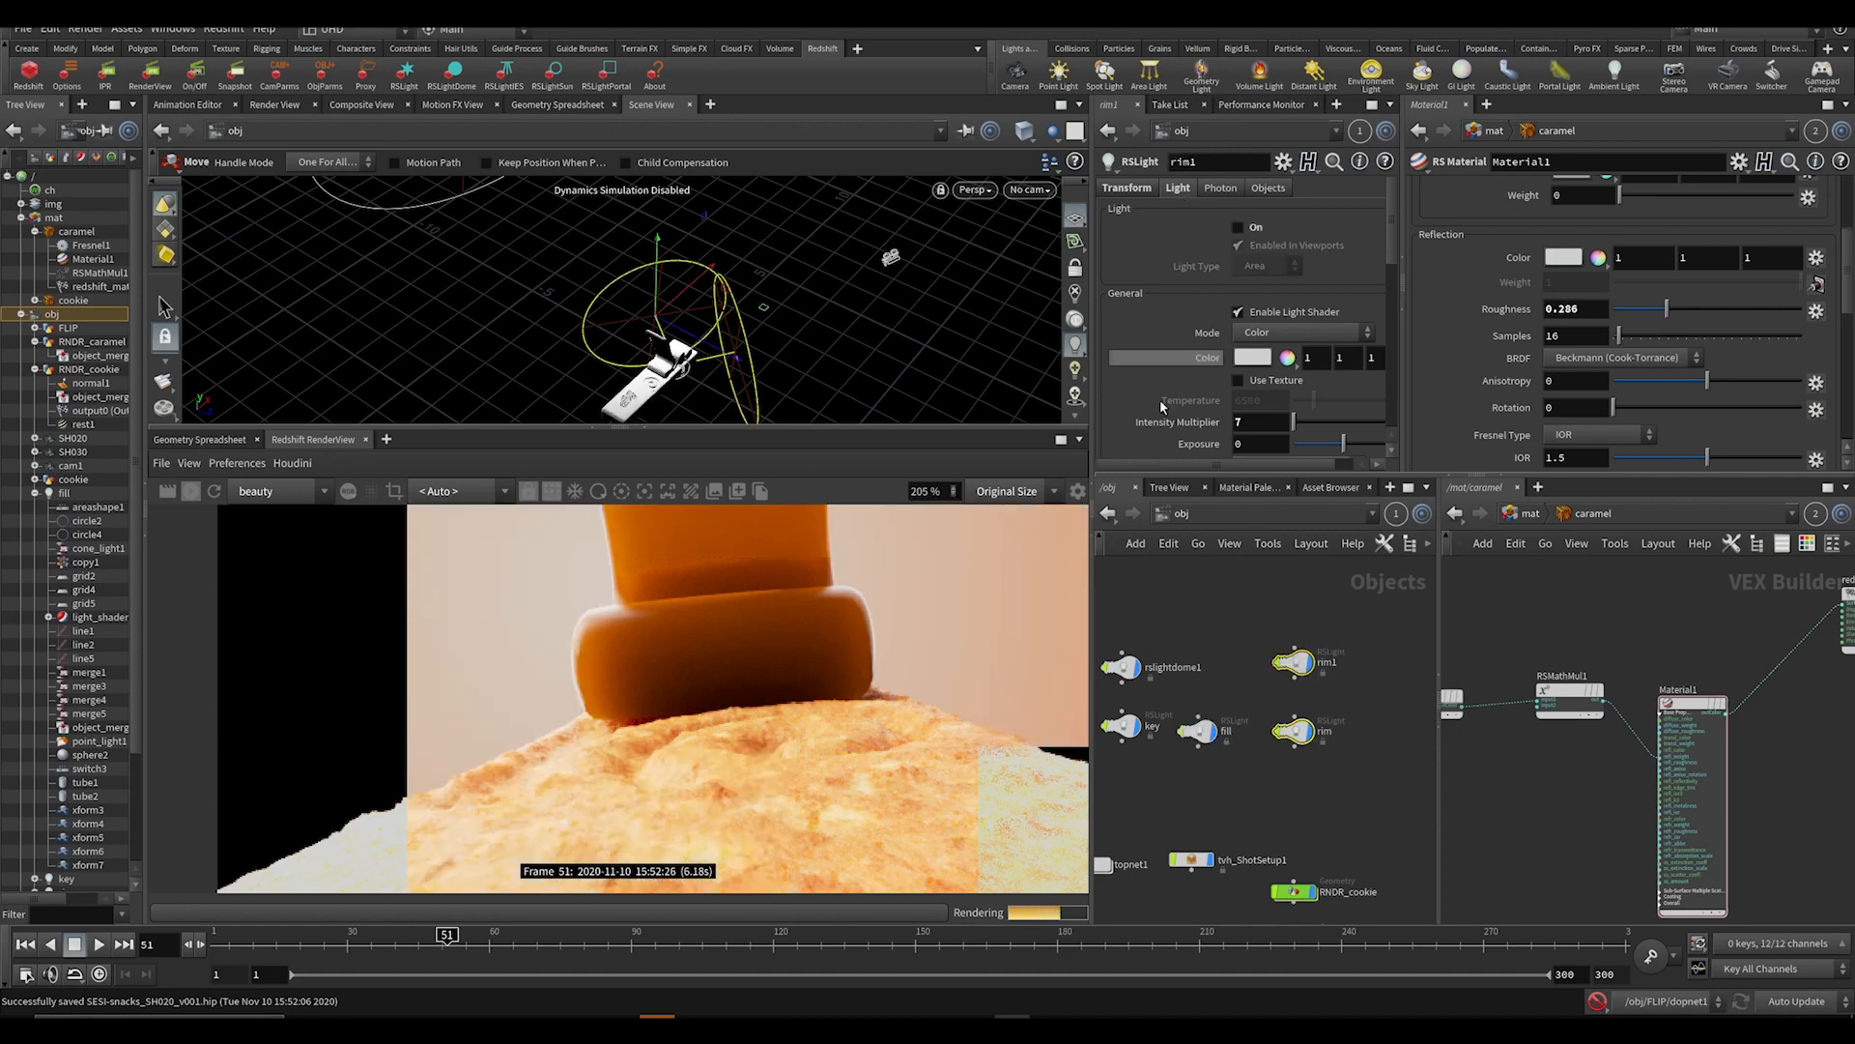
click(1165, 667)
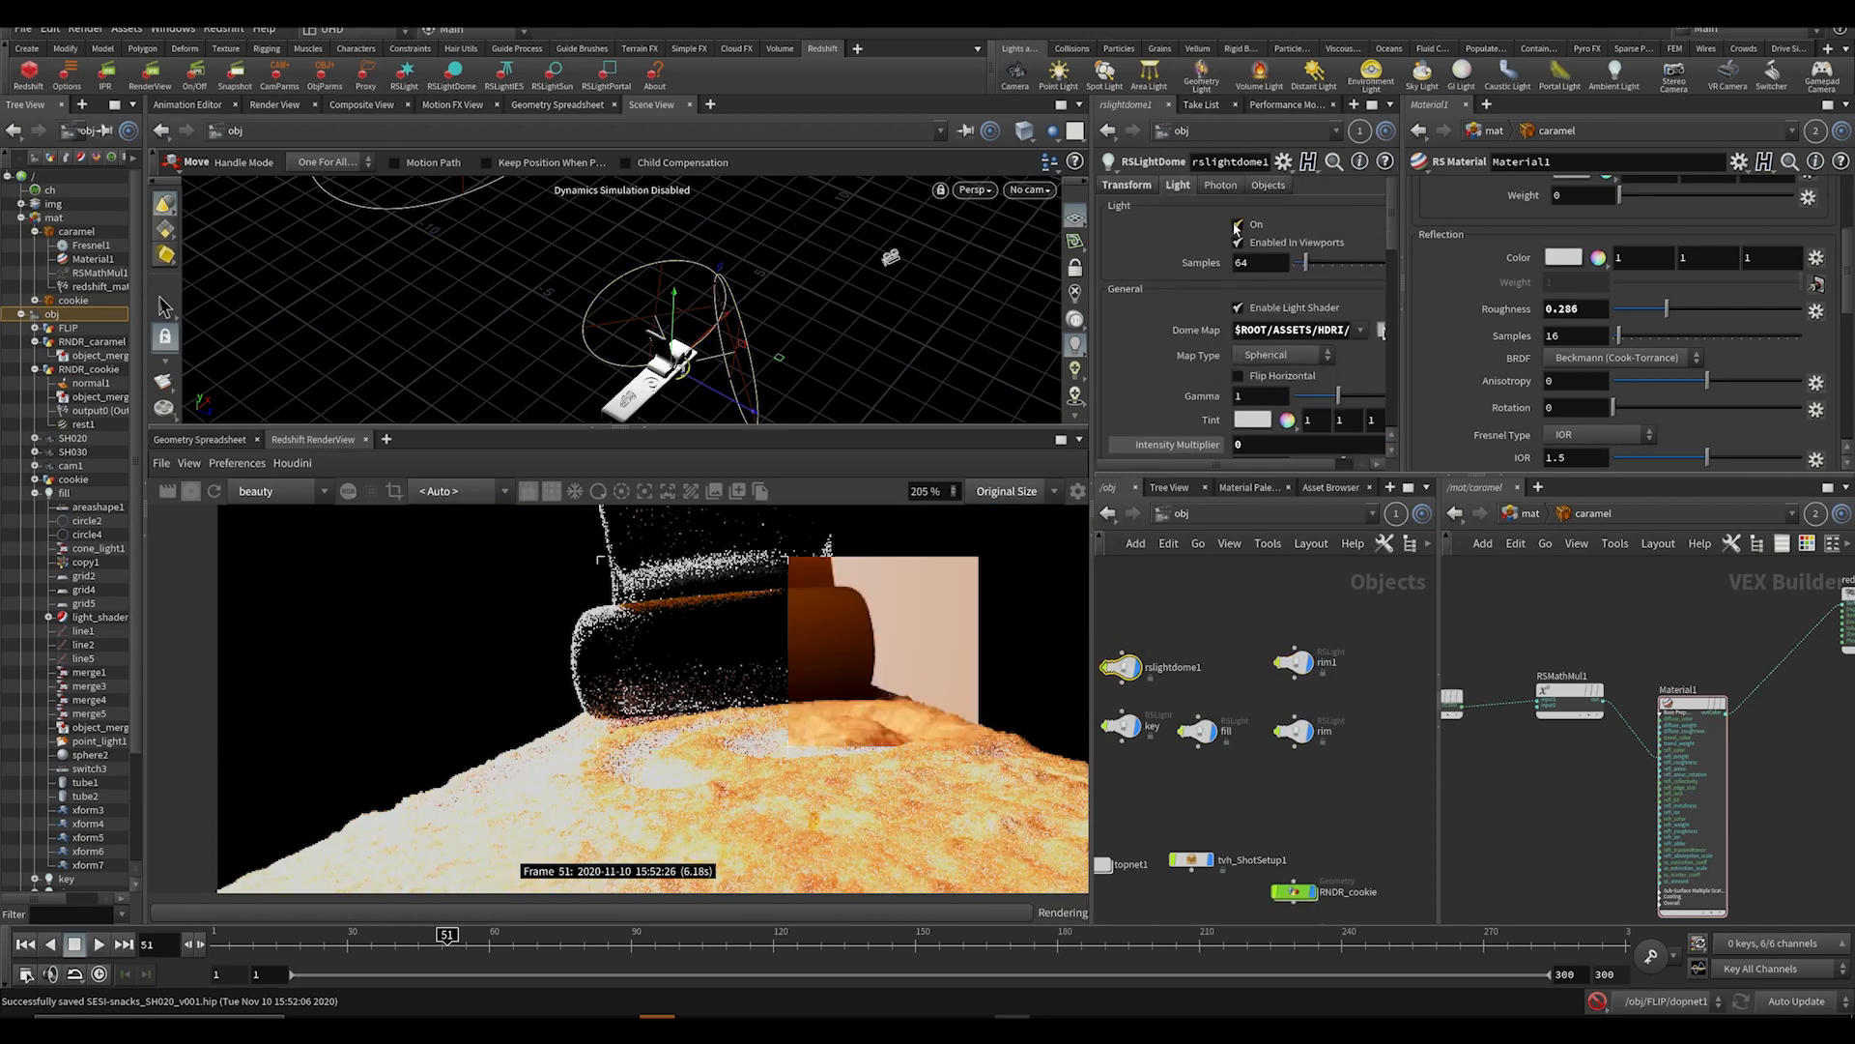
click(1237, 224)
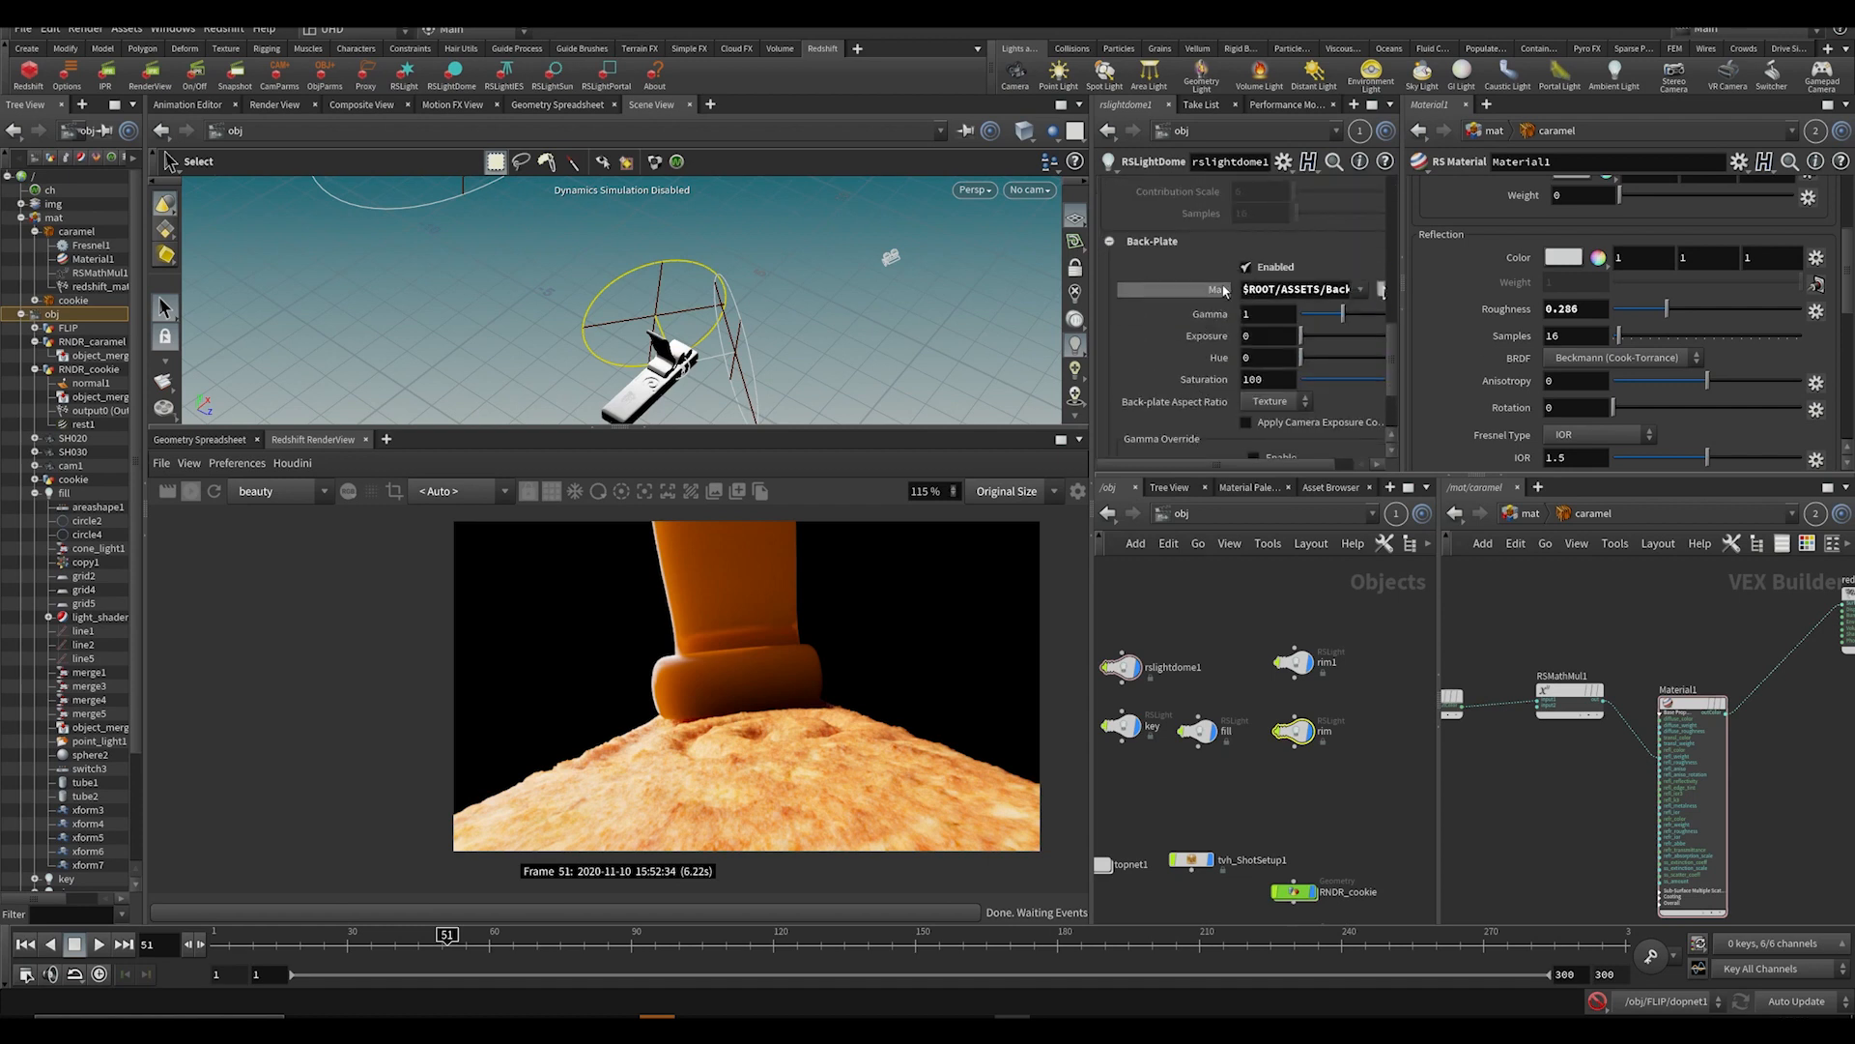
click(1121, 727)
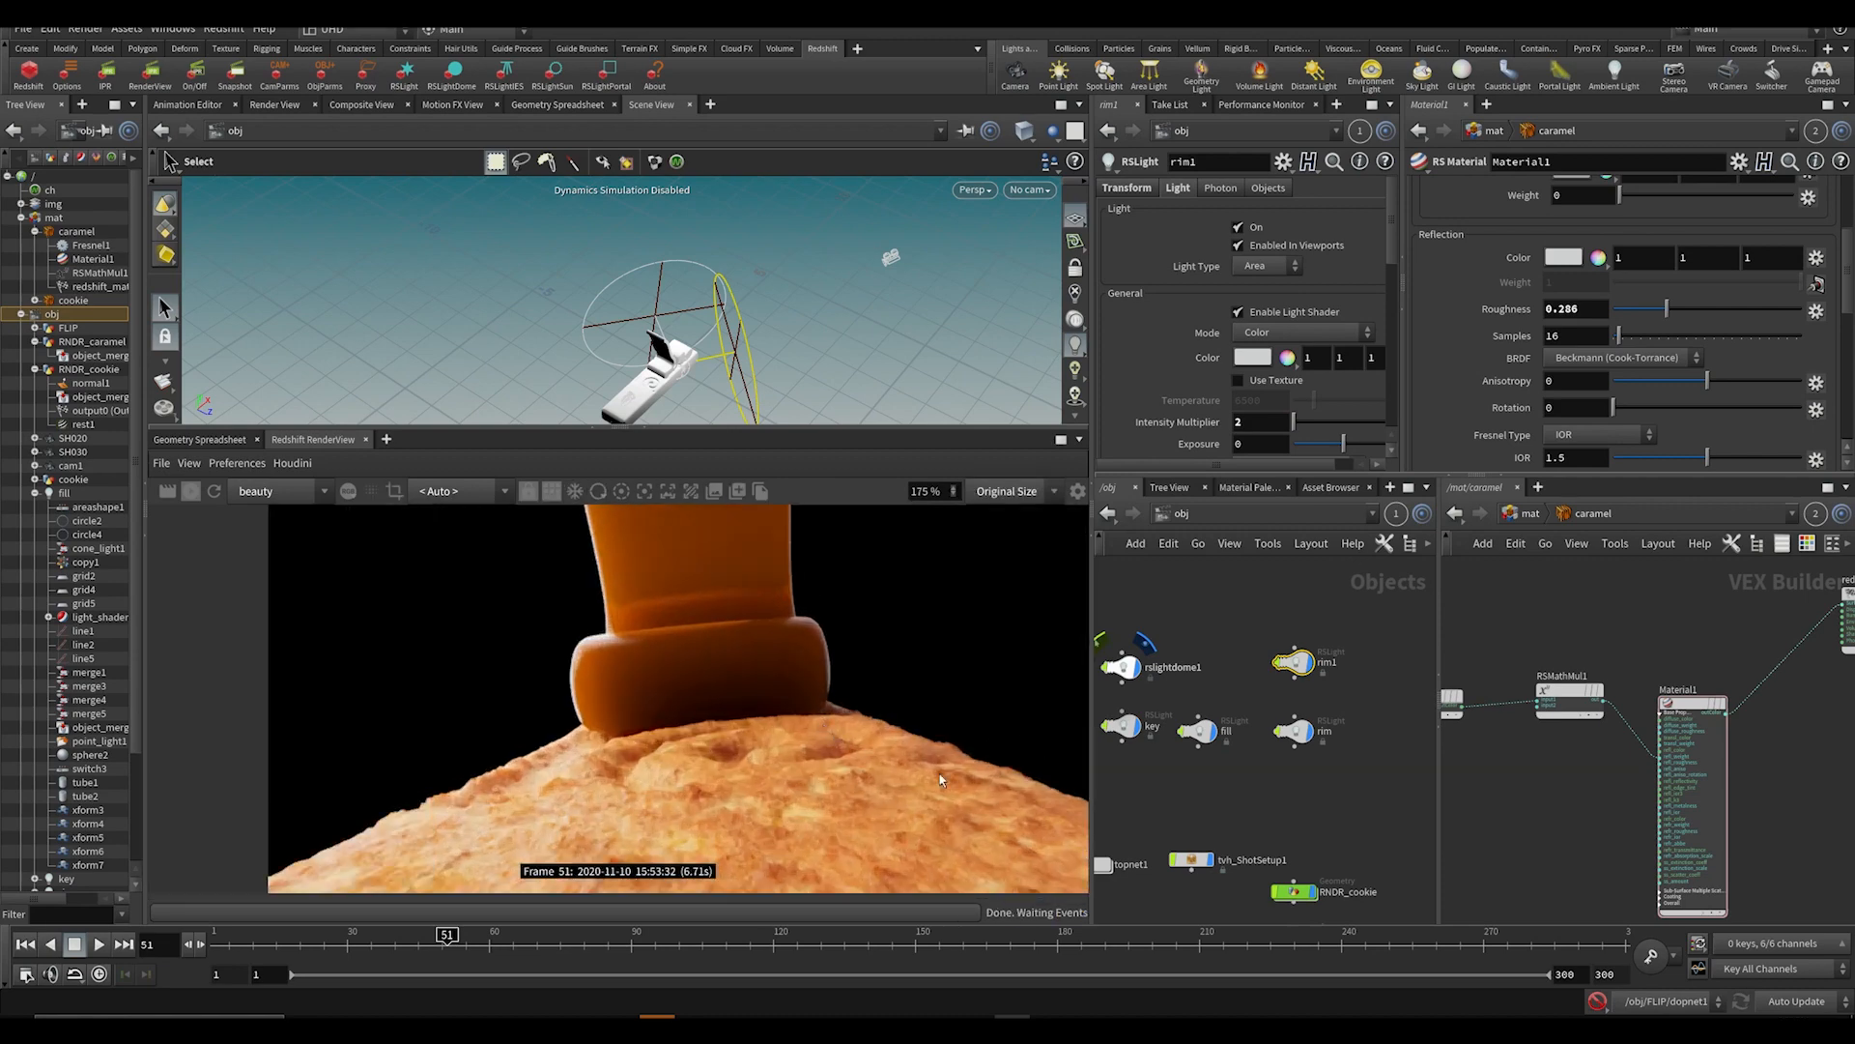
Enable rslightdome1's back-plate so the warm peach backdrop renders behind the caramel.
click(1199, 731)
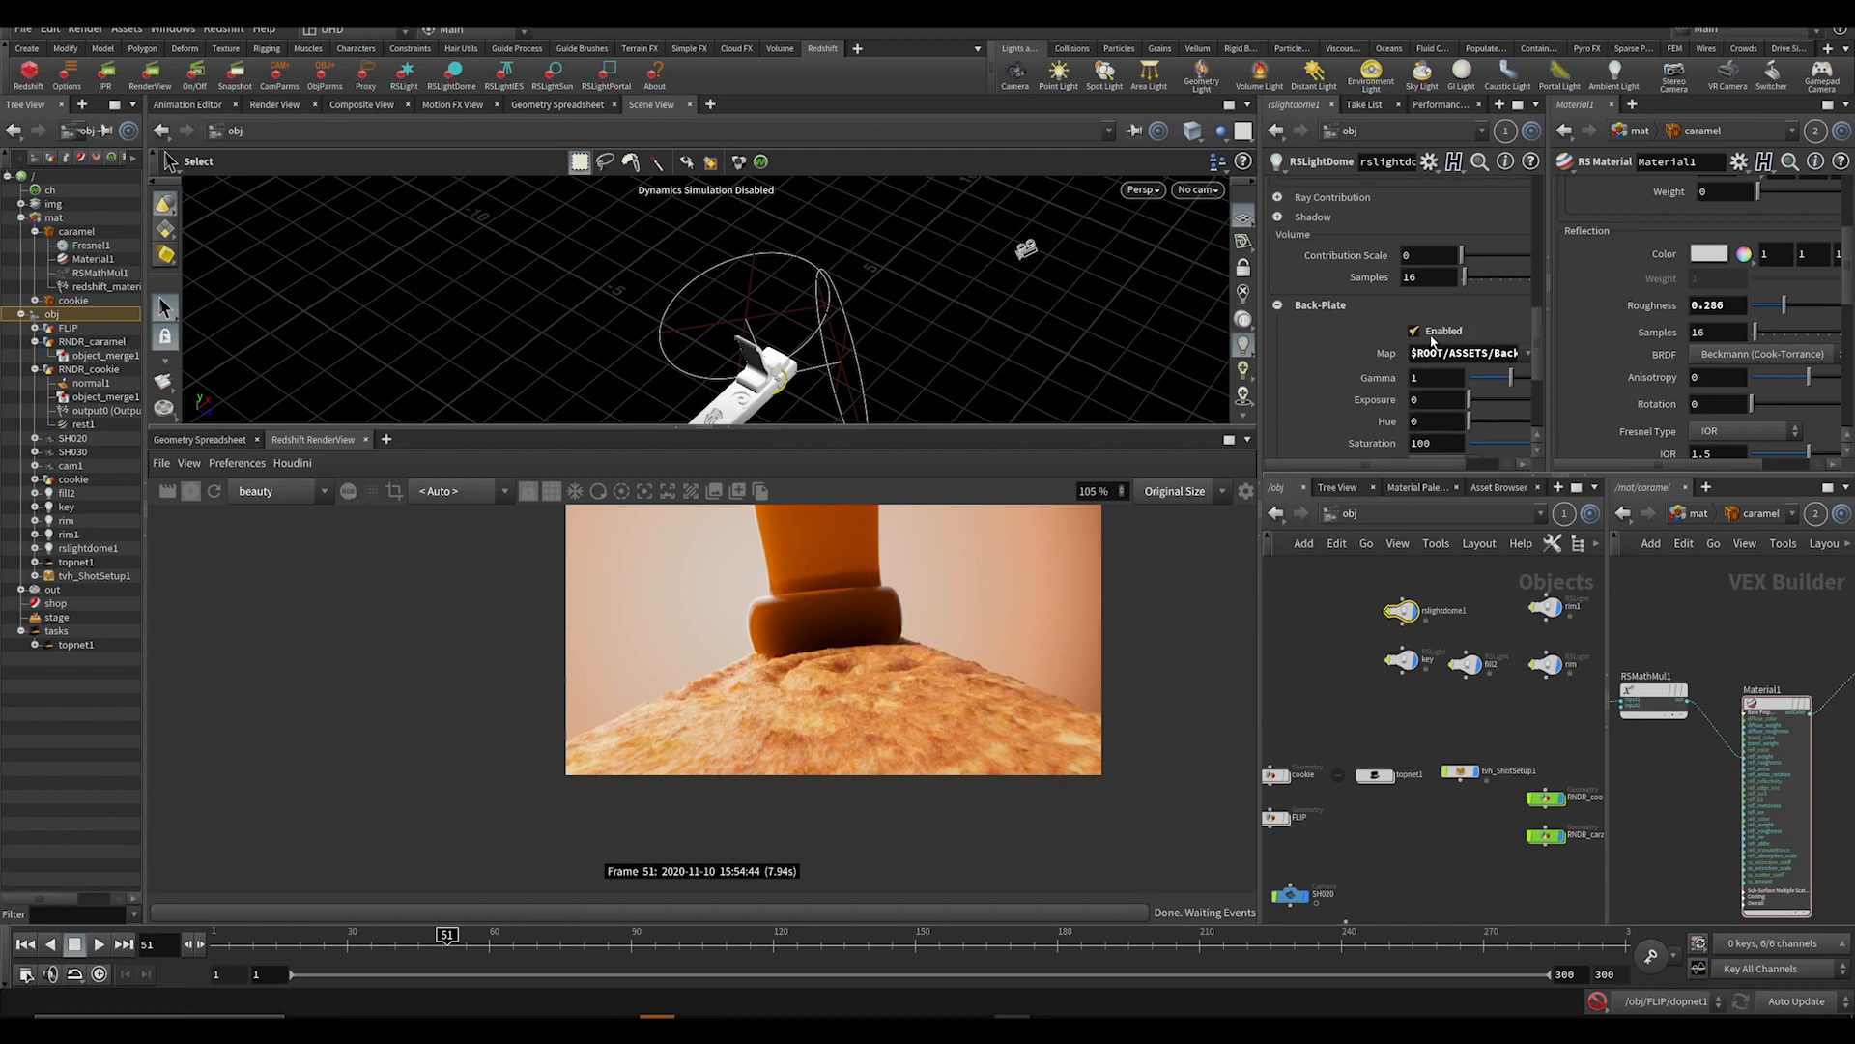
Switch the dome back-plate off again and look through the SH020 camera in the viewport.
click(1415, 331)
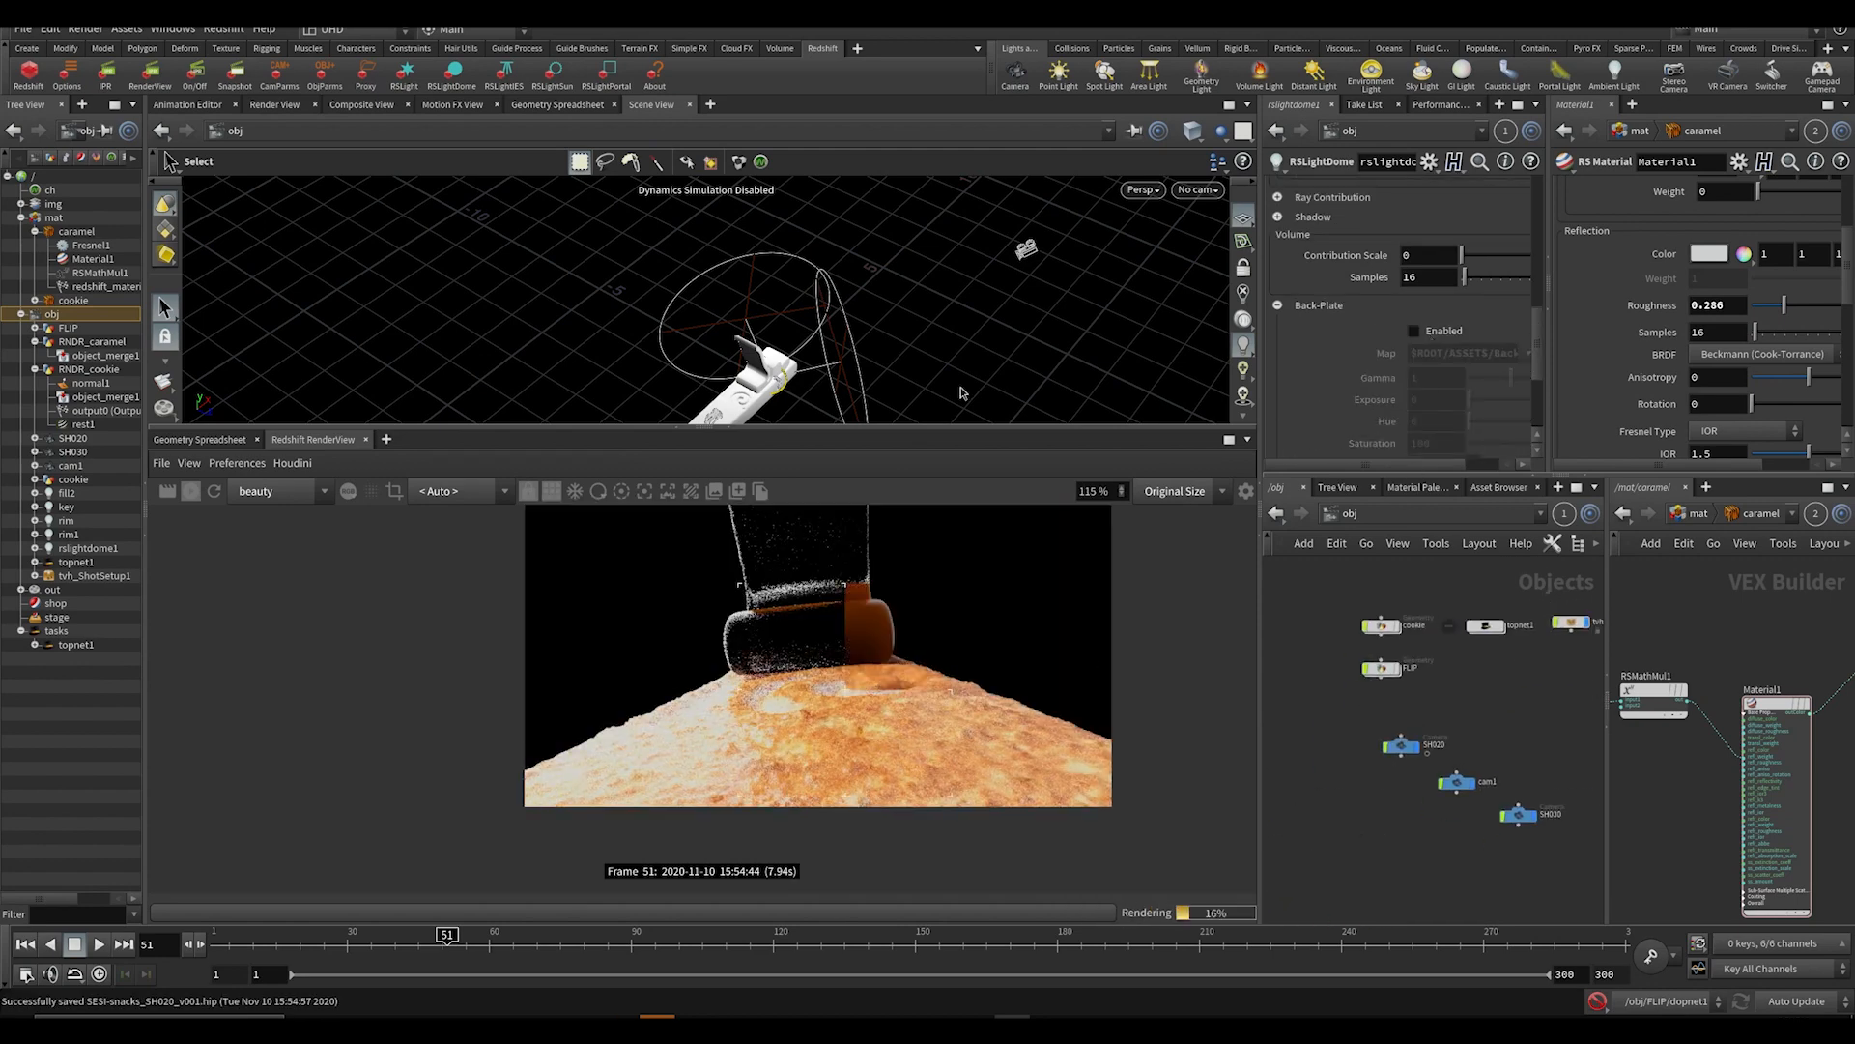
click(1196, 189)
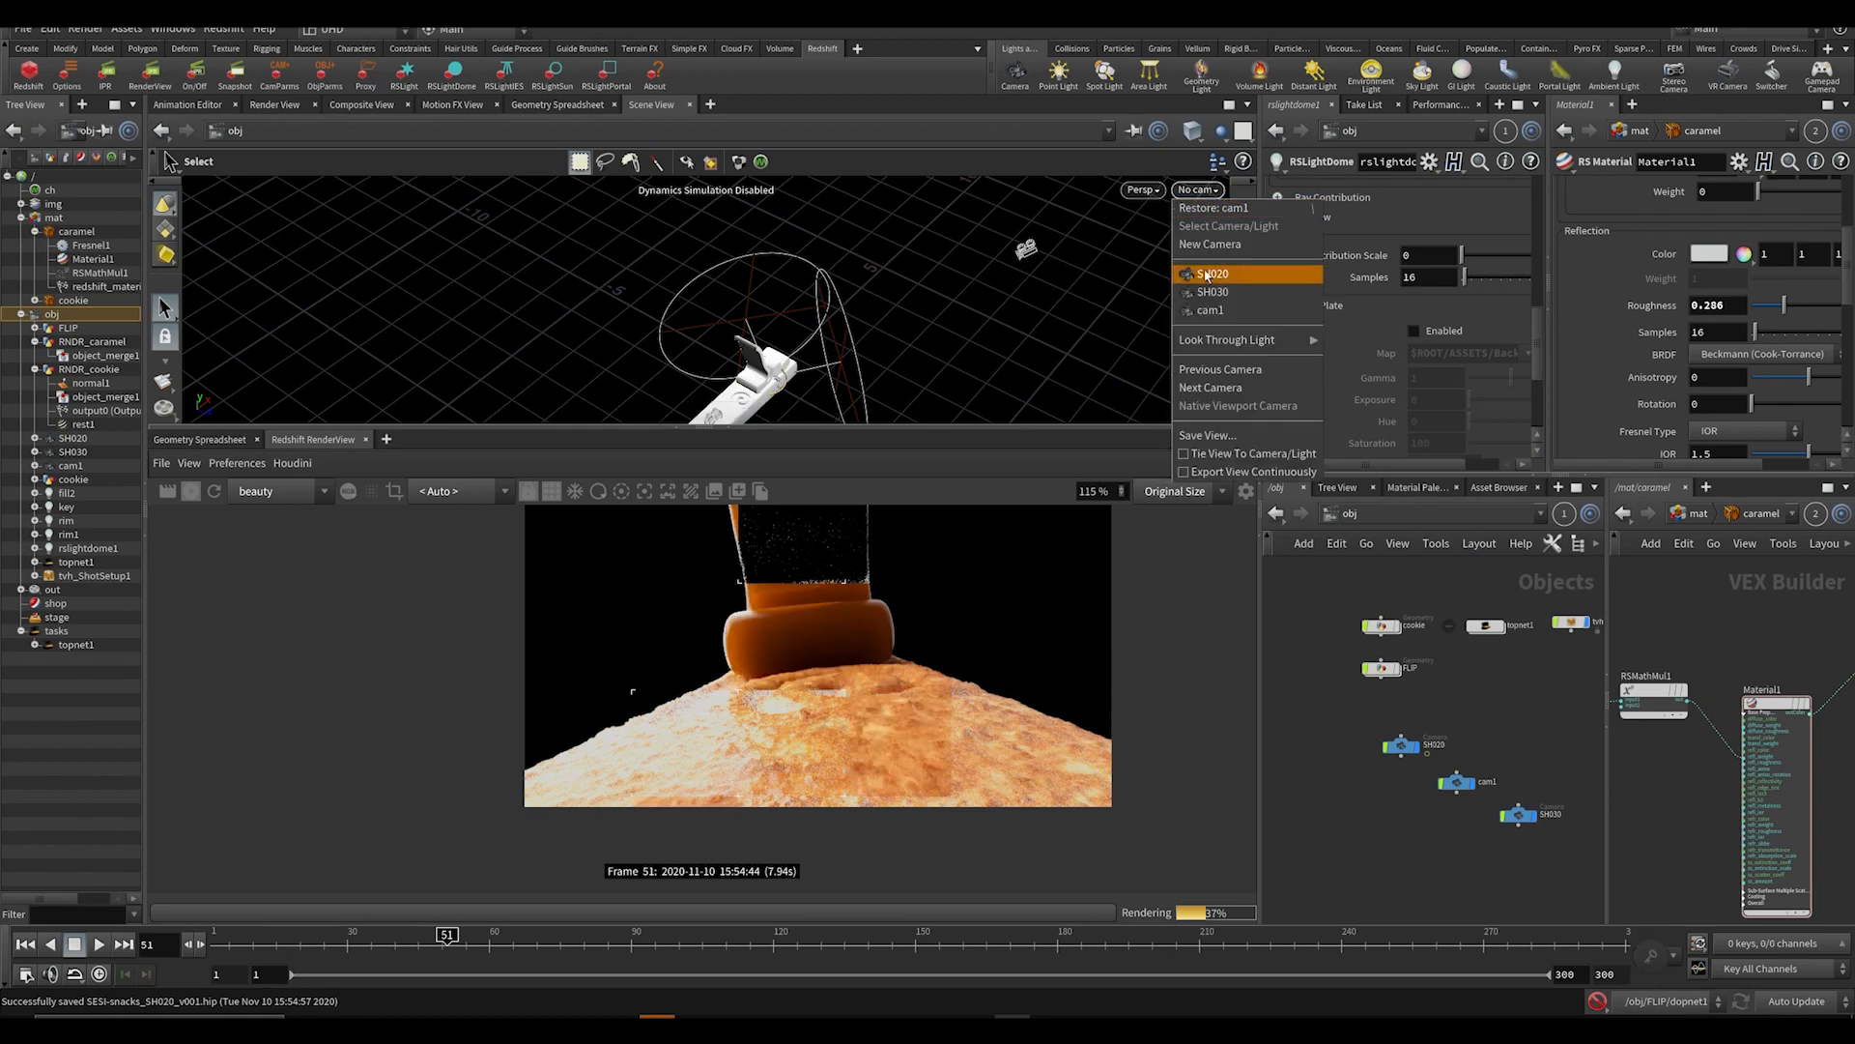
click(1212, 292)
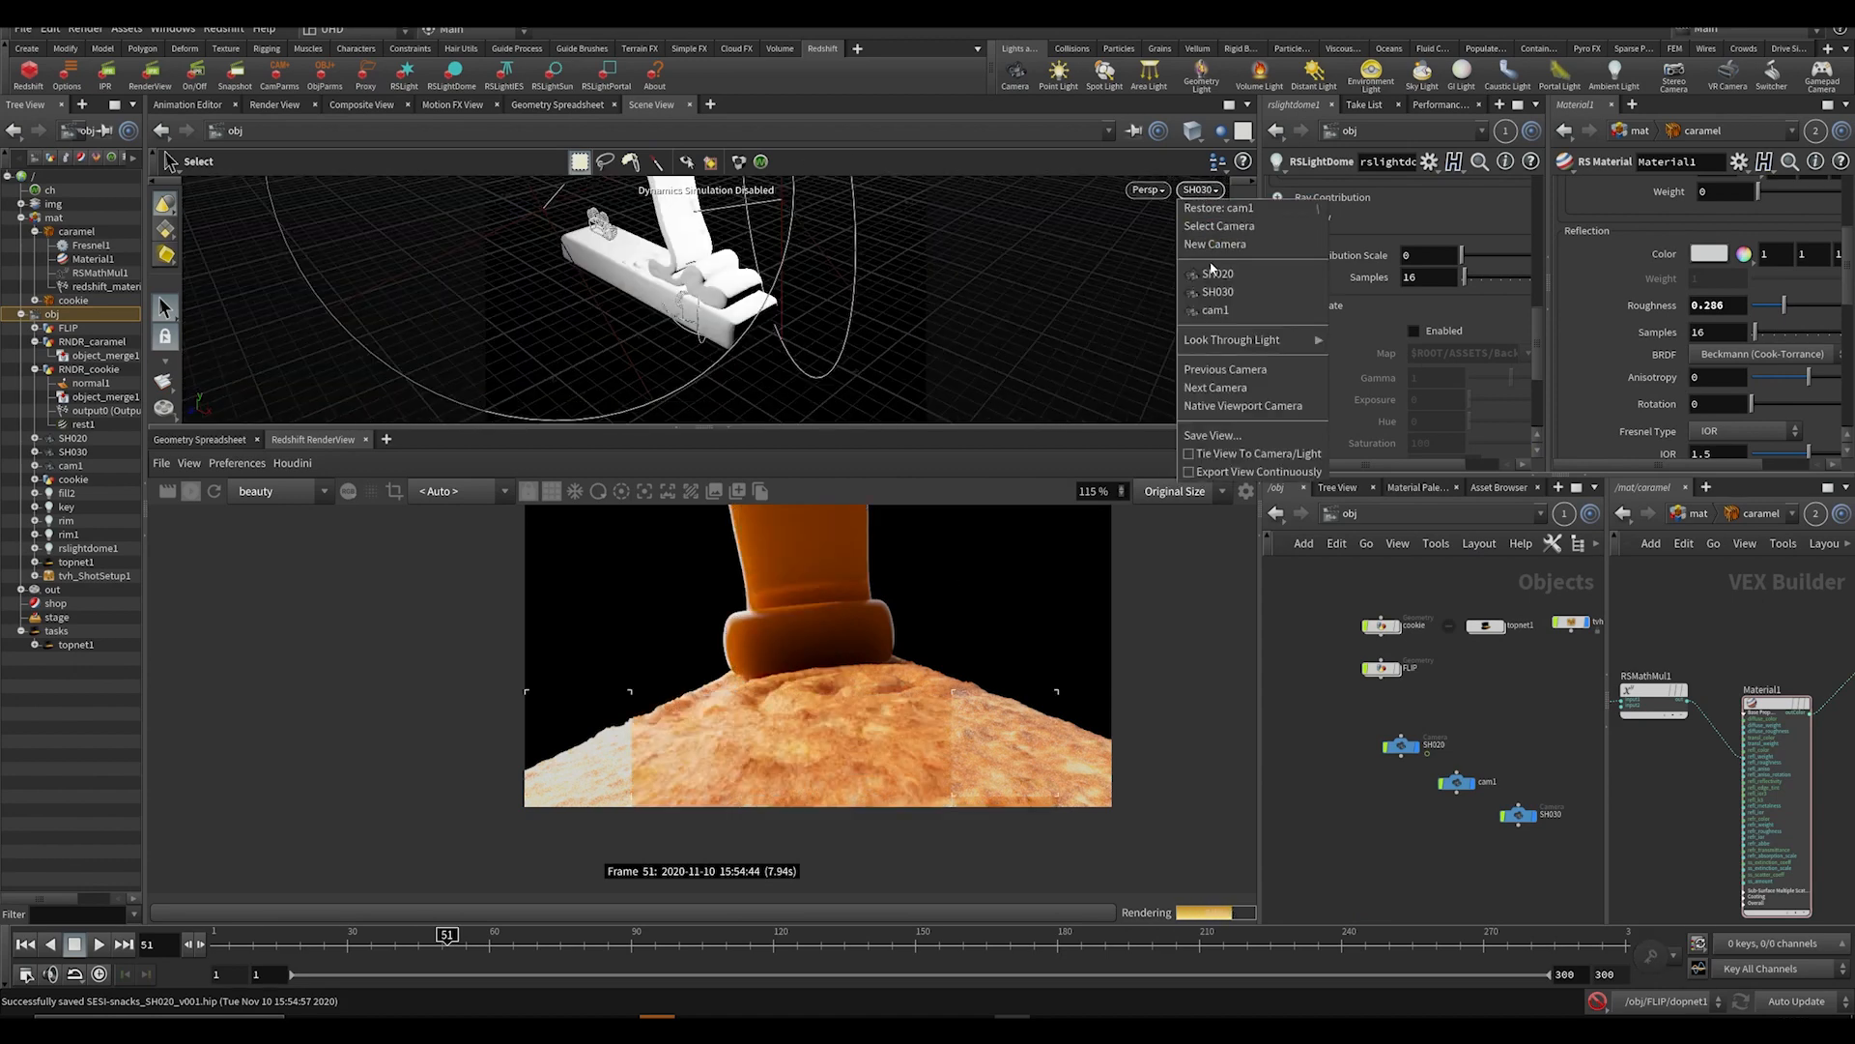
click(1215, 273)
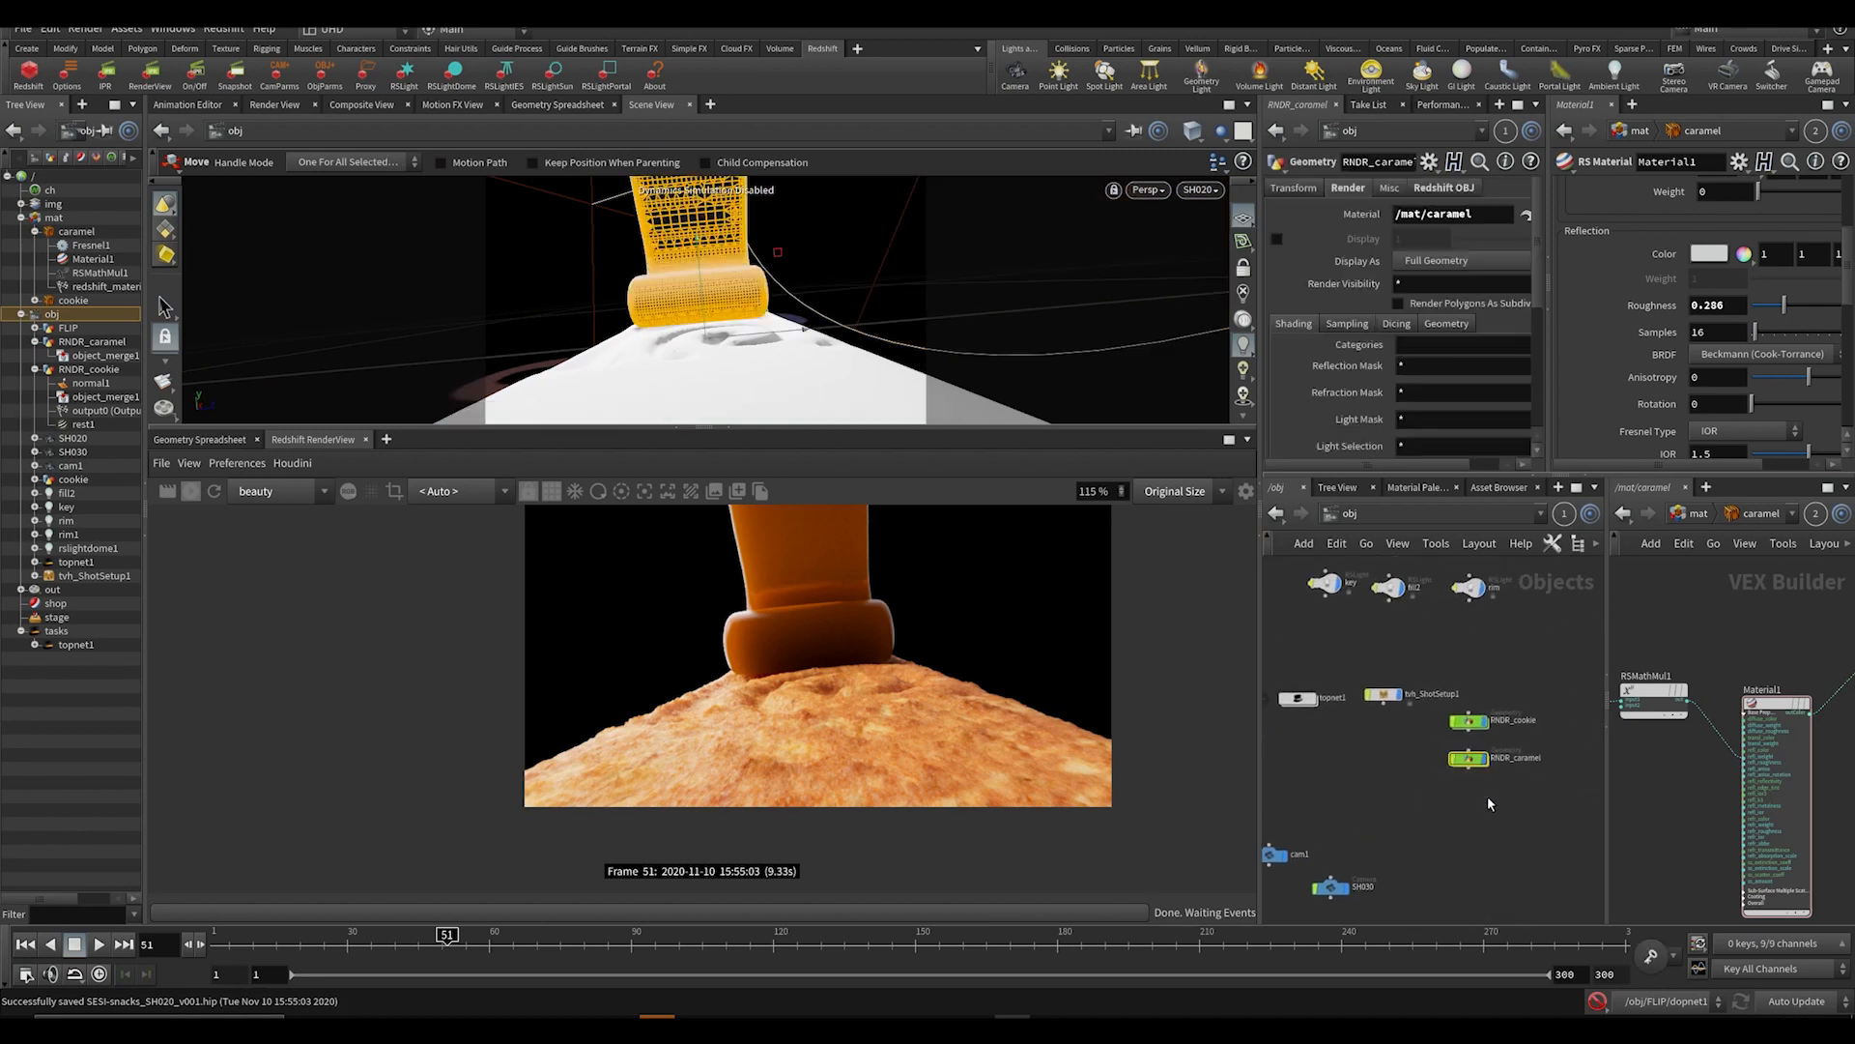
Inspect RNDR_caramel's geometry motion-blur settings and render frame 88 of the caramel on the cookie.
click(1445, 323)
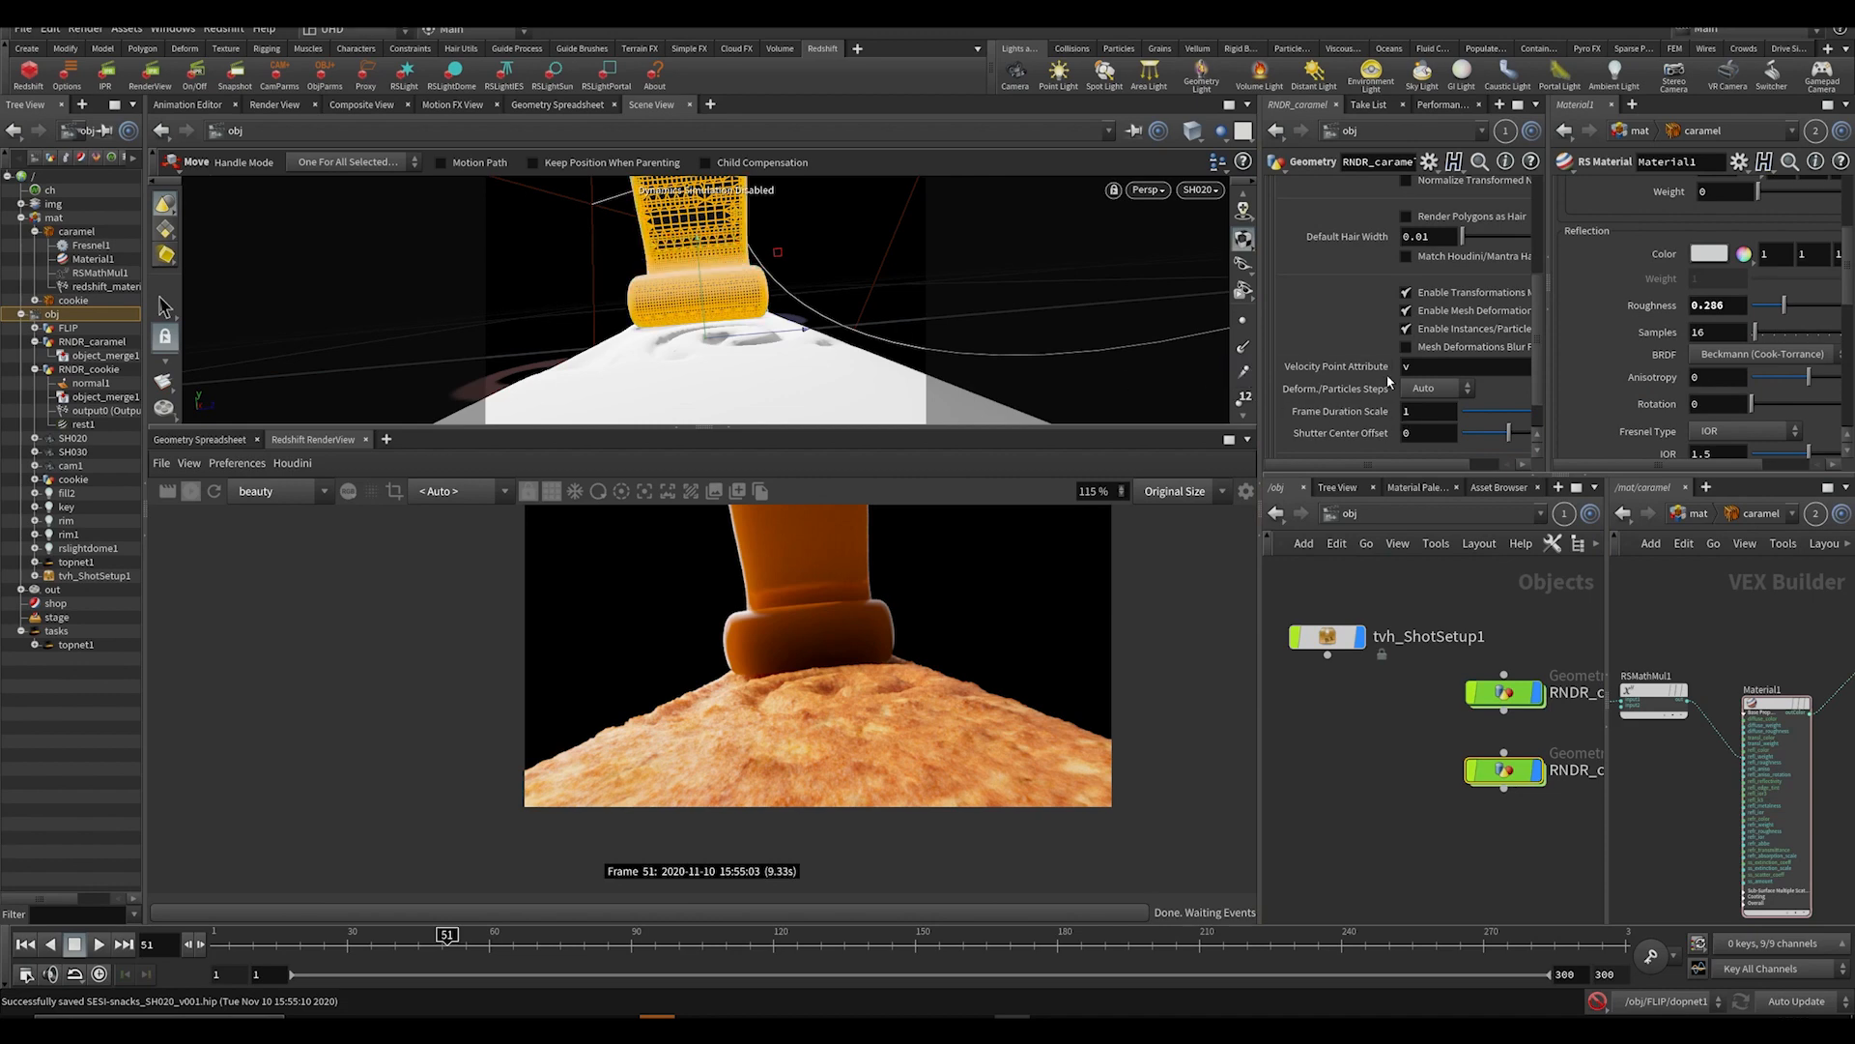
click(1405, 346)
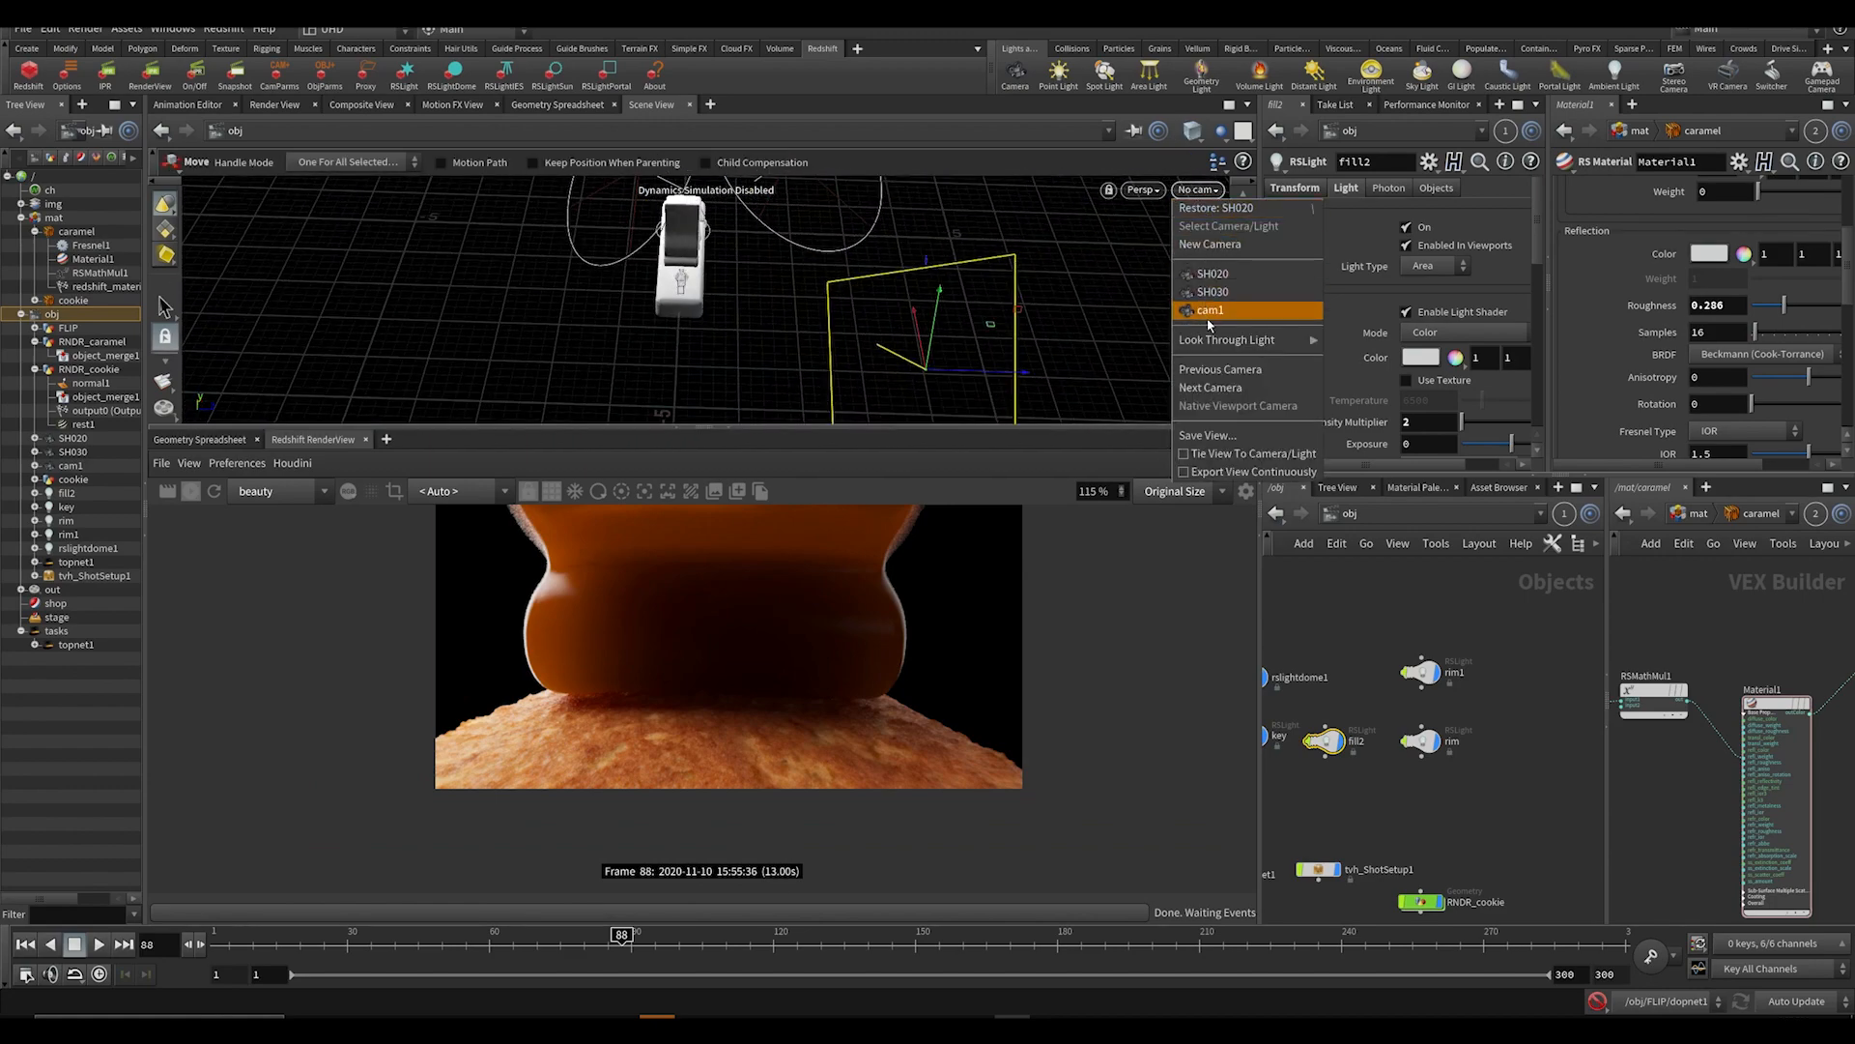
click(1210, 309)
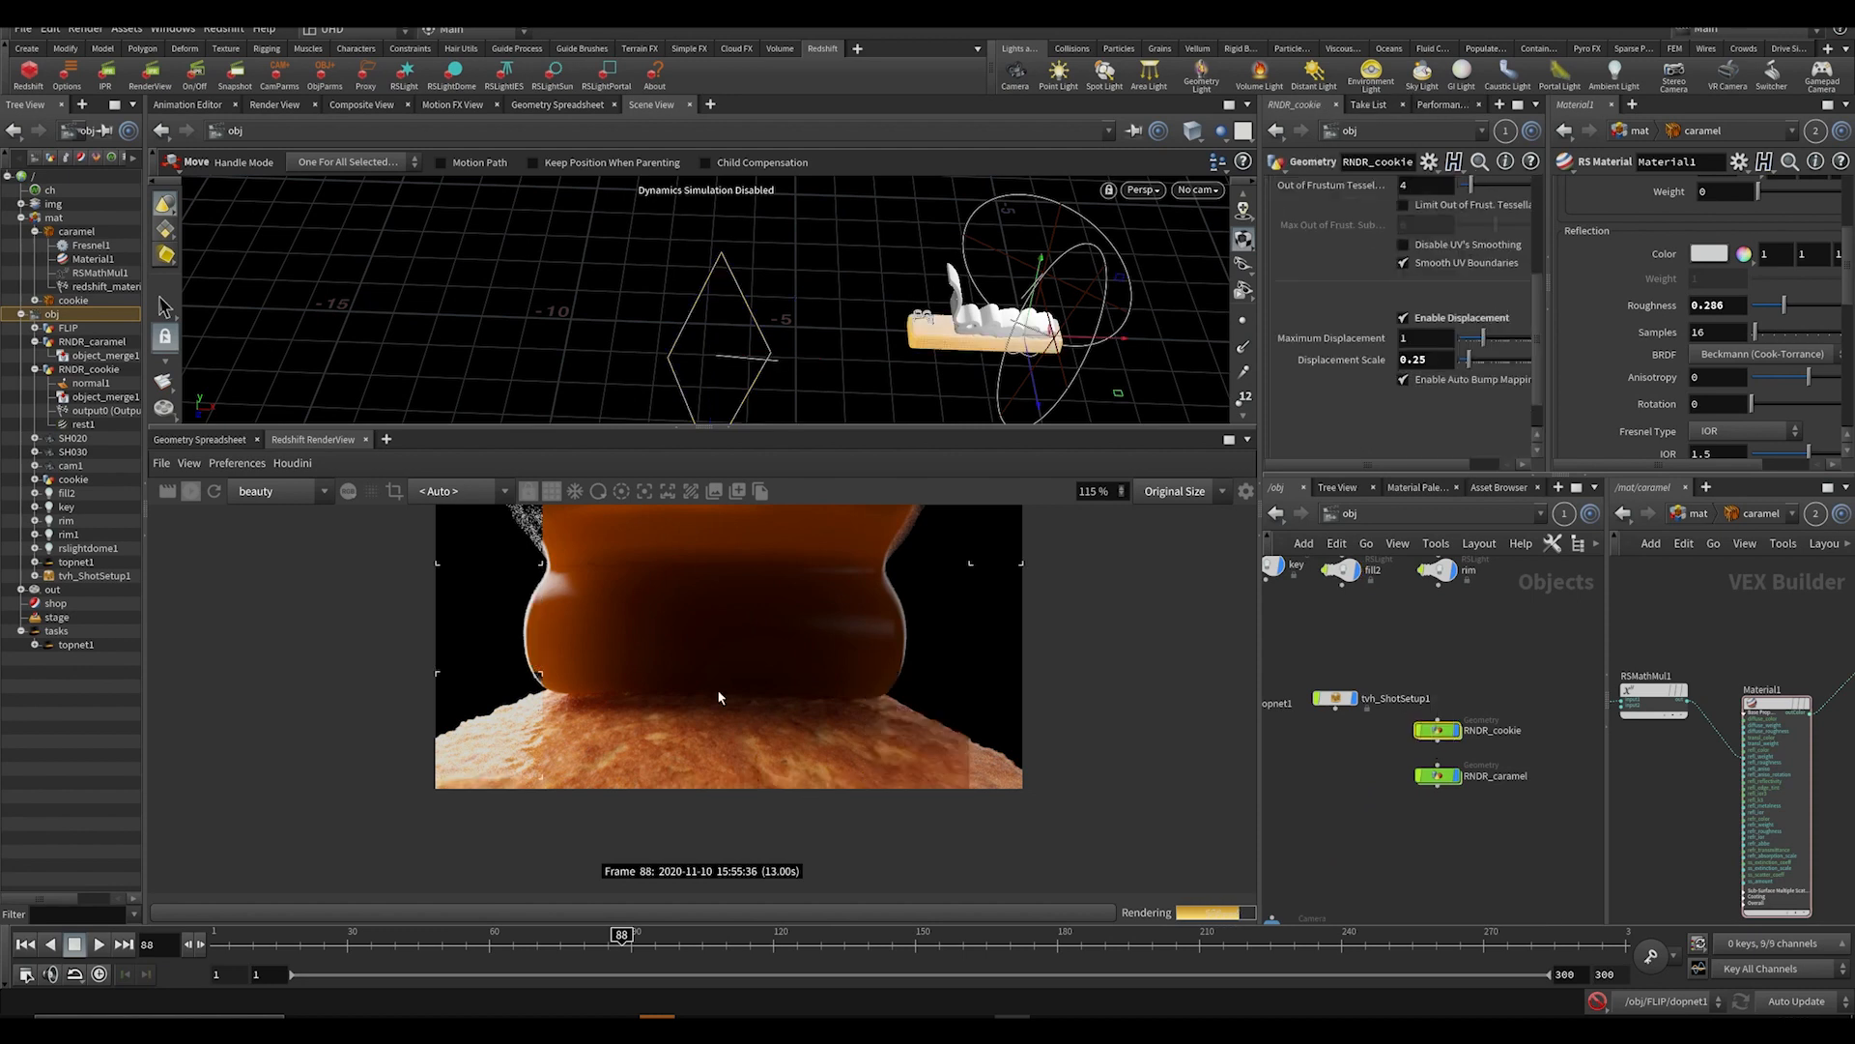
Raise RNDR_cookie's Displacement Scale from 0.25 to 0.33 and re-render frame 88.
text(0.2)
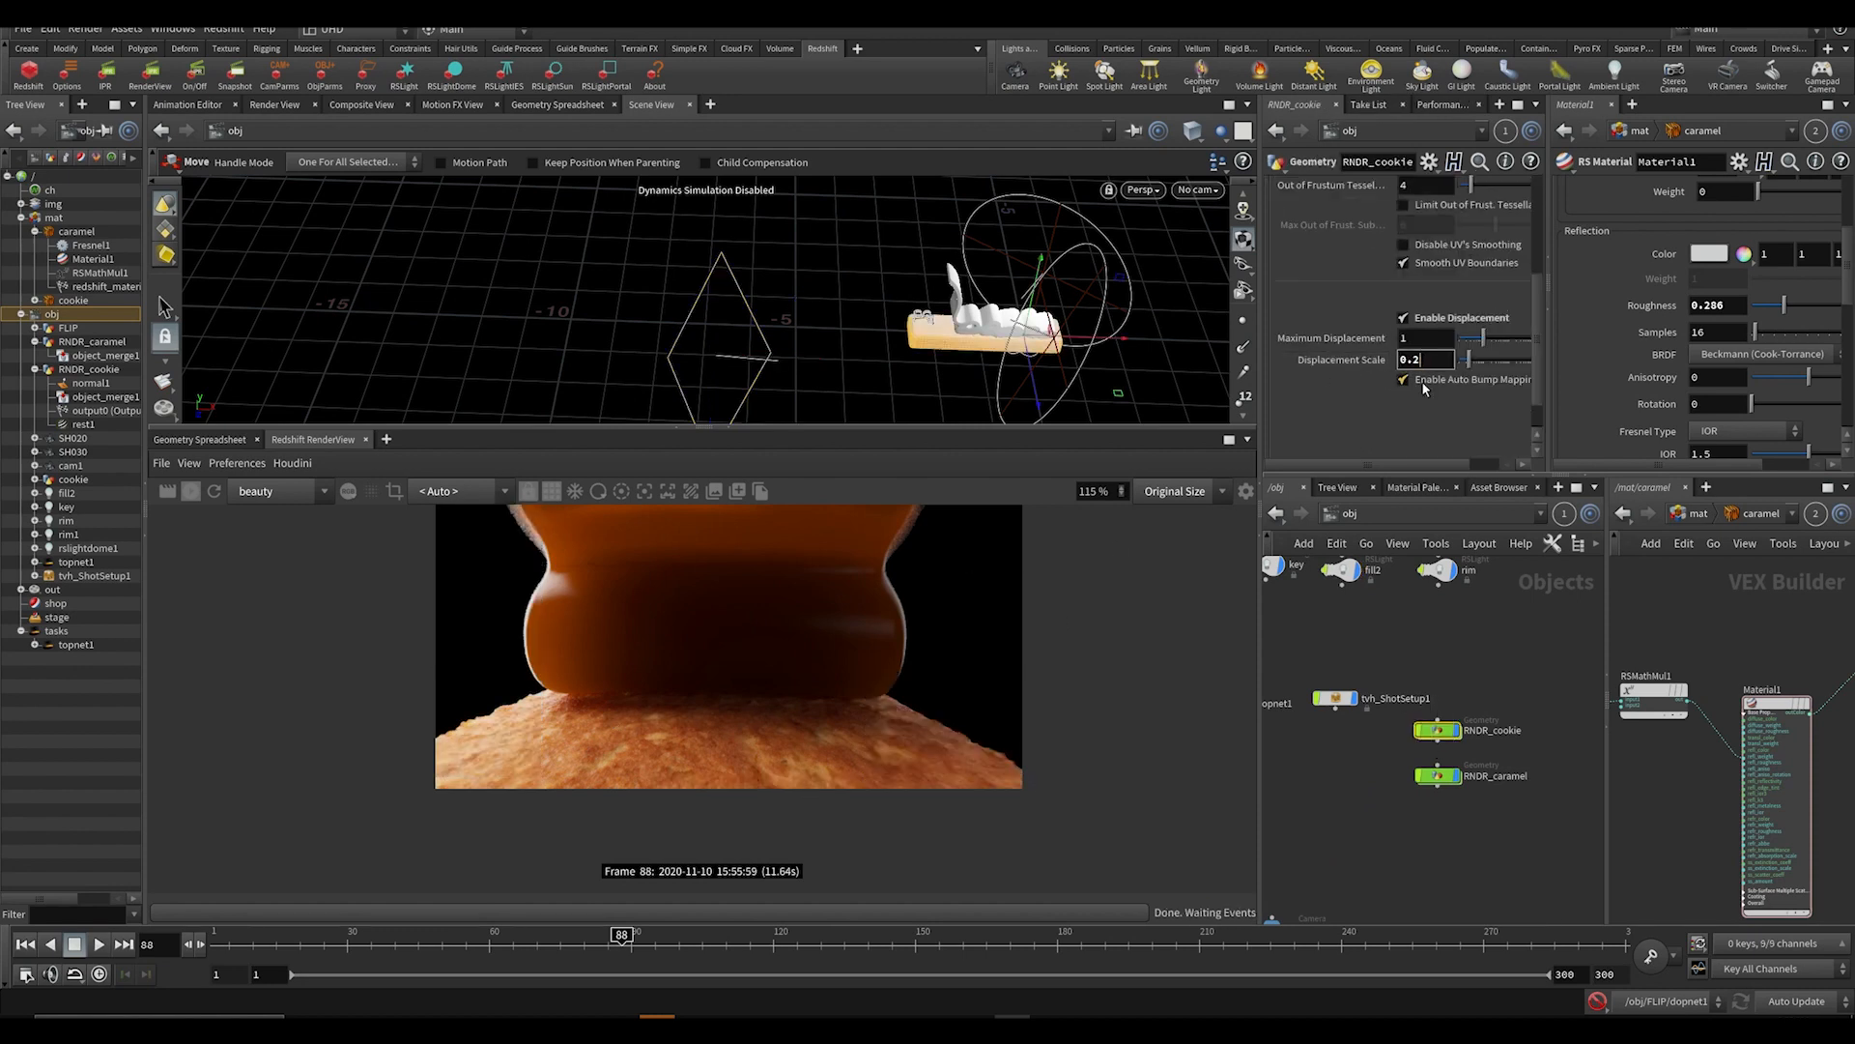
text(0.33)
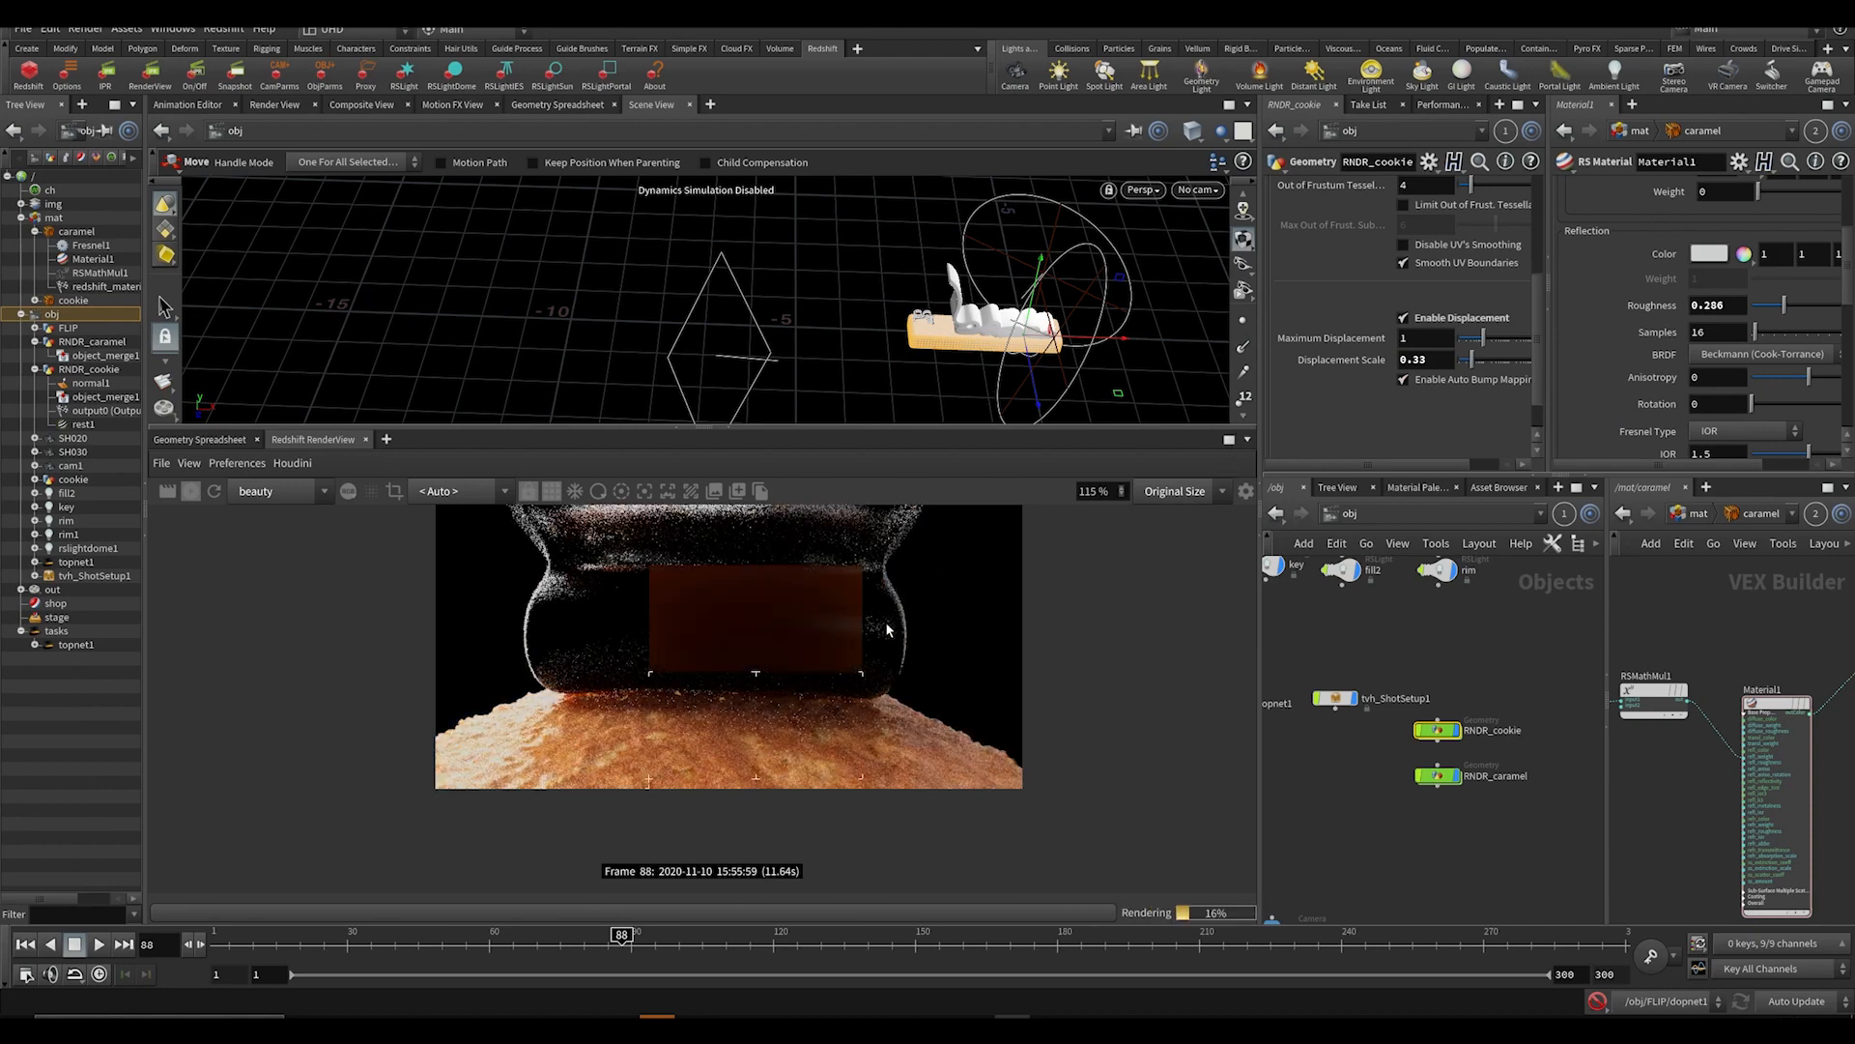
mouse_move(953, 601)
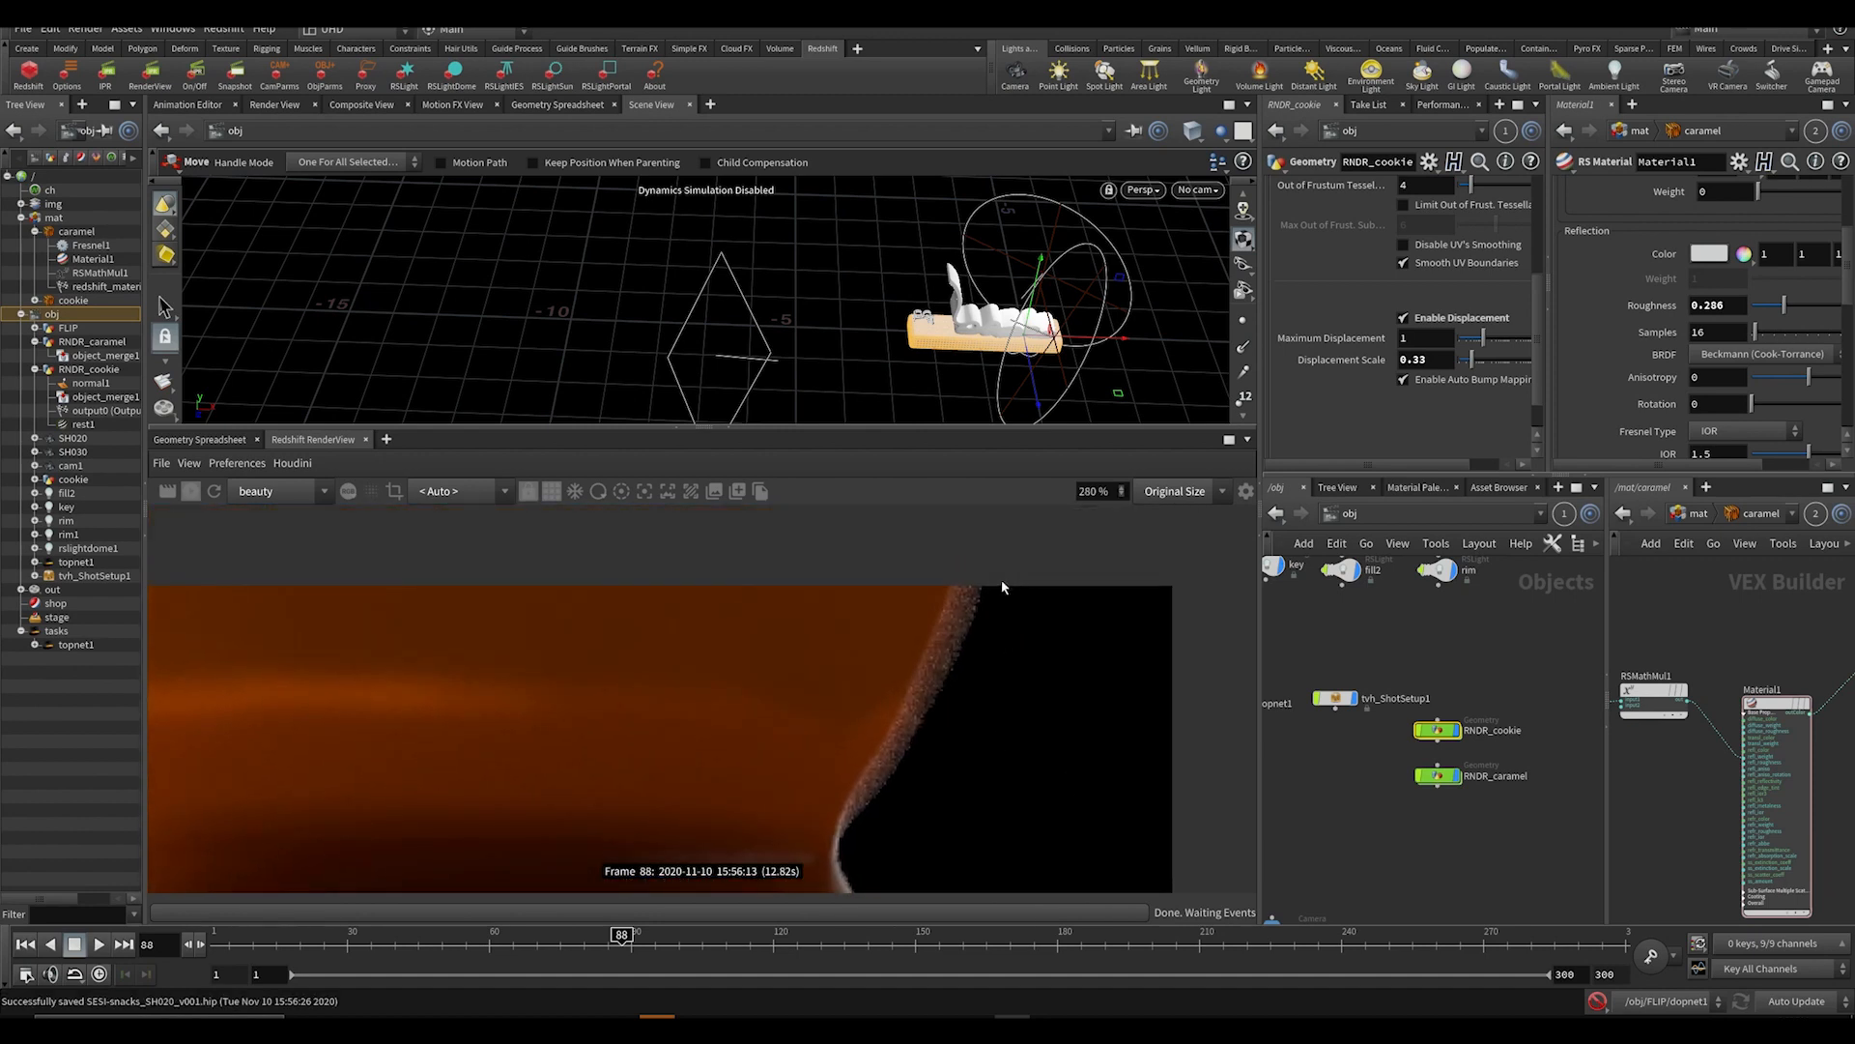
mouse_move(872, 737)
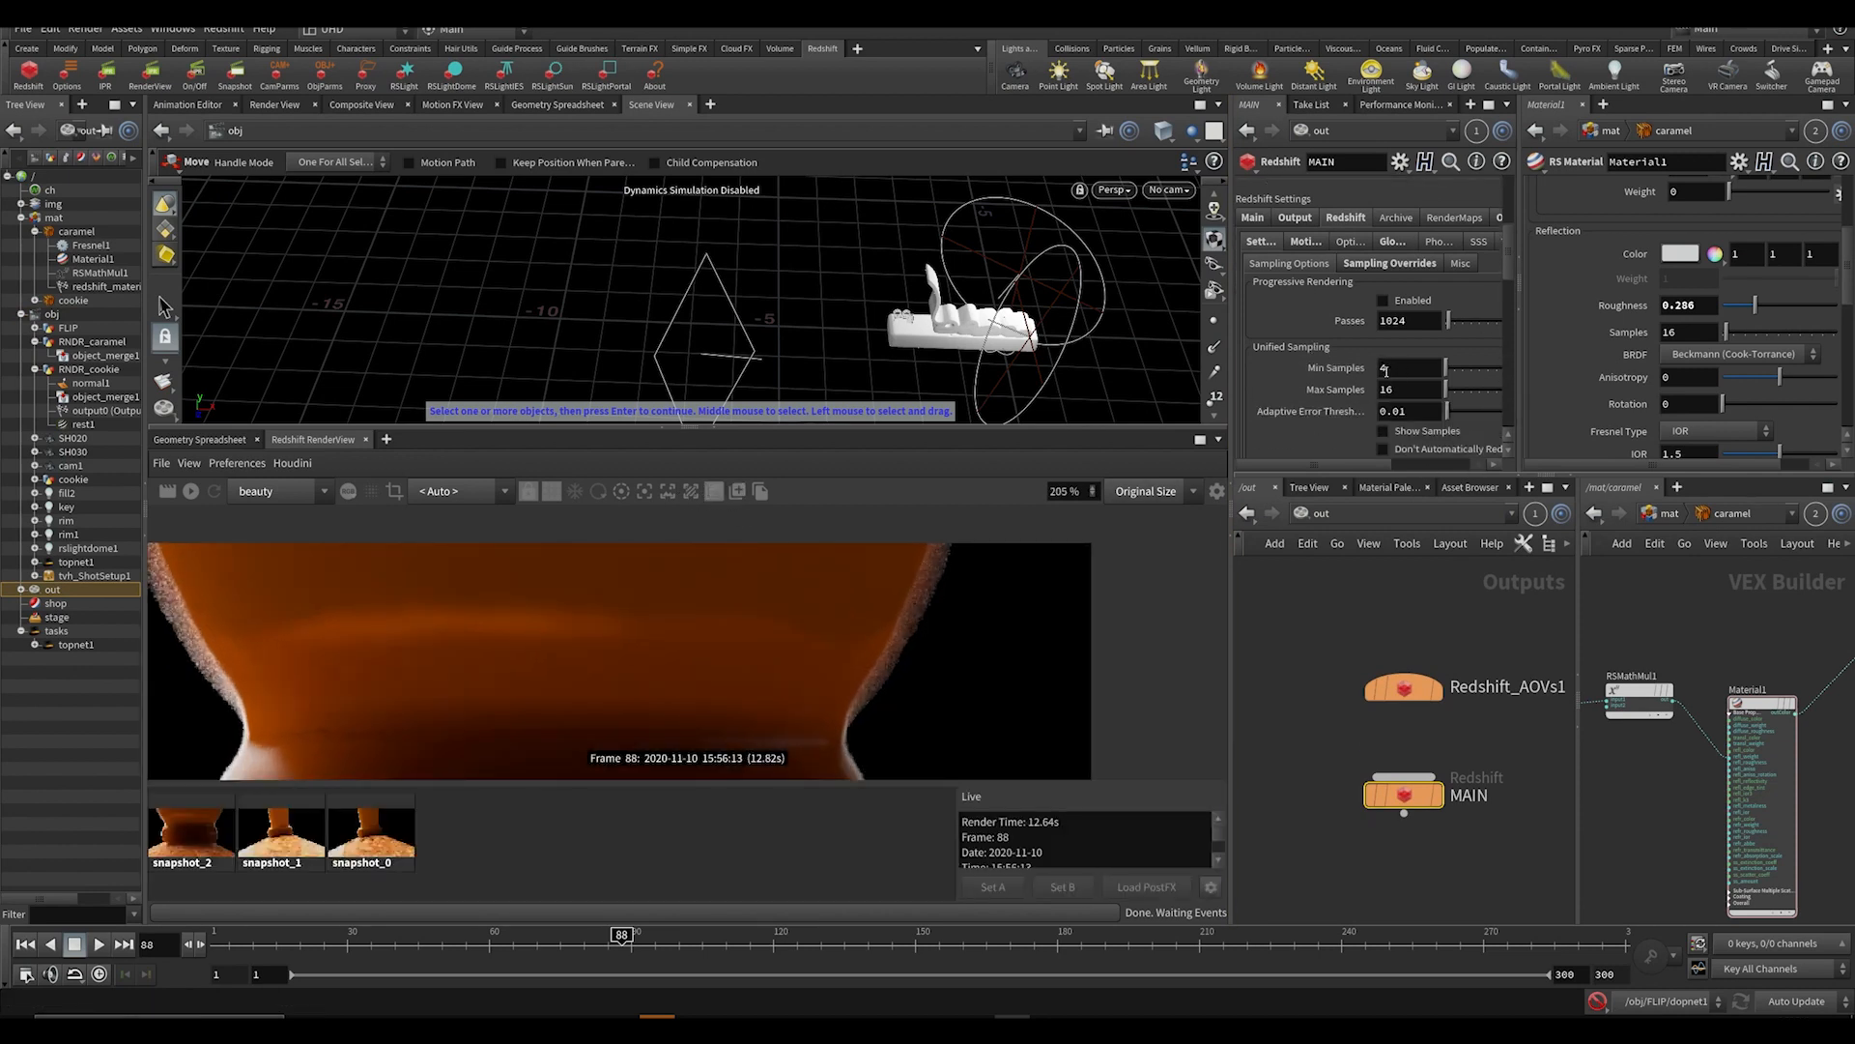
Set MAIN ROP sampling to 8 min / 64 max, compare against a snapshot, then hide the snapshot strip.
click(1411, 367)
text(8)
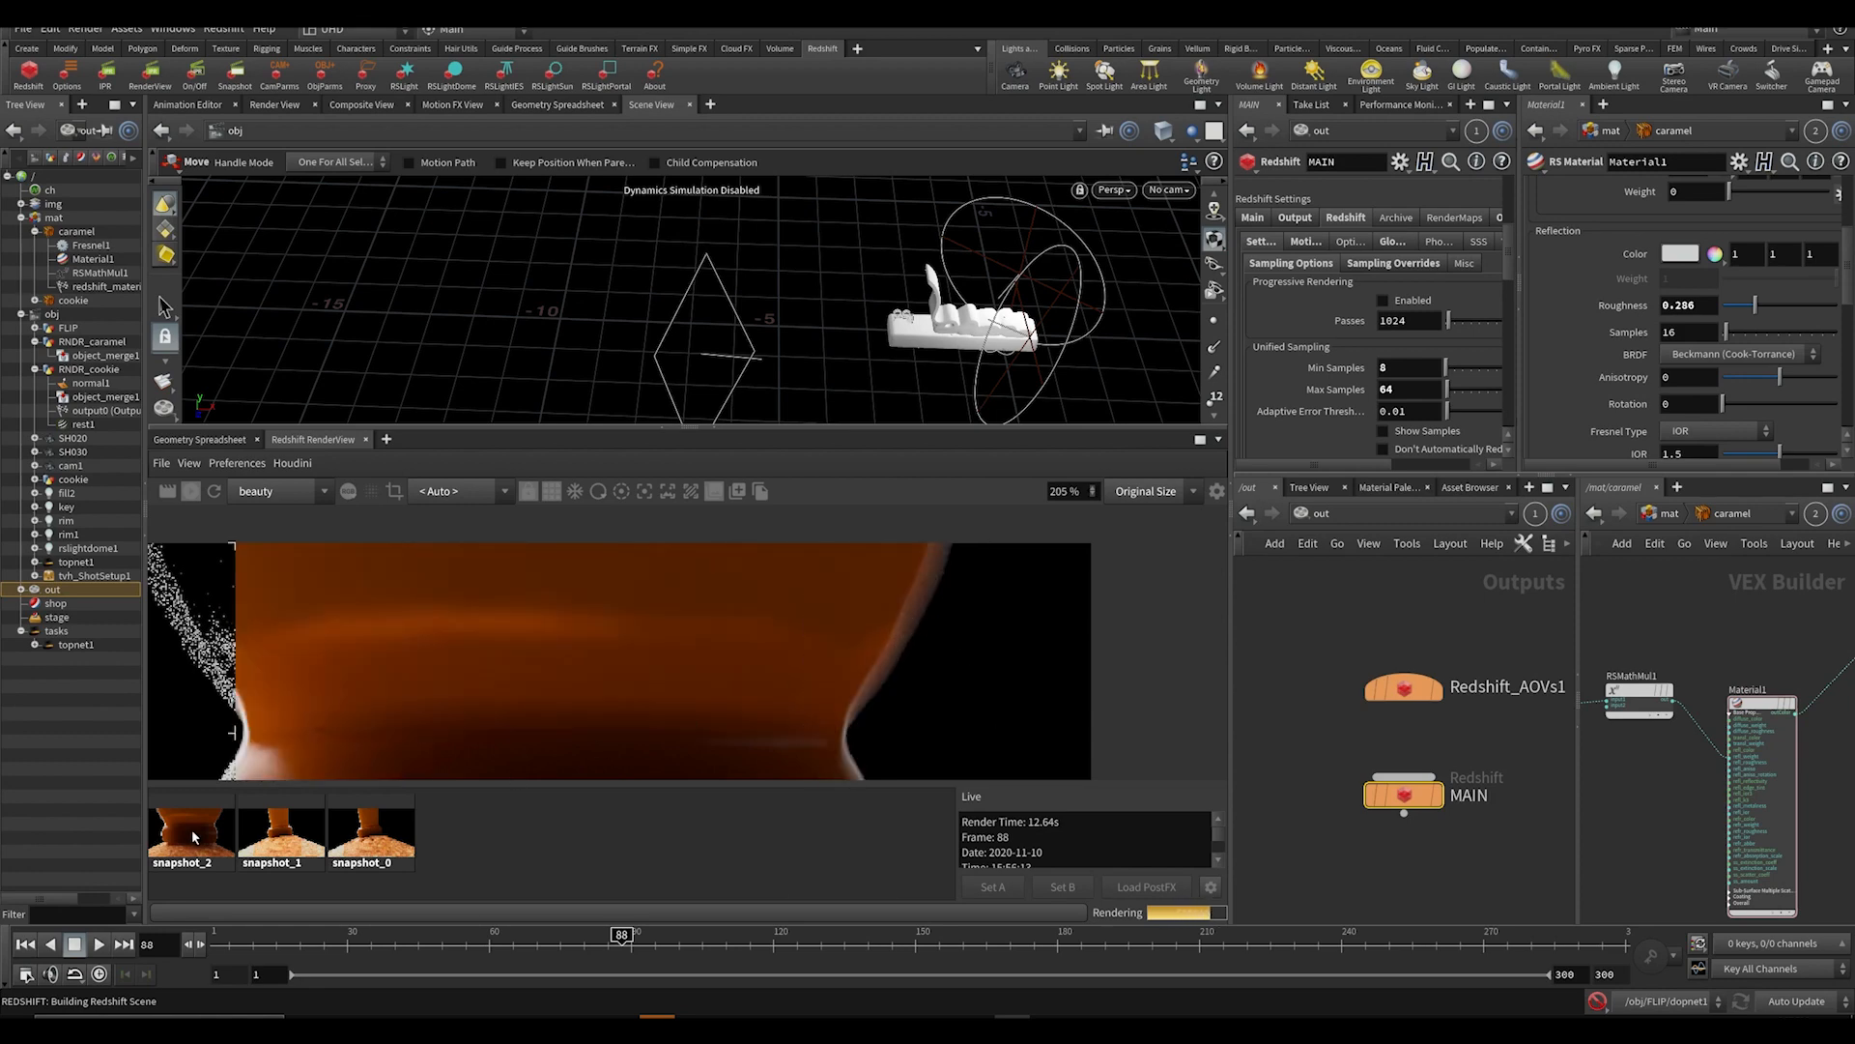
click(188, 831)
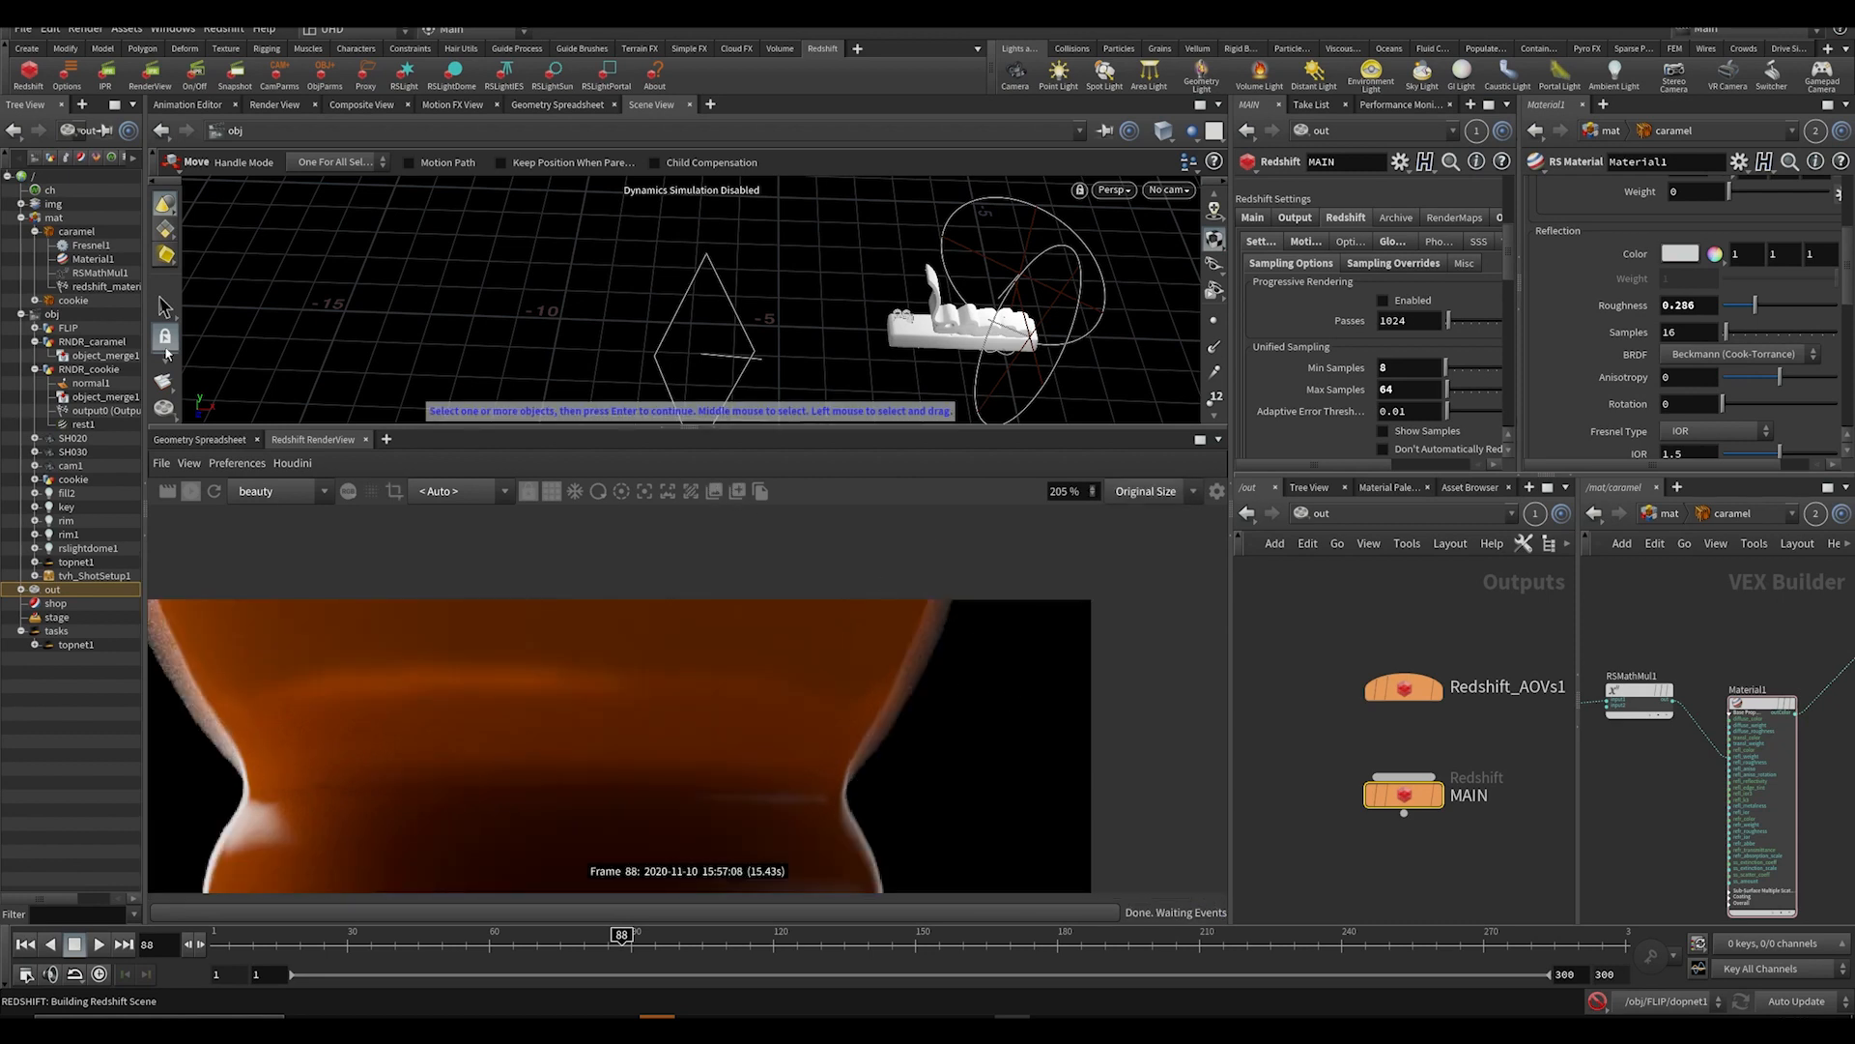
click(279, 491)
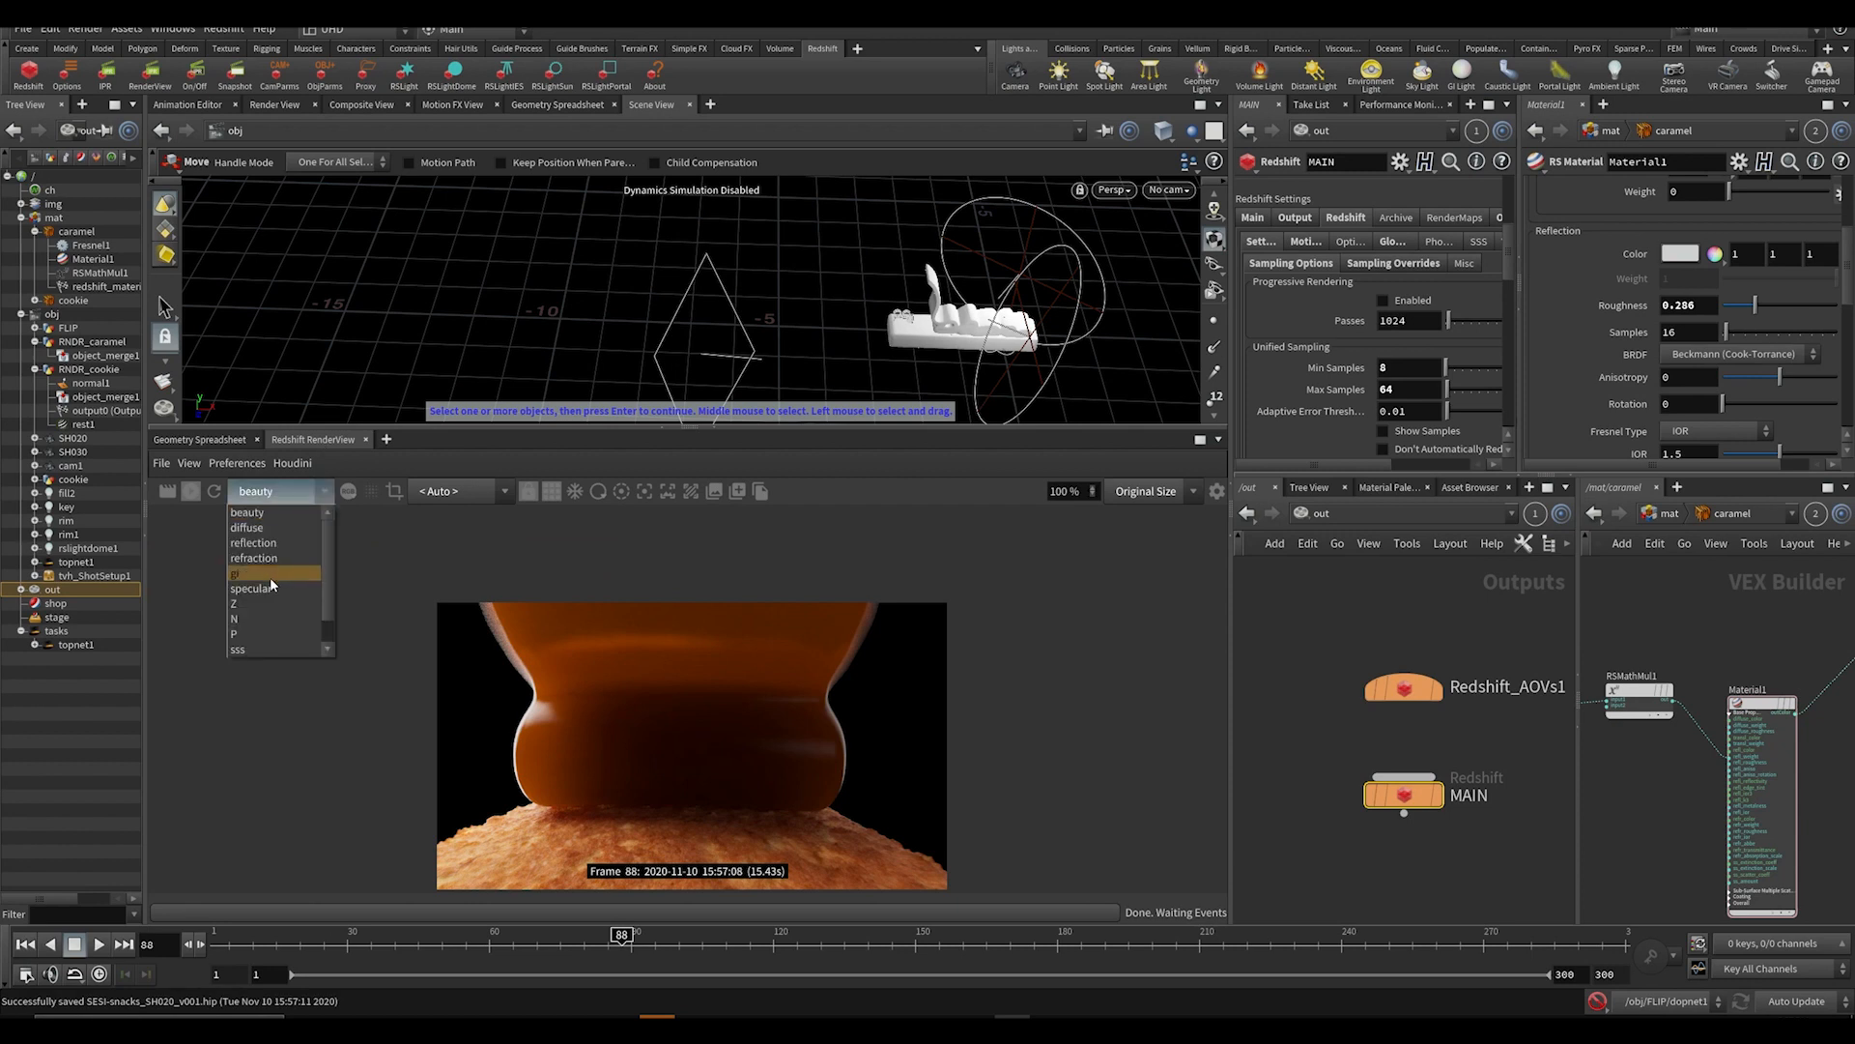
Check the RenderView AOV pass list, then show the topnet1 network with the SH020 flipbook task.
click(236, 619)
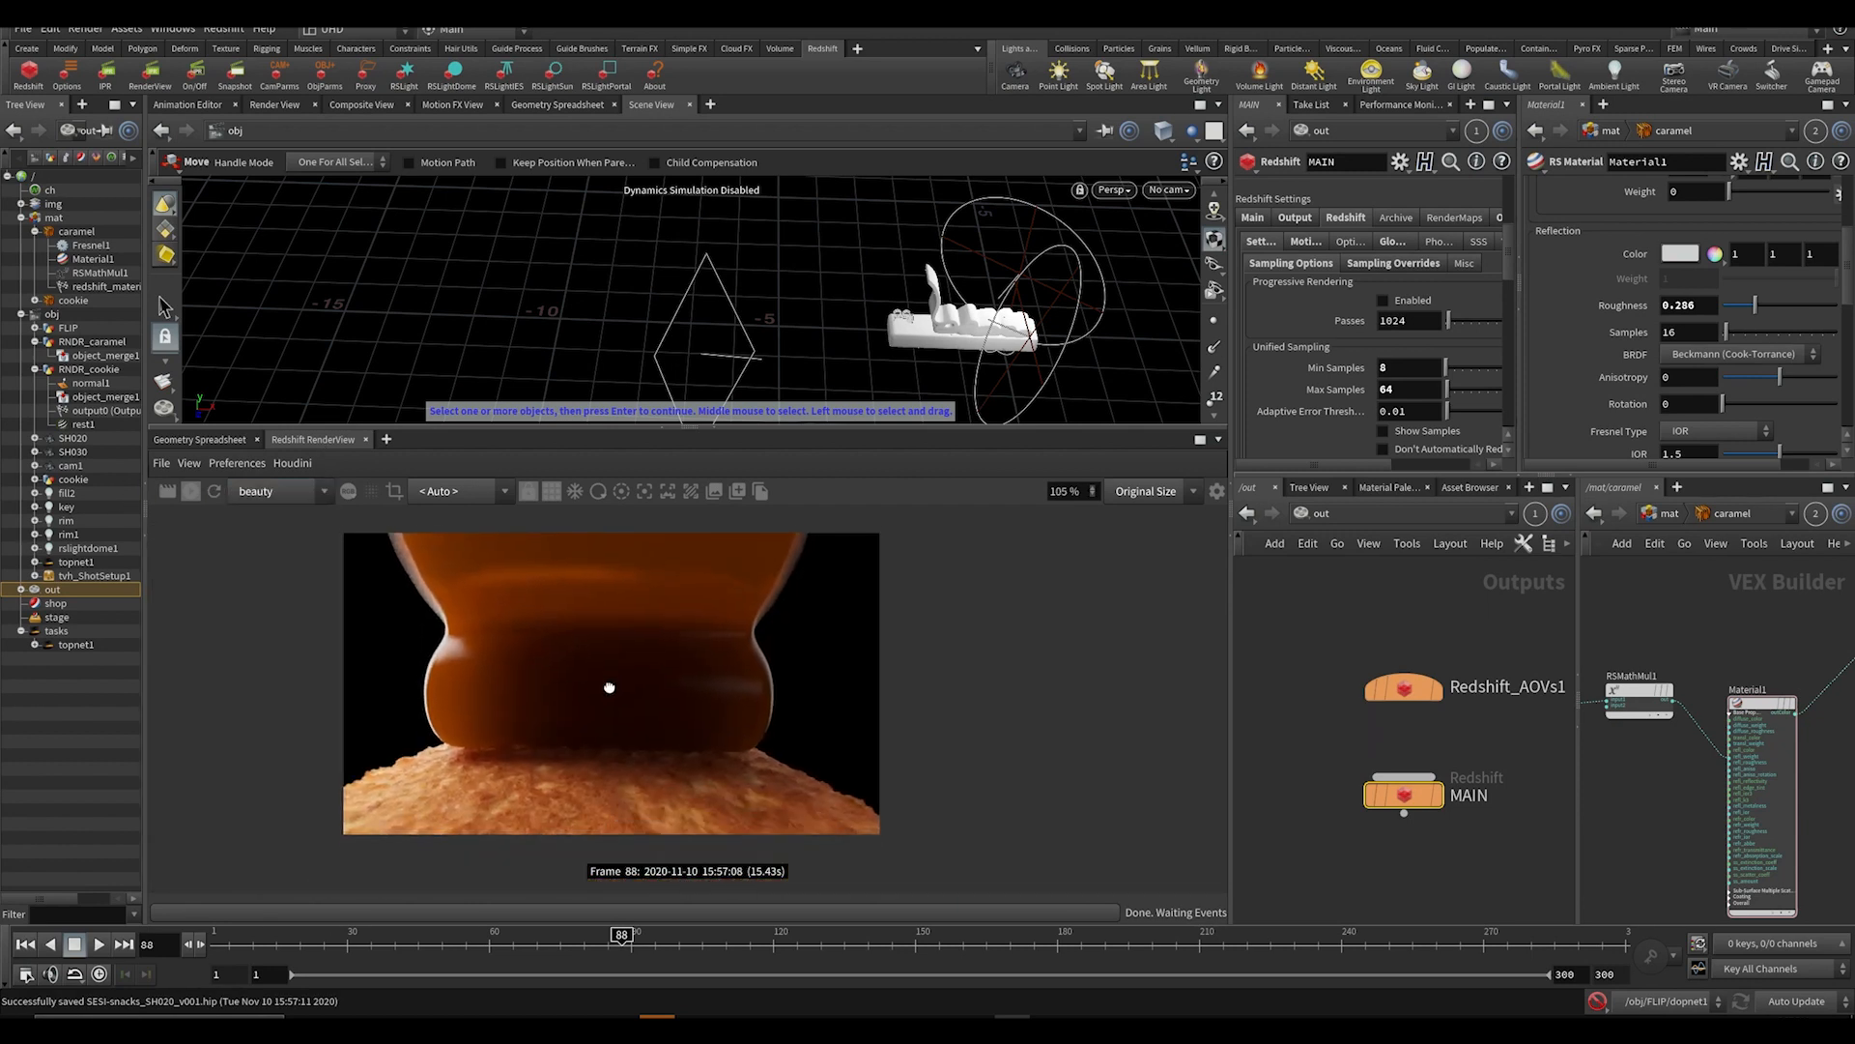
click(273, 489)
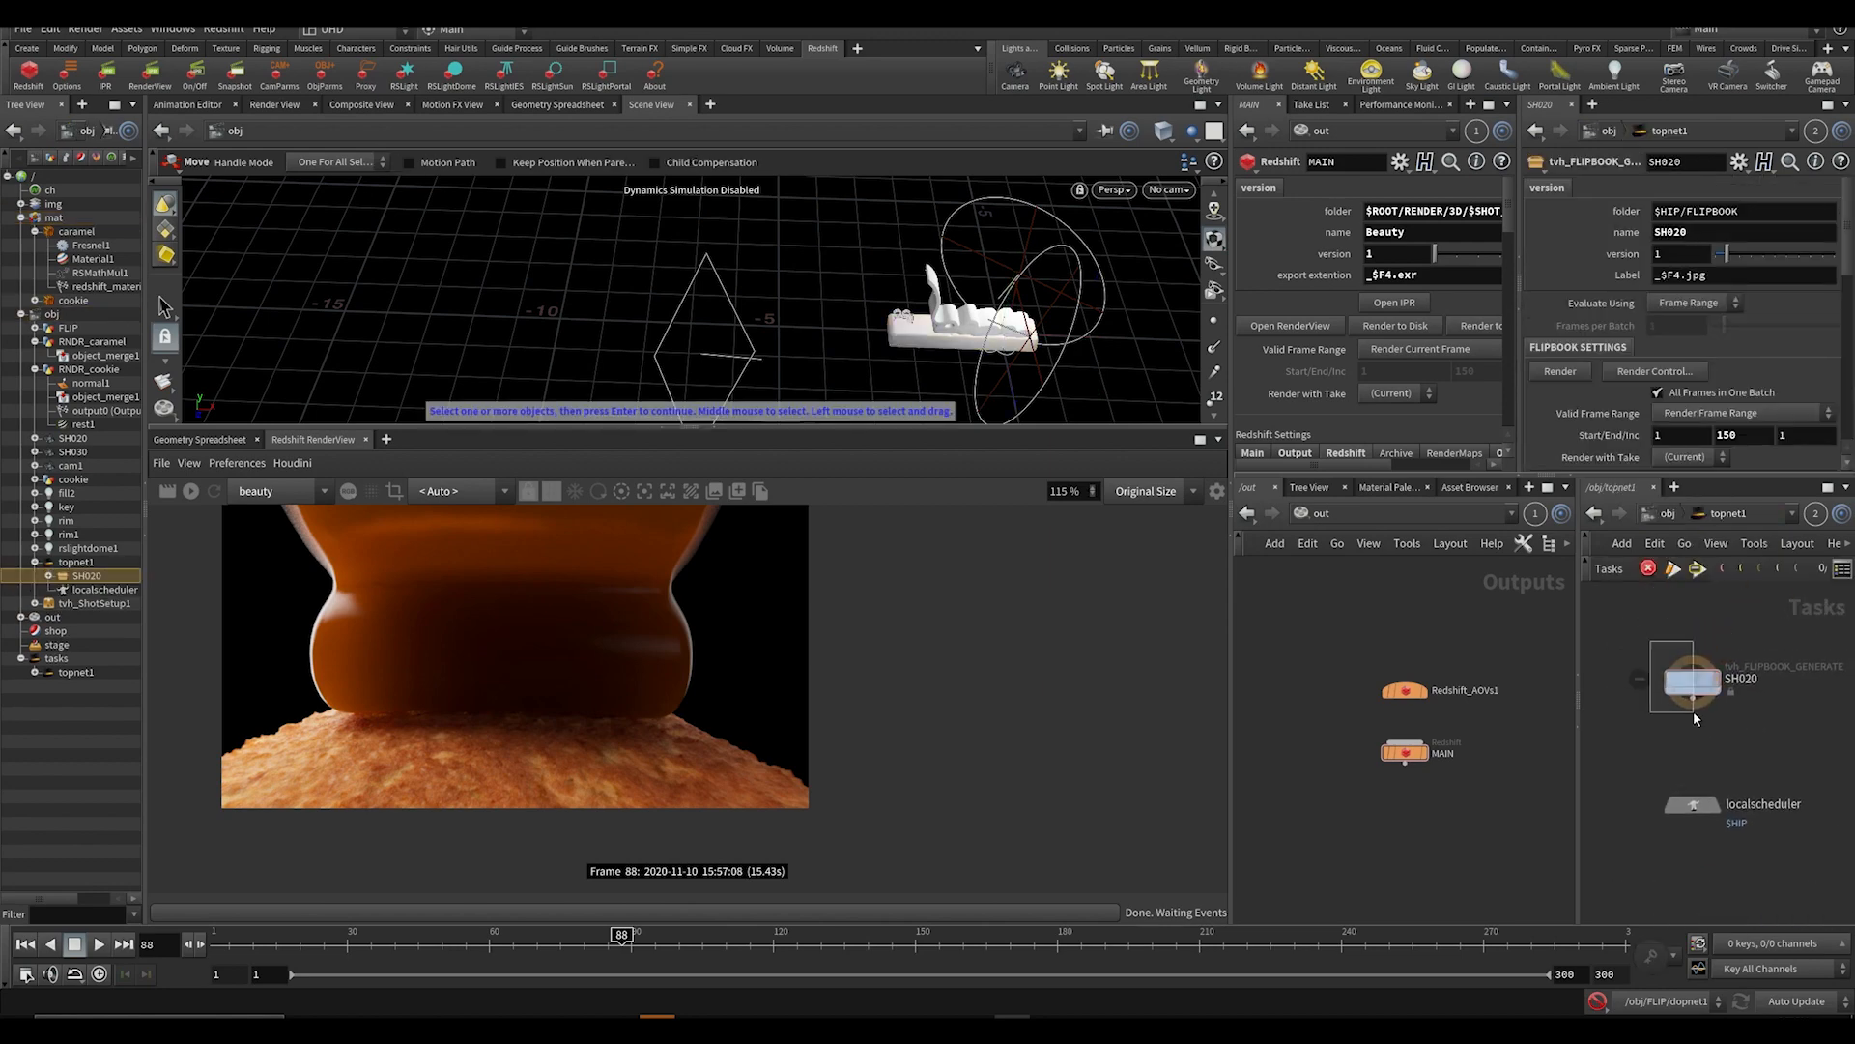
Change MAIN ROP's Valid Frame Range from Render Current Frame to Render Frame Range.
click(1420, 349)
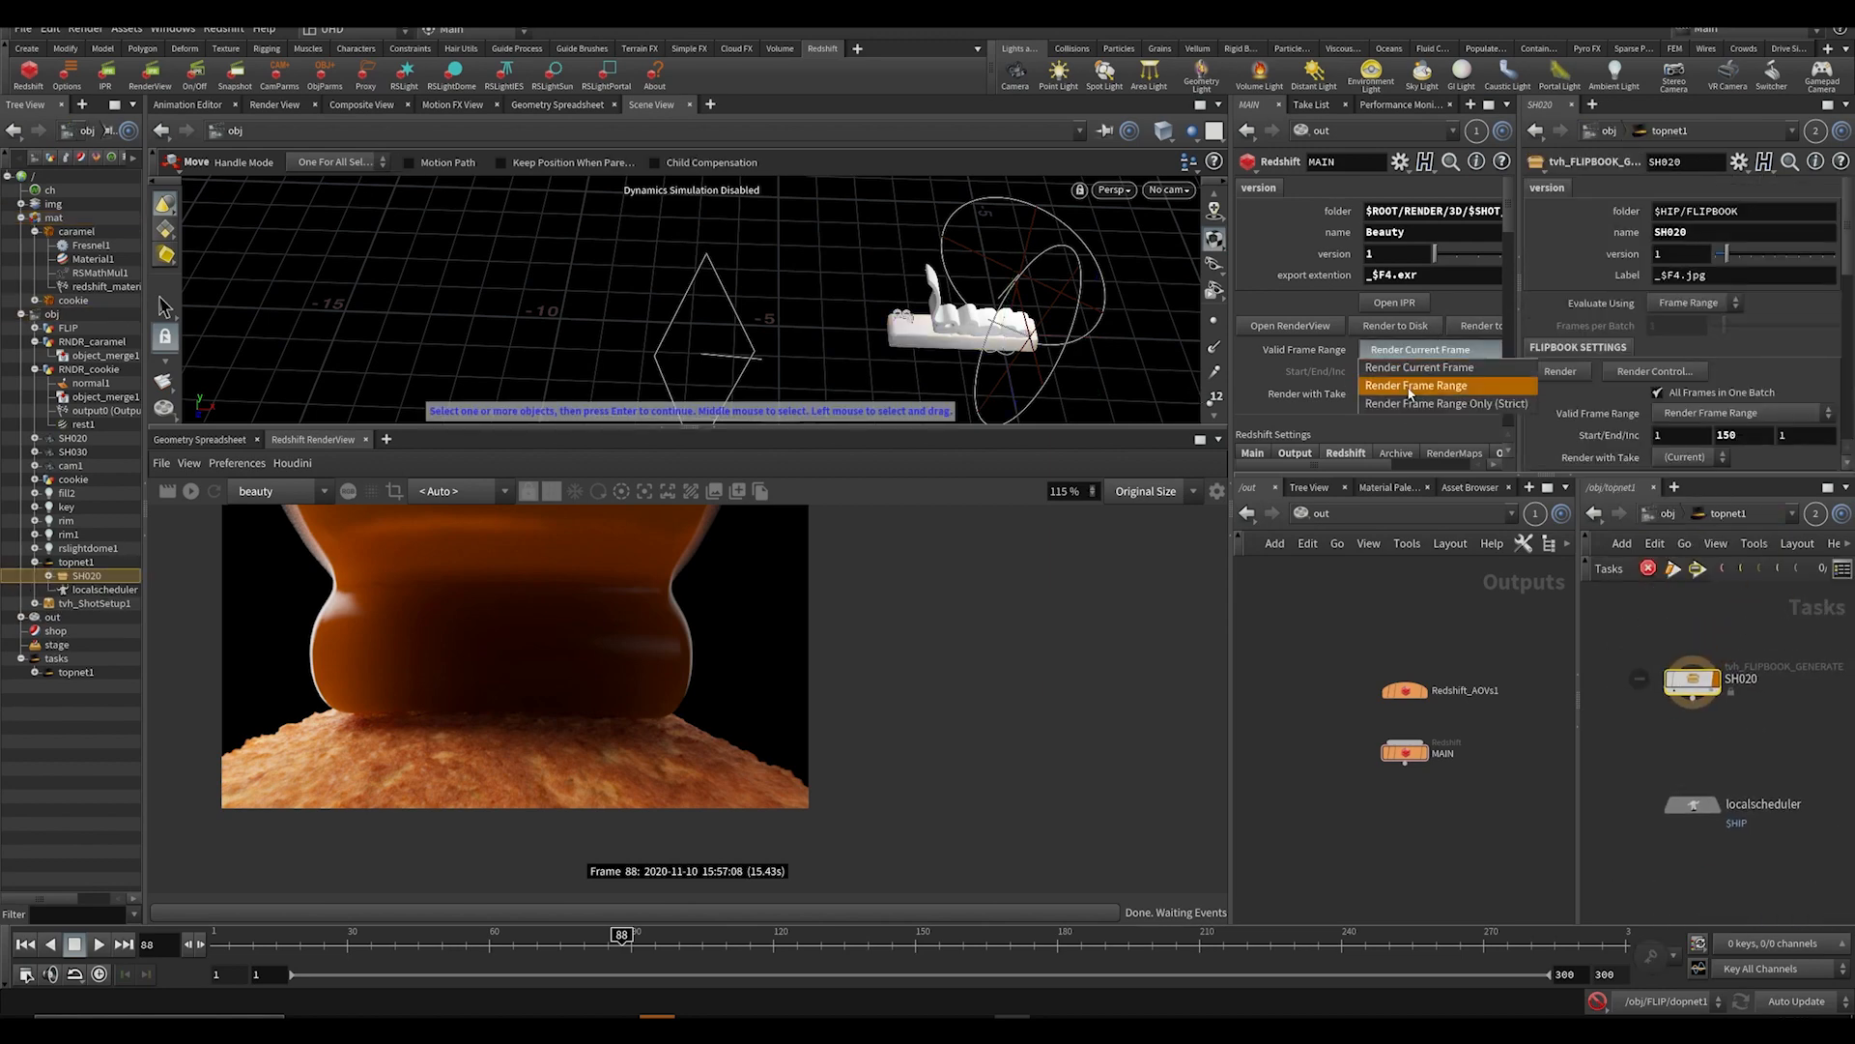
click(1416, 385)
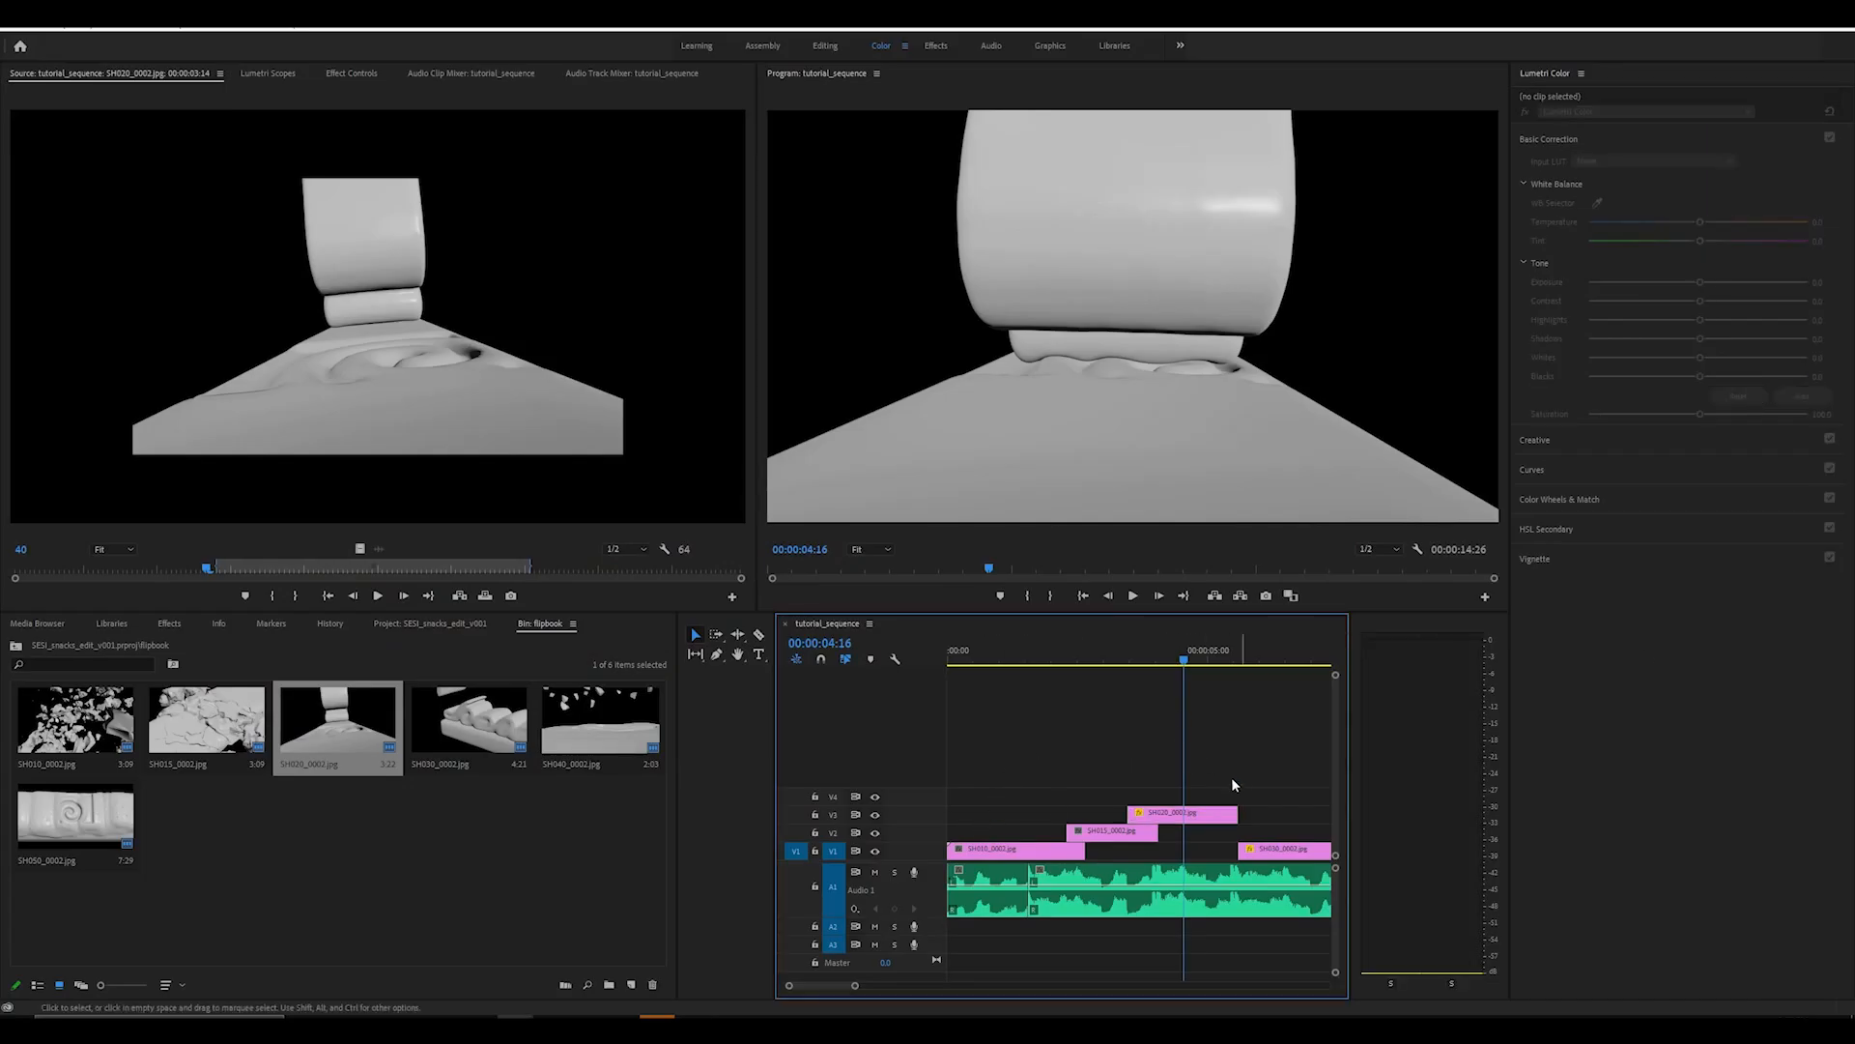
click(1179, 813)
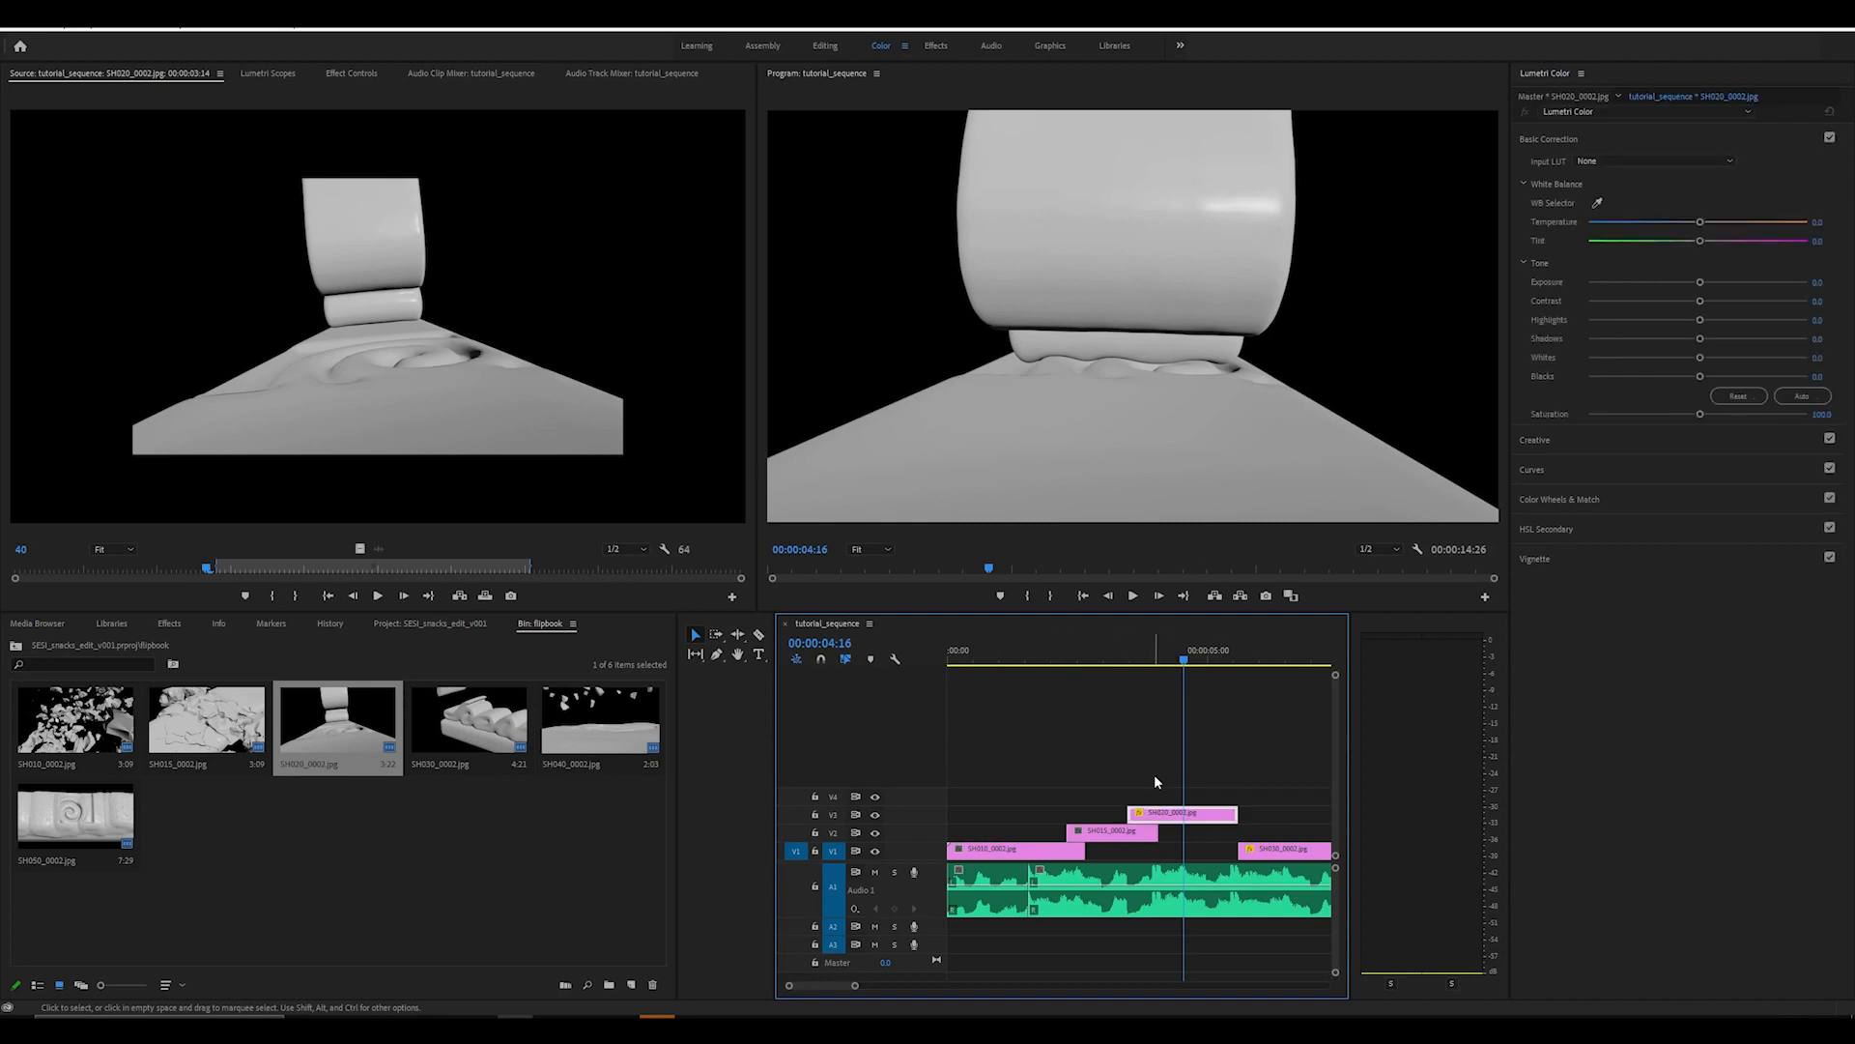
drag(209, 567, 244, 566)
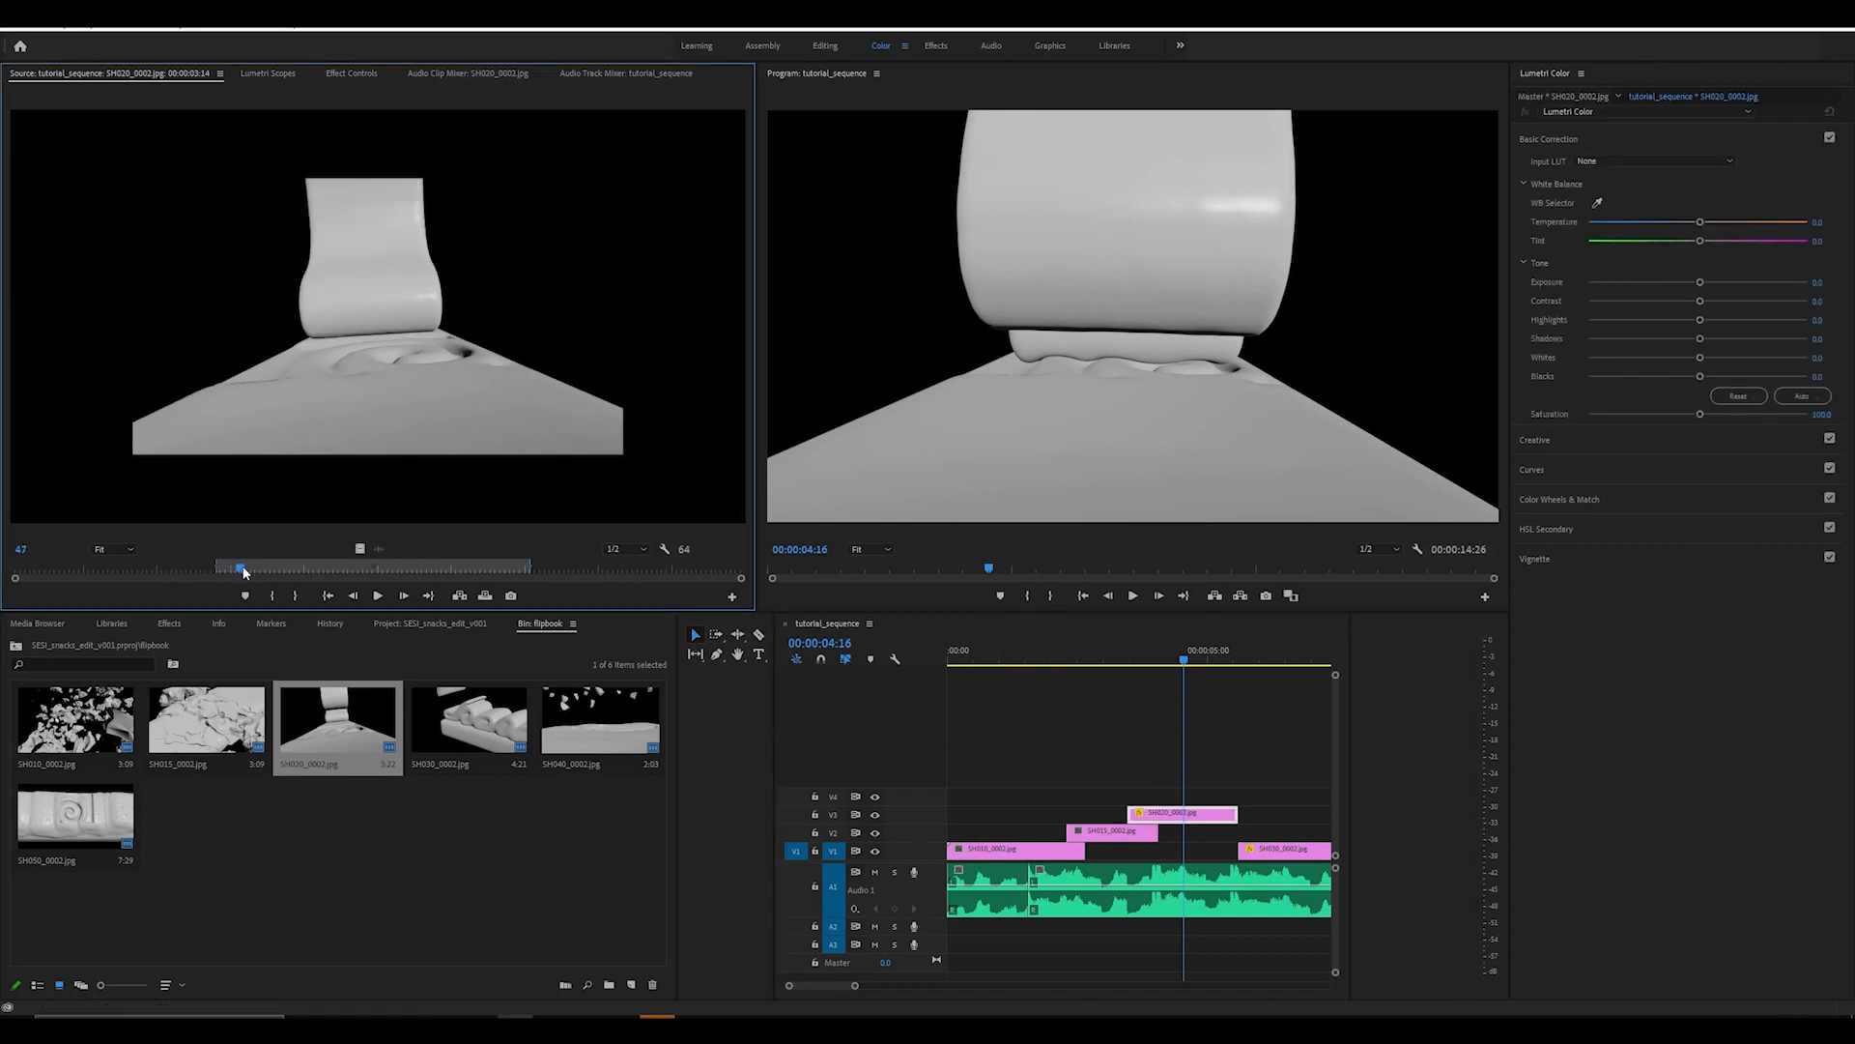
drag(240, 568, 218, 569)
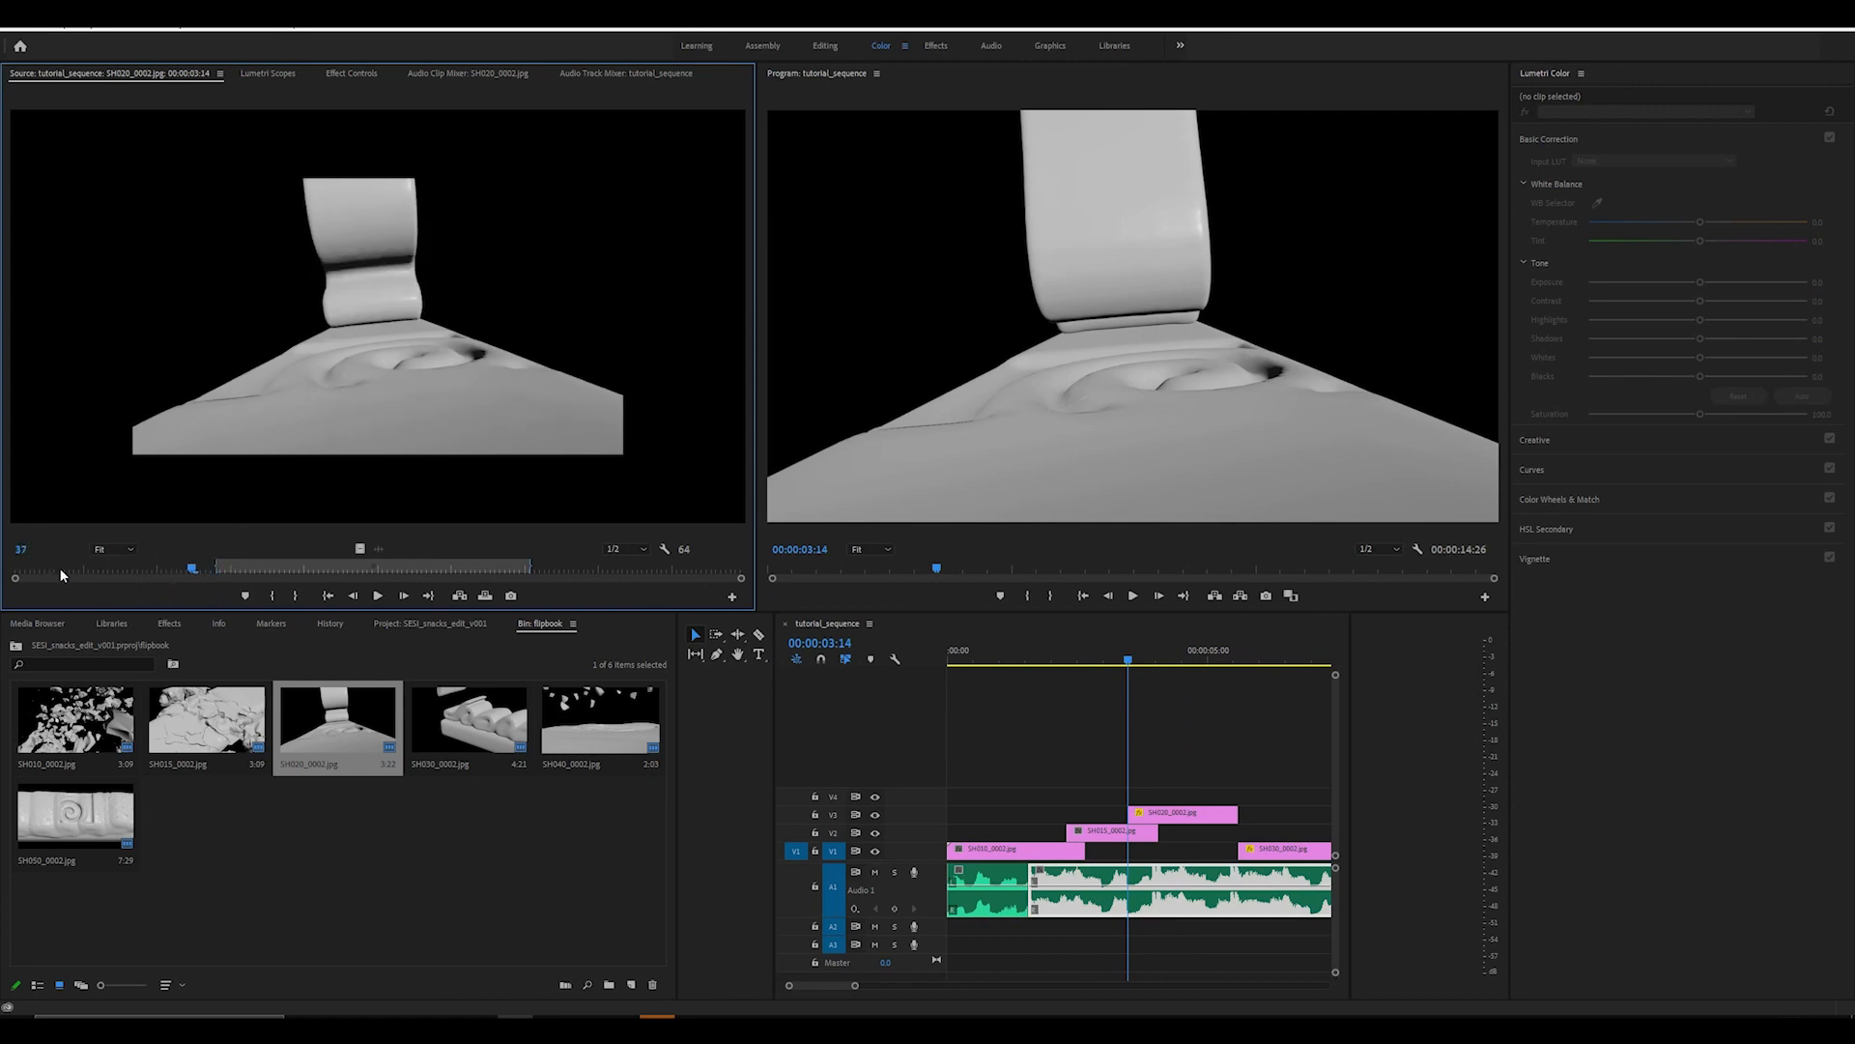
drag(191, 568, 530, 568)
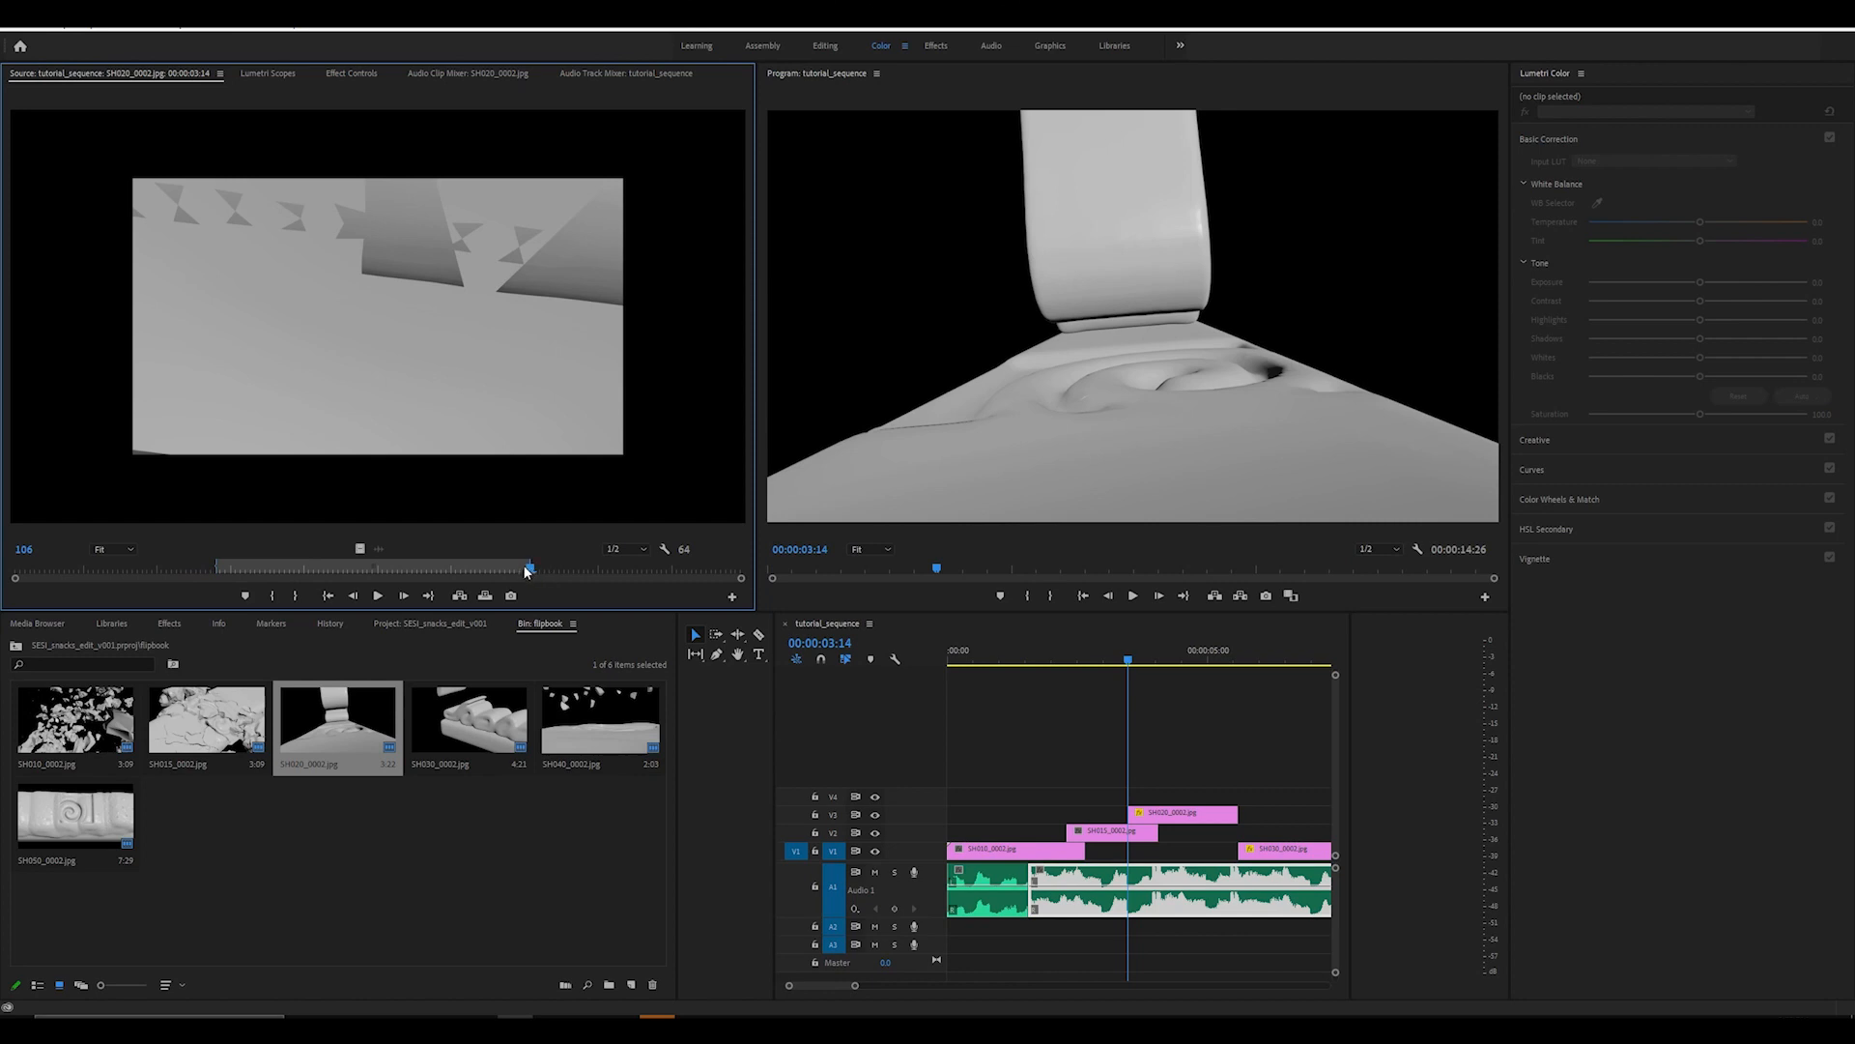
drag(529, 566, 216, 567)
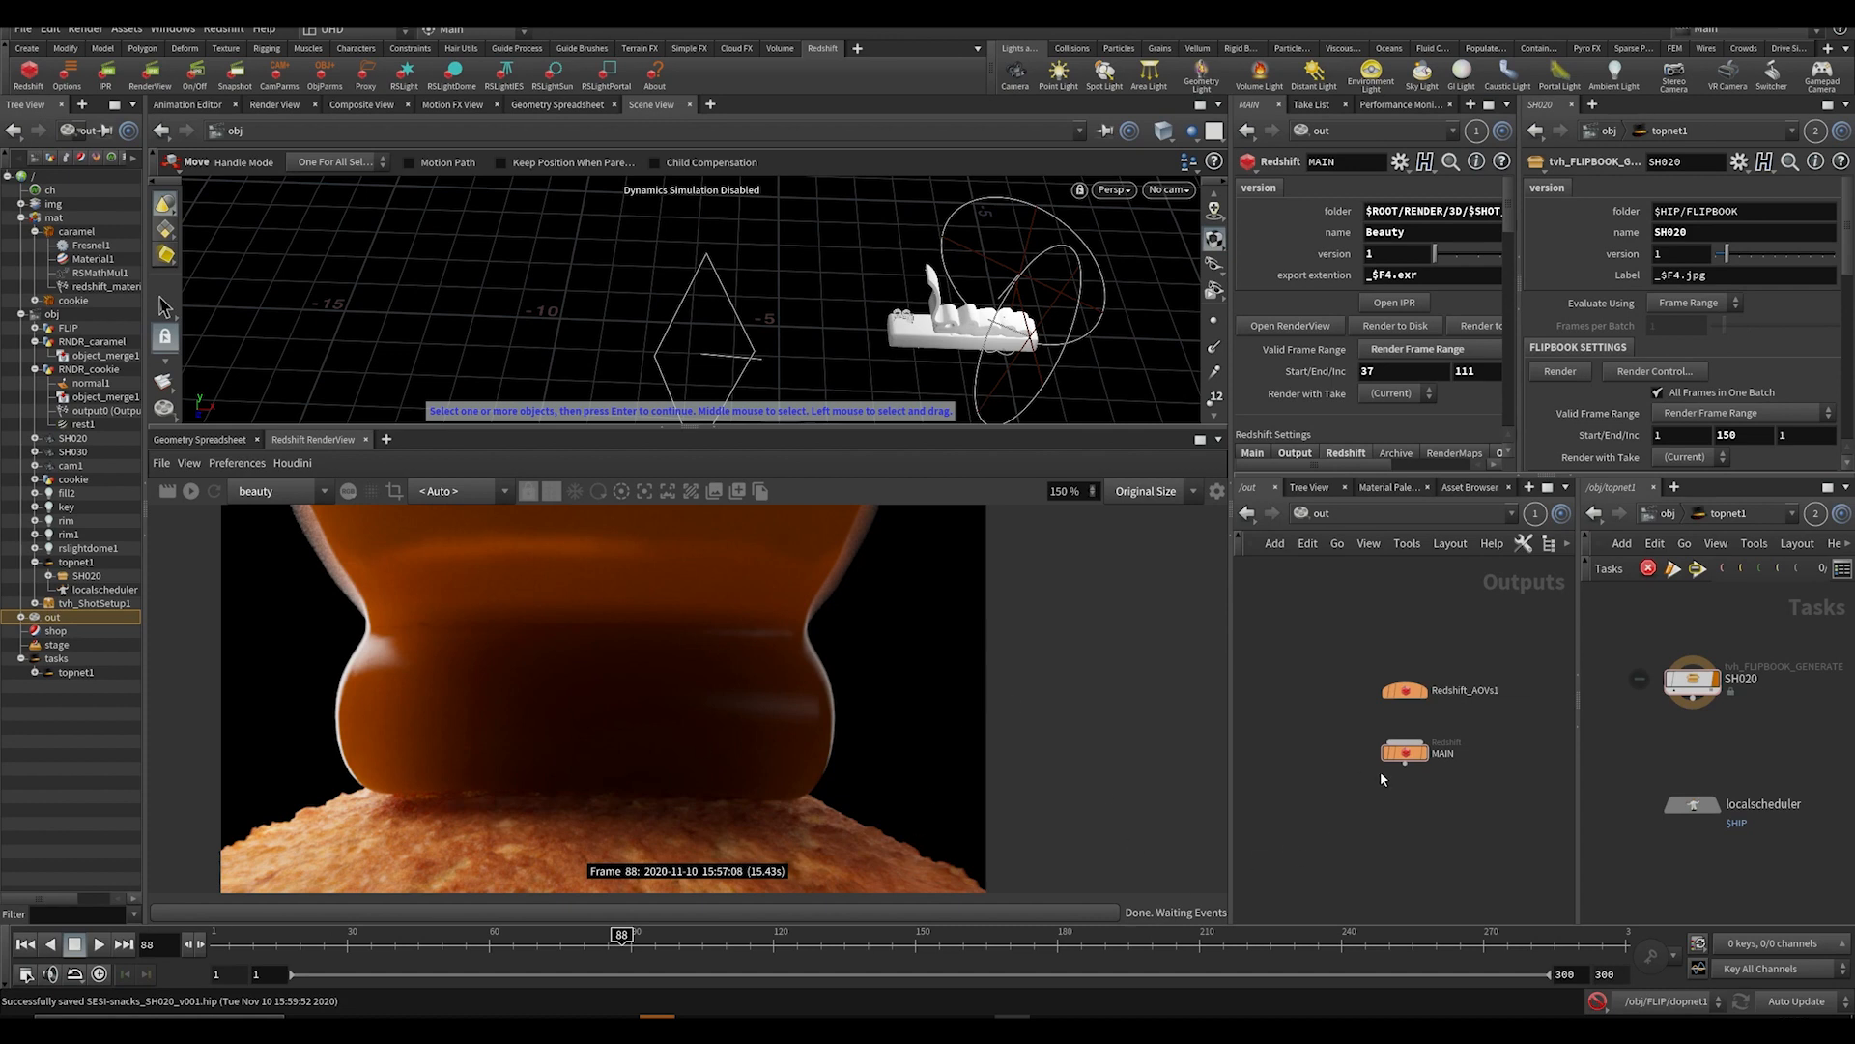
mouse_move(1039, 997)
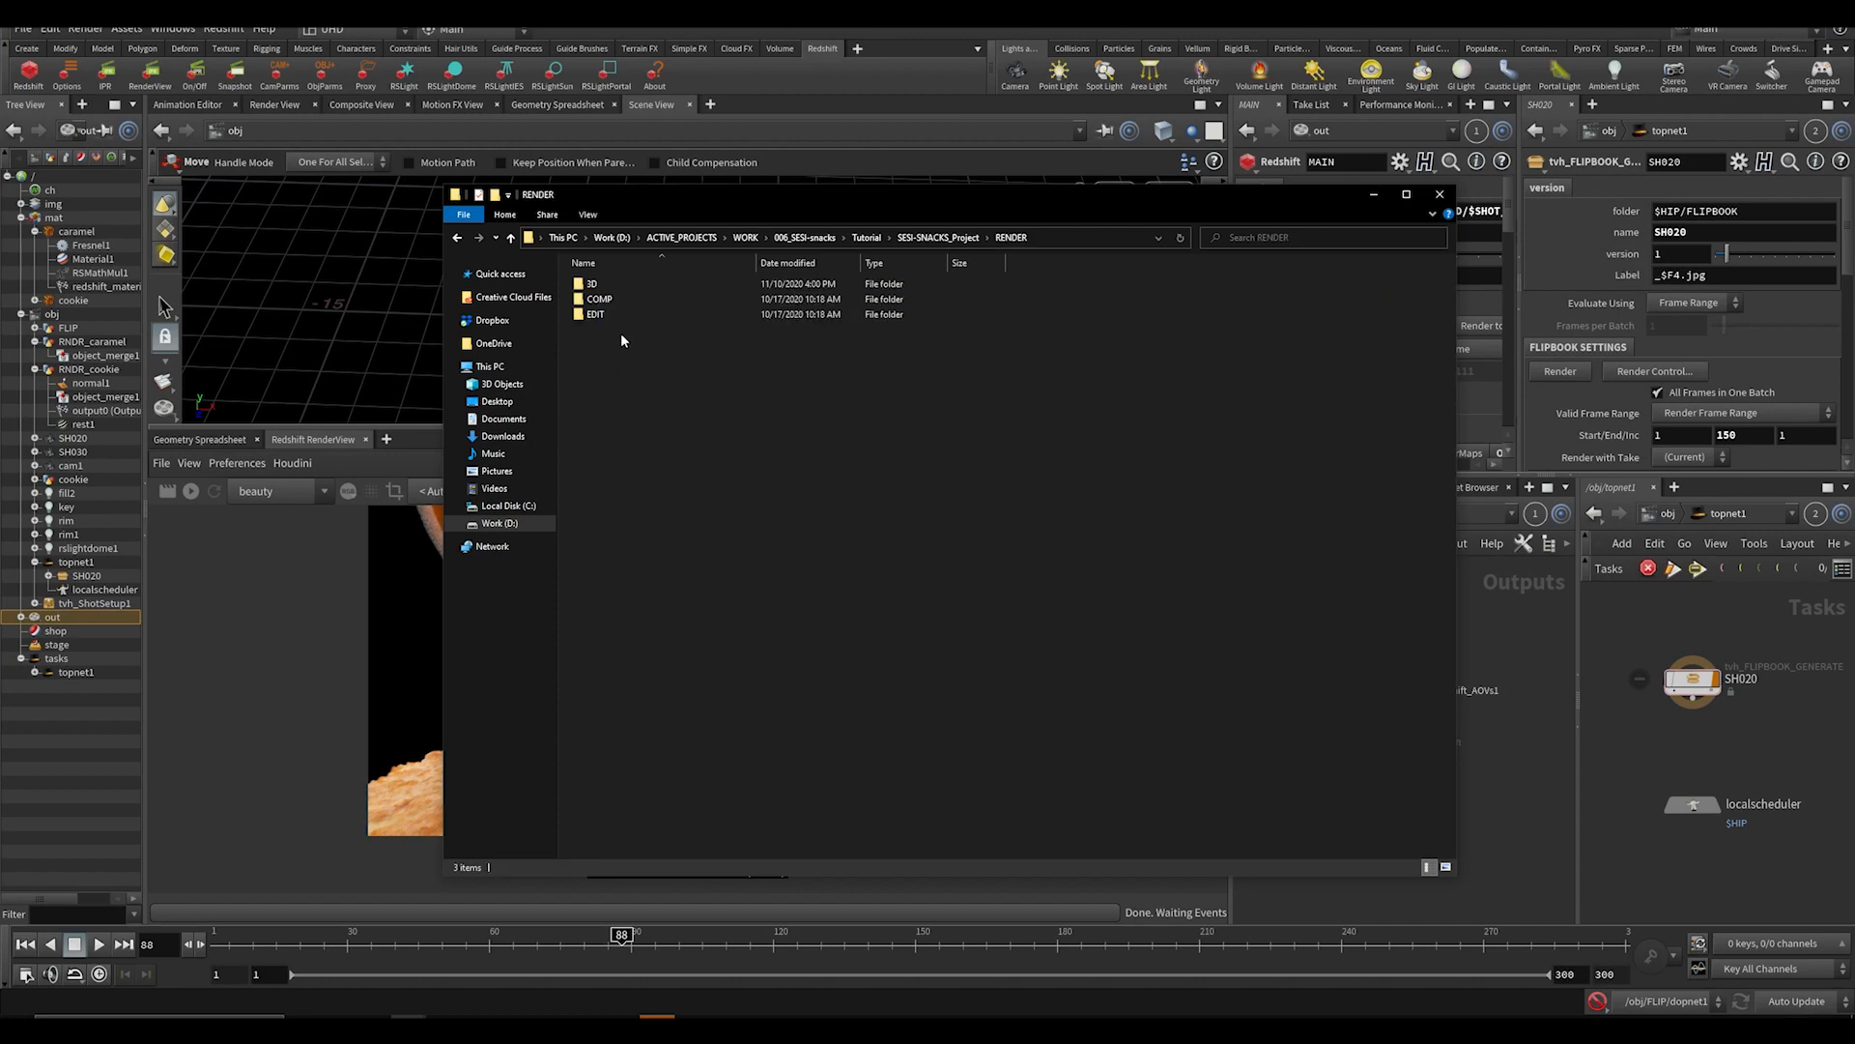
Browse RENDER/3D/SH030/Beauty in File Explorer and return to the 3D folder.
double_click(591, 283)
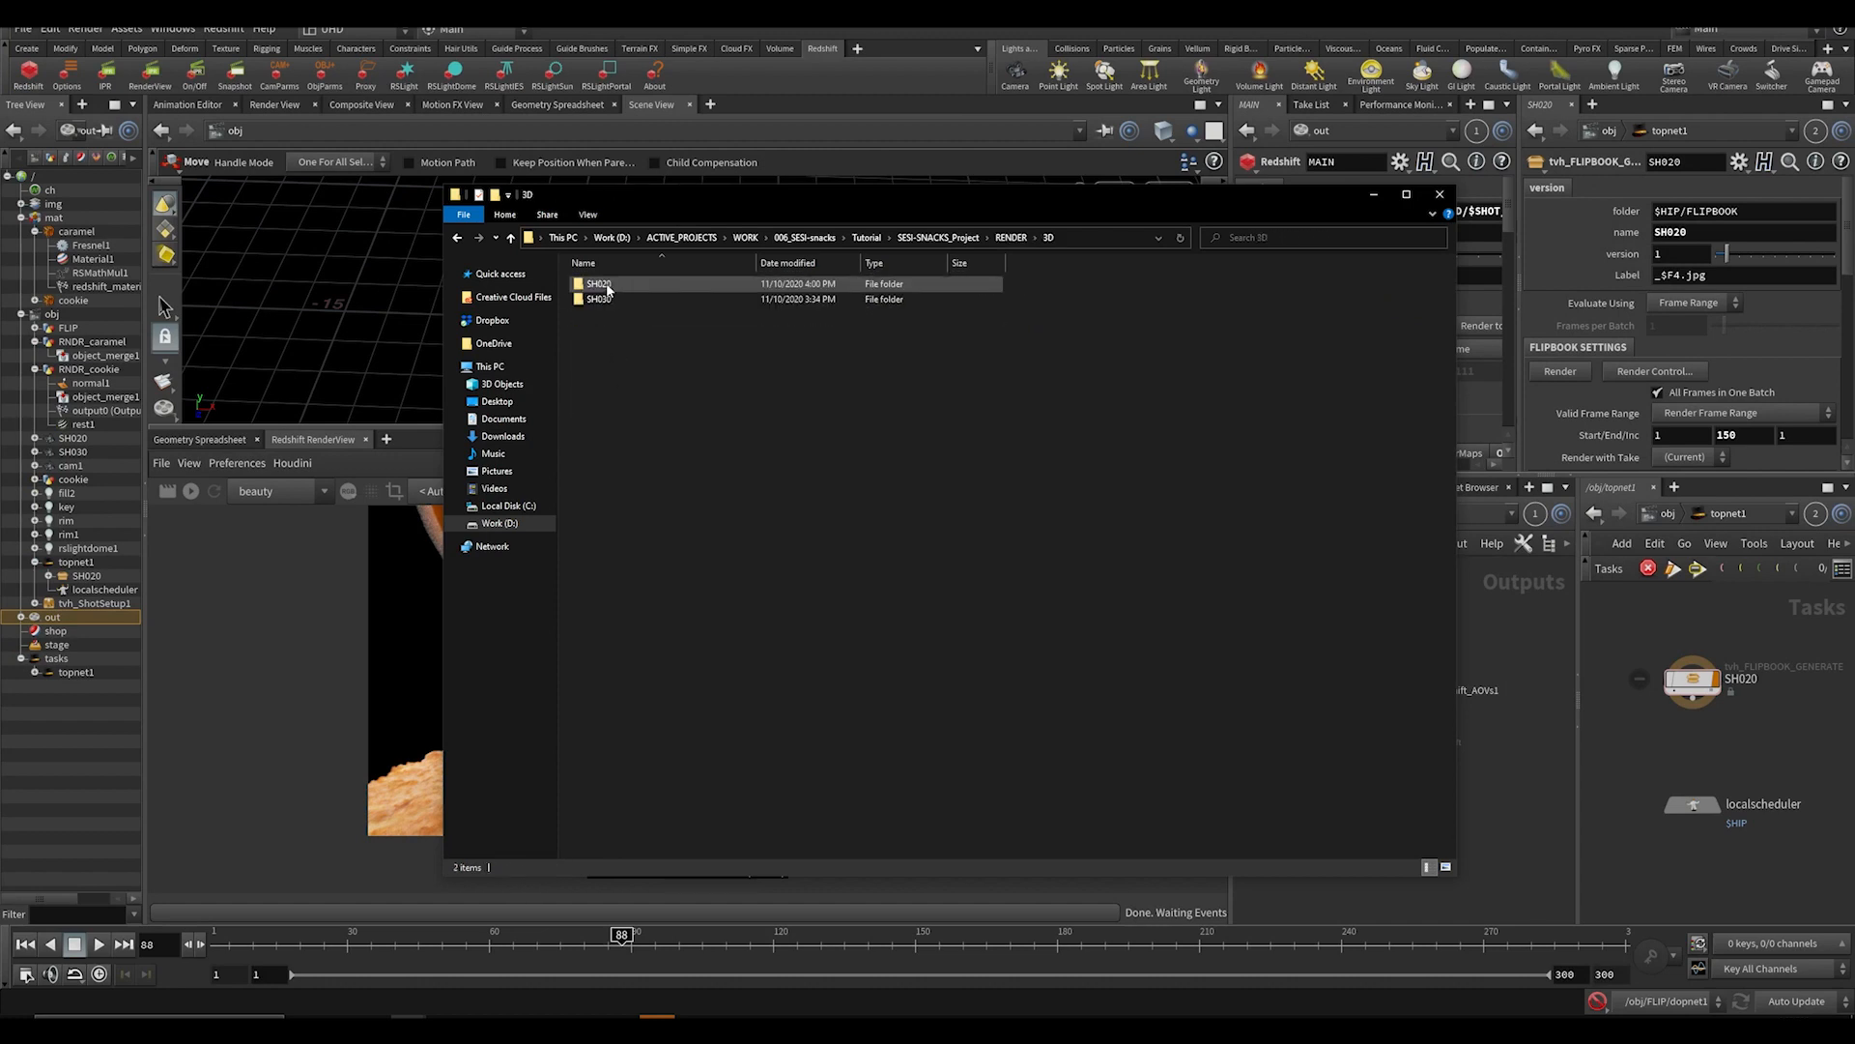
double_click(595, 298)
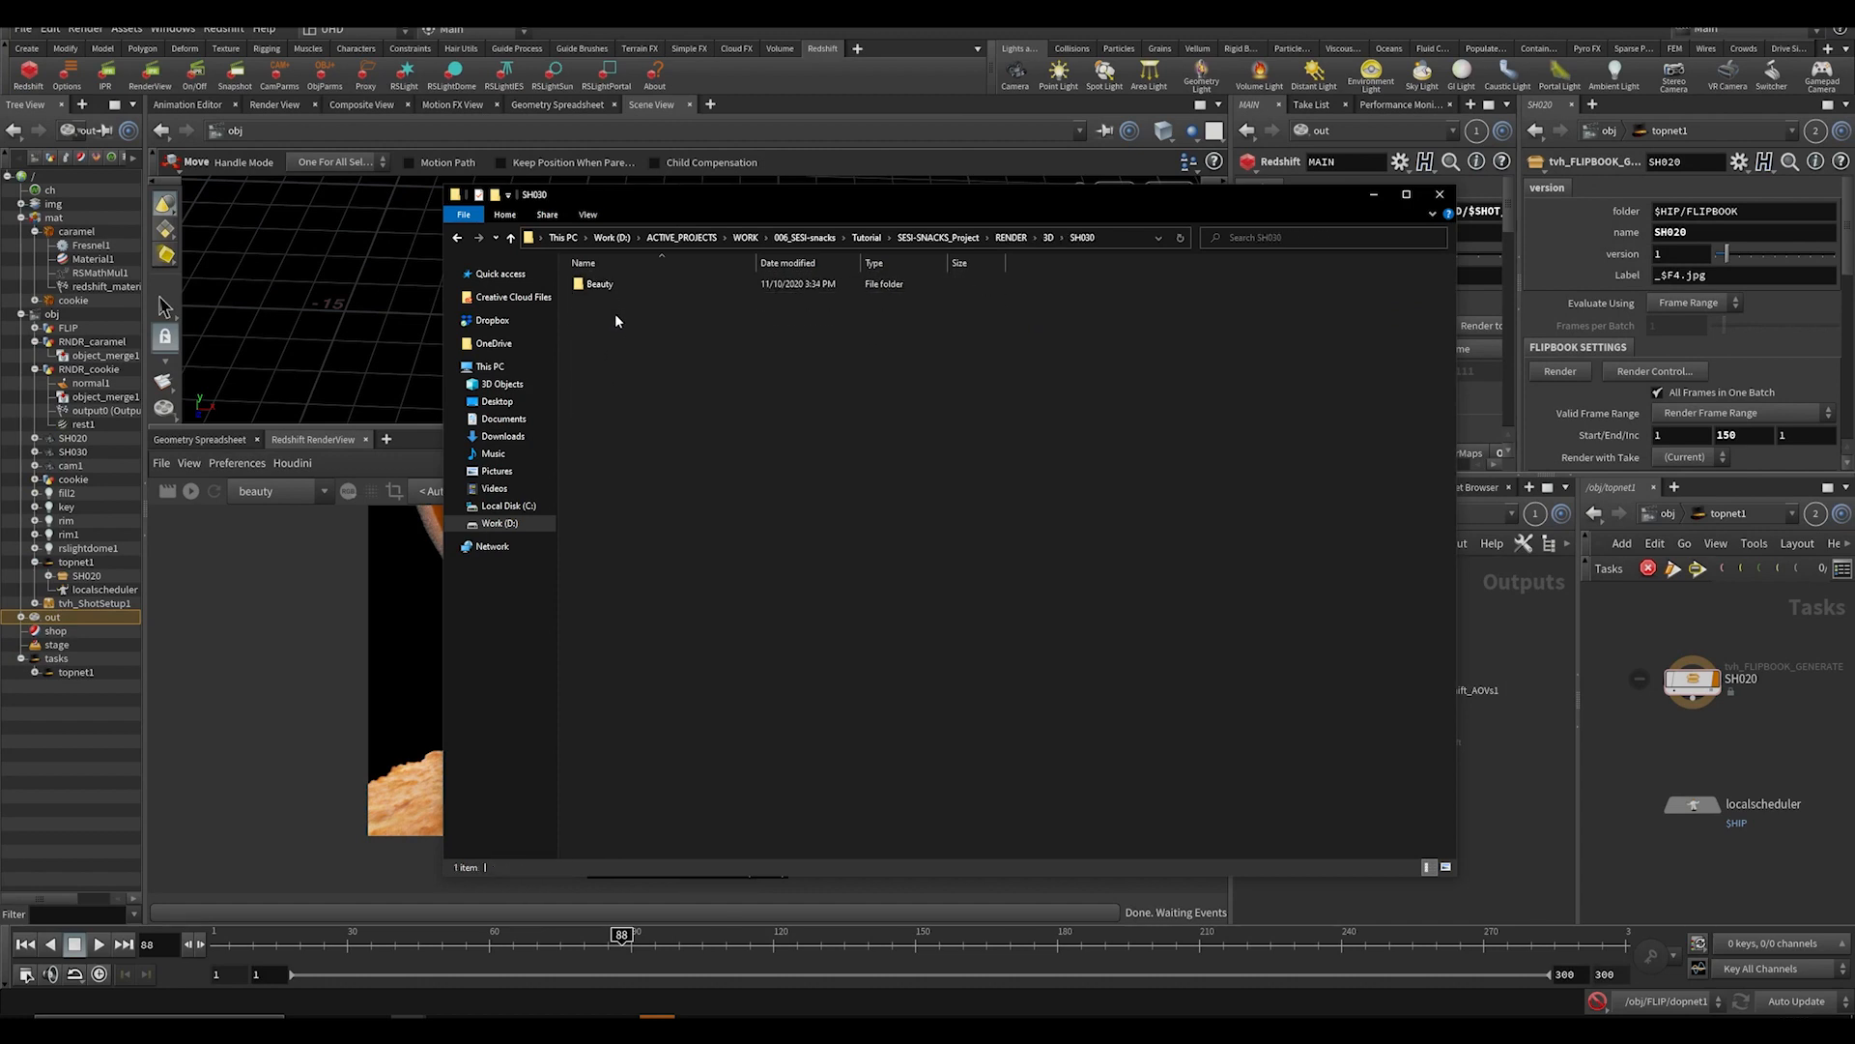
double_click(597, 282)
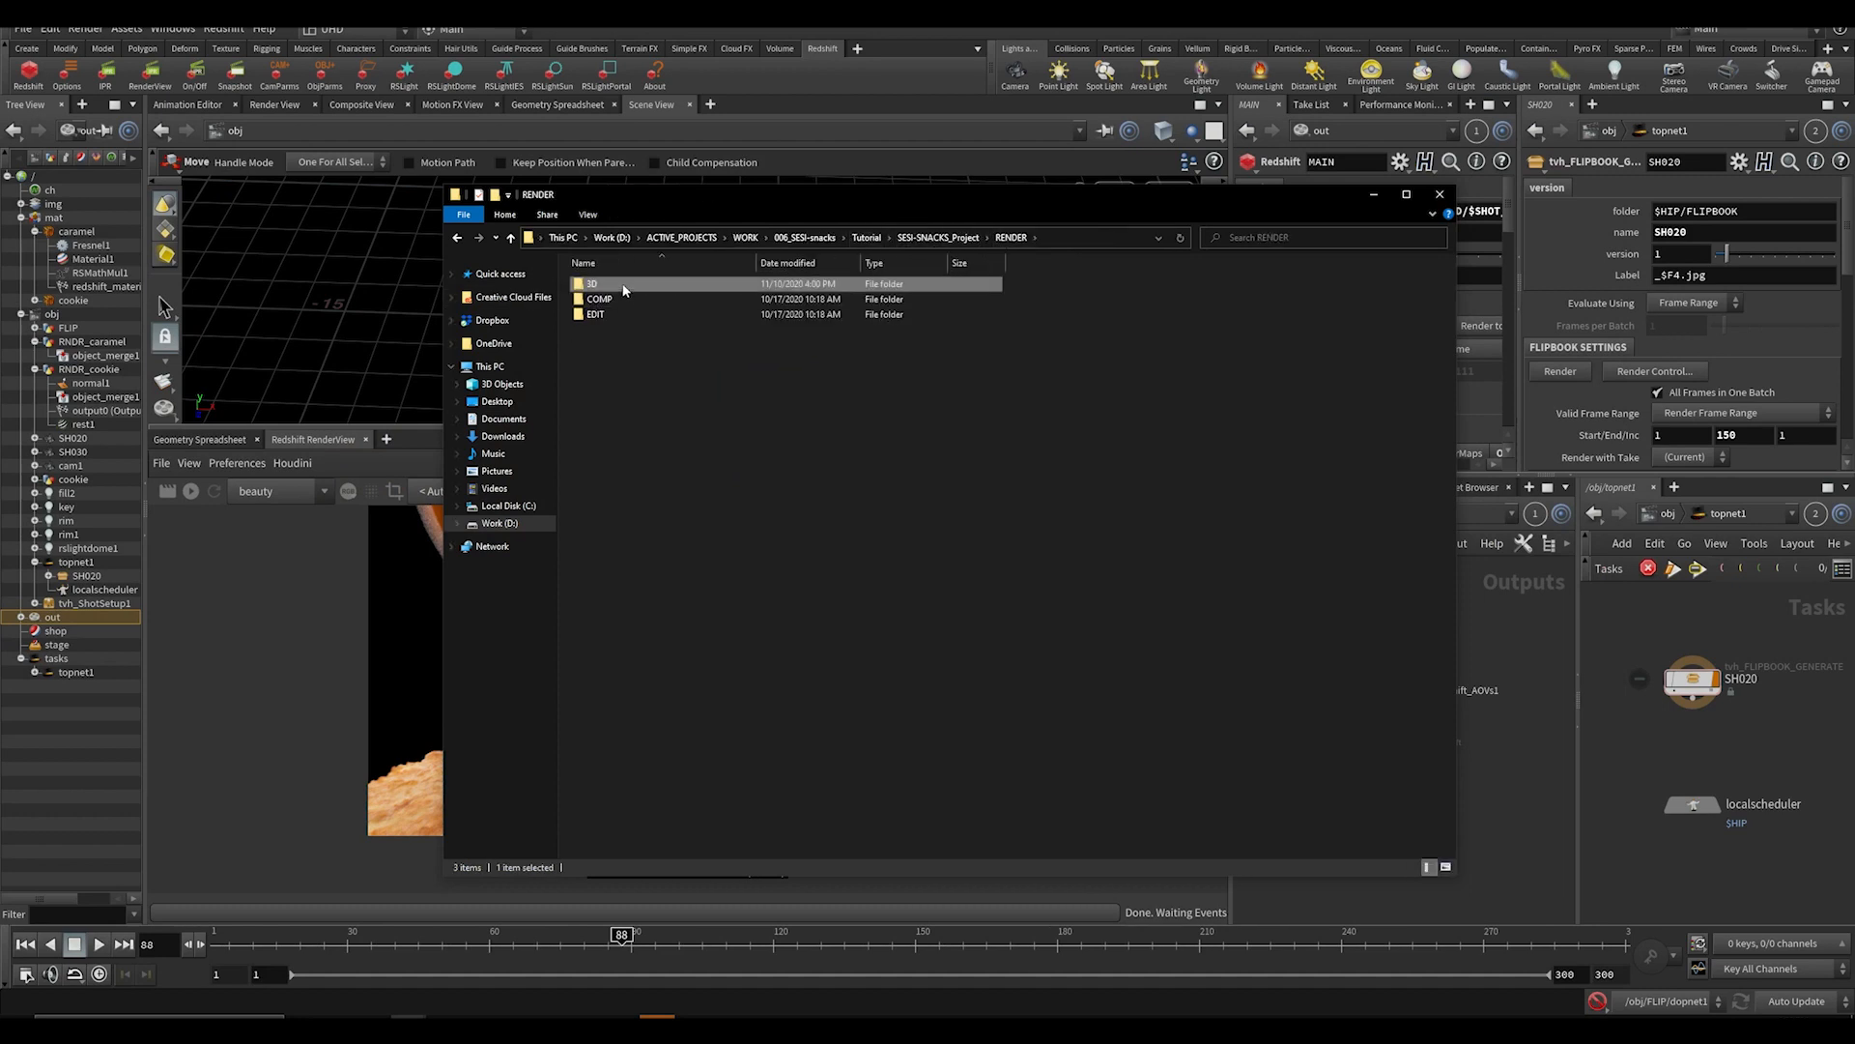
double_click(591, 282)
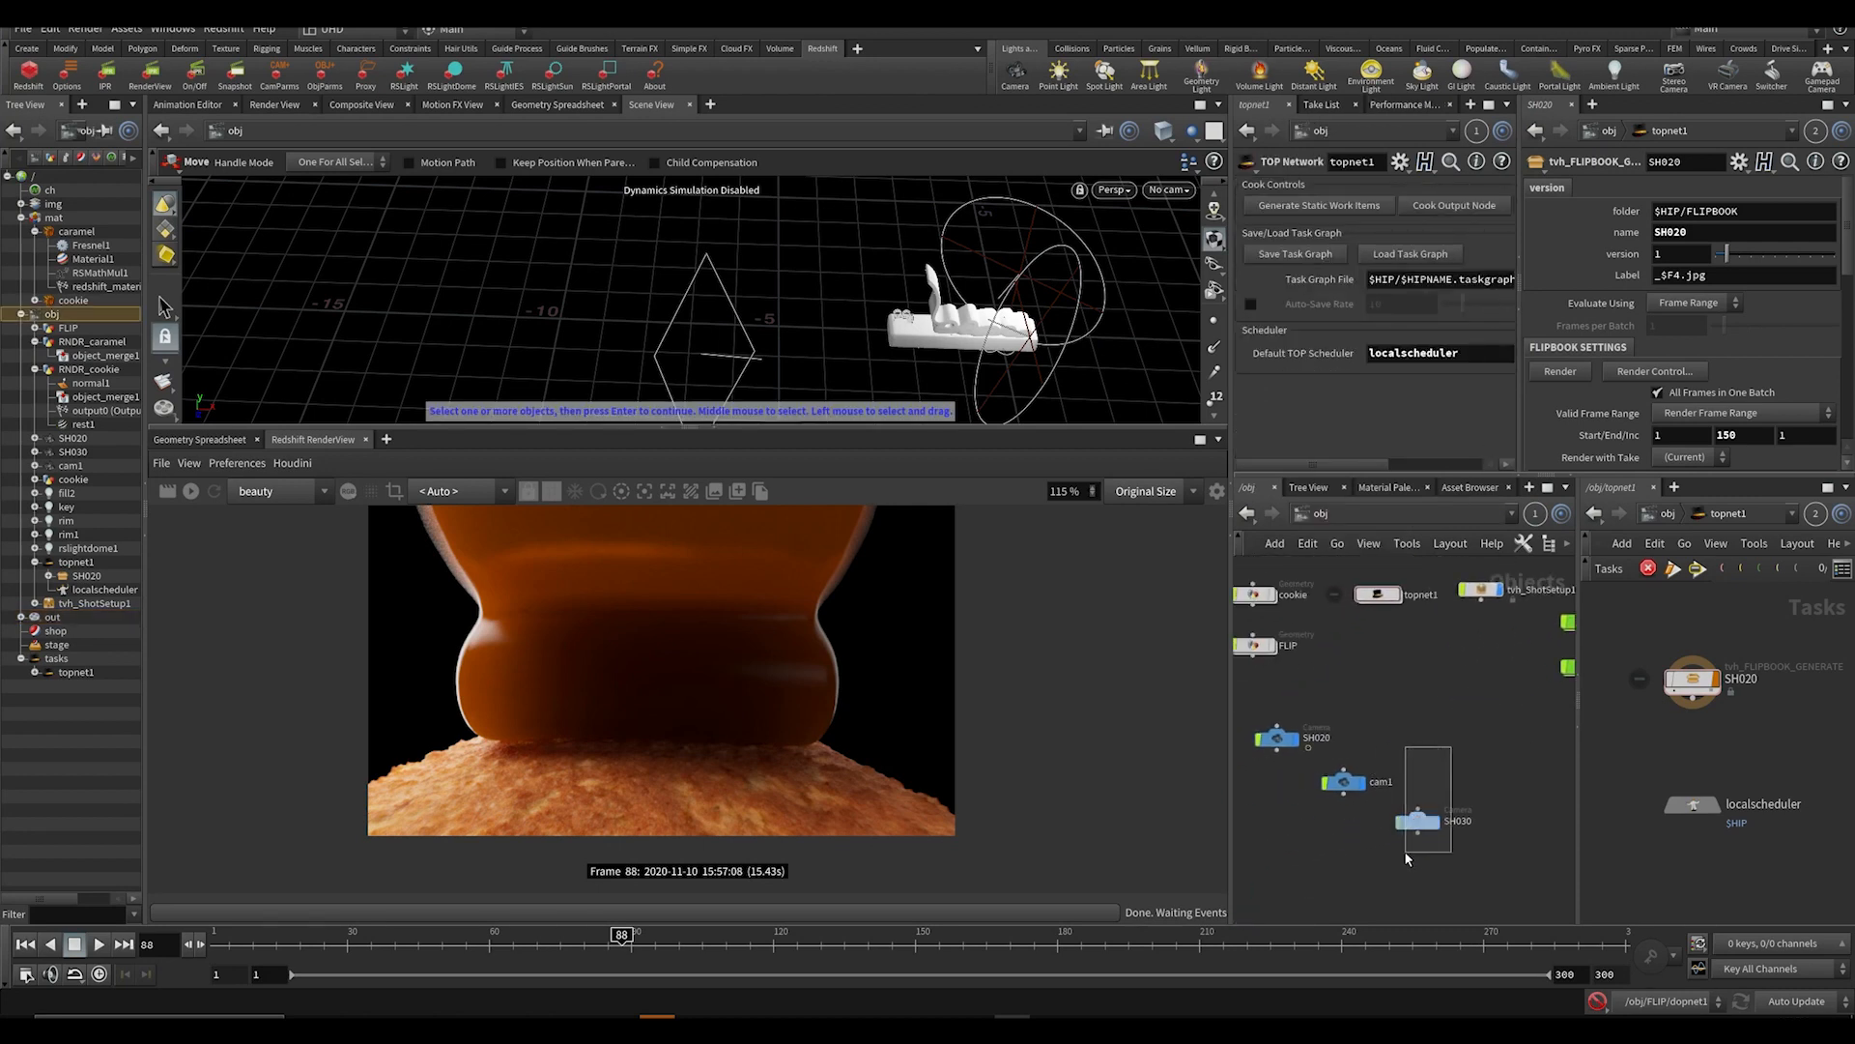
Check the SH030 camera's 1920 by 1080 resolution, then switch the network to /out.
click(1416, 819)
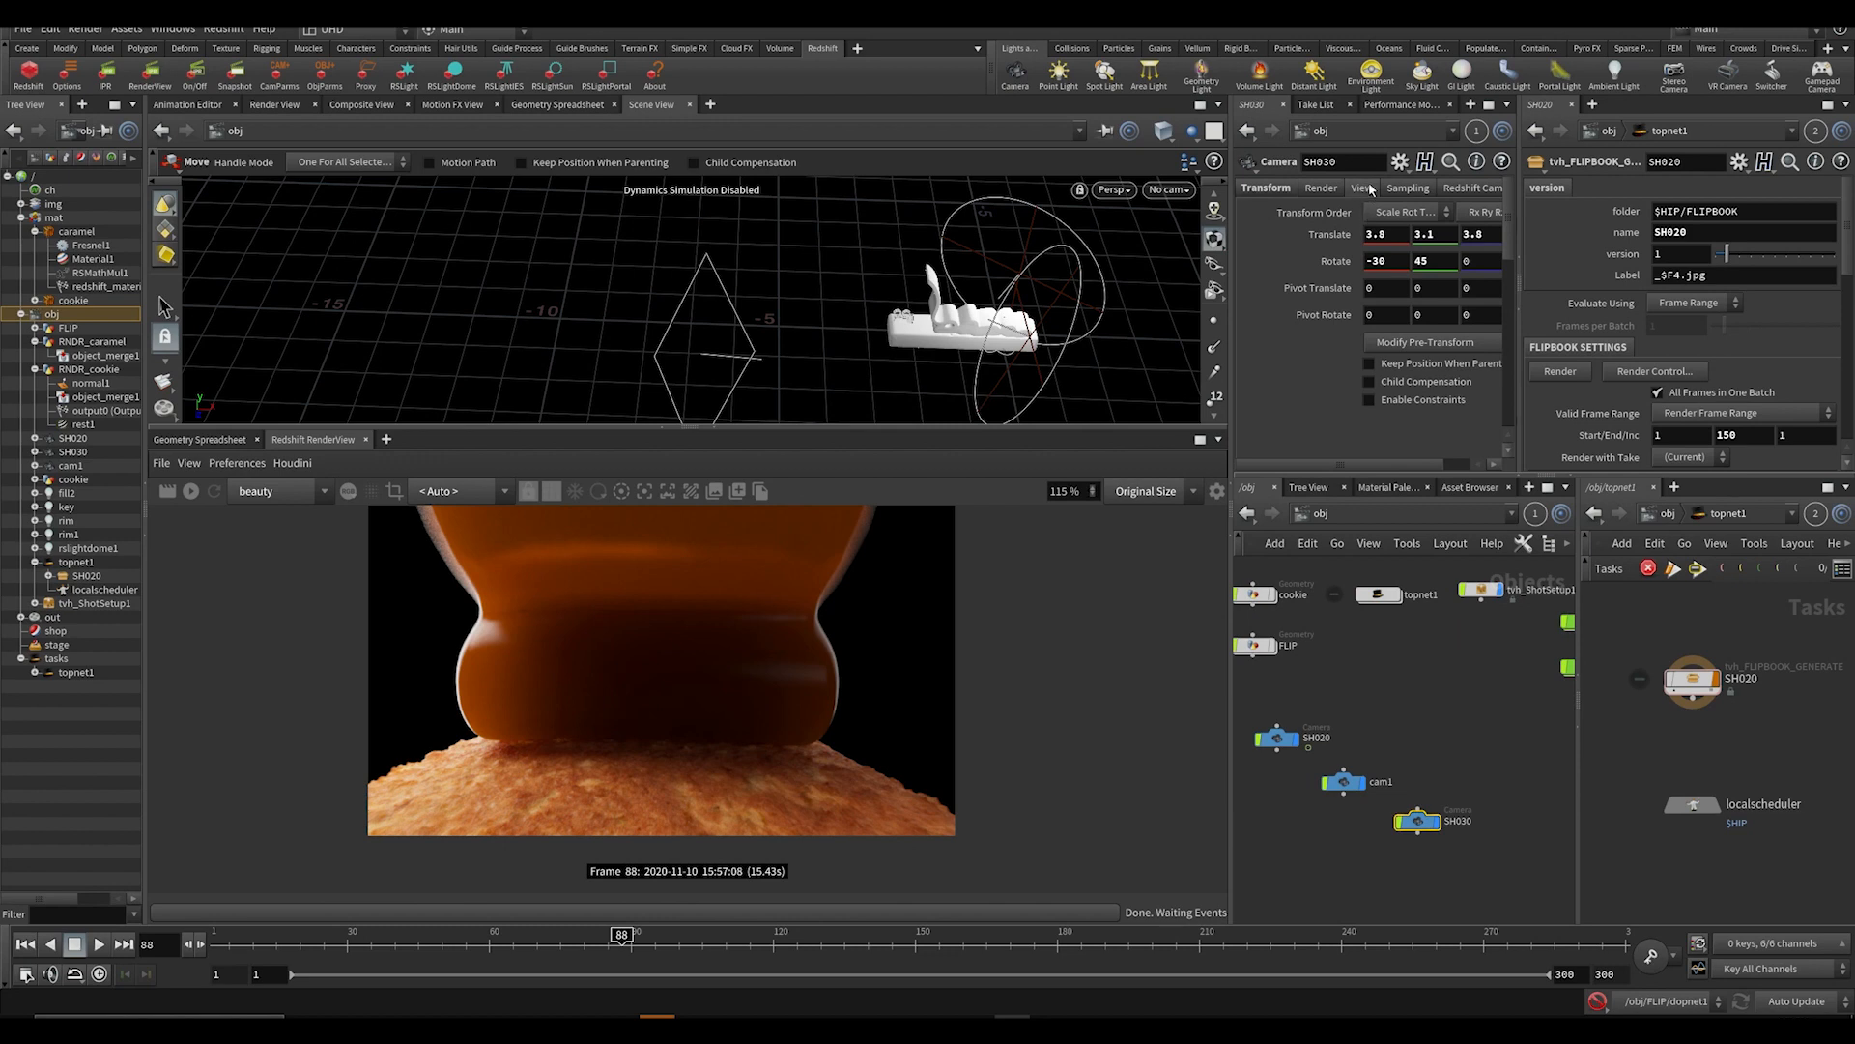
click(1362, 187)
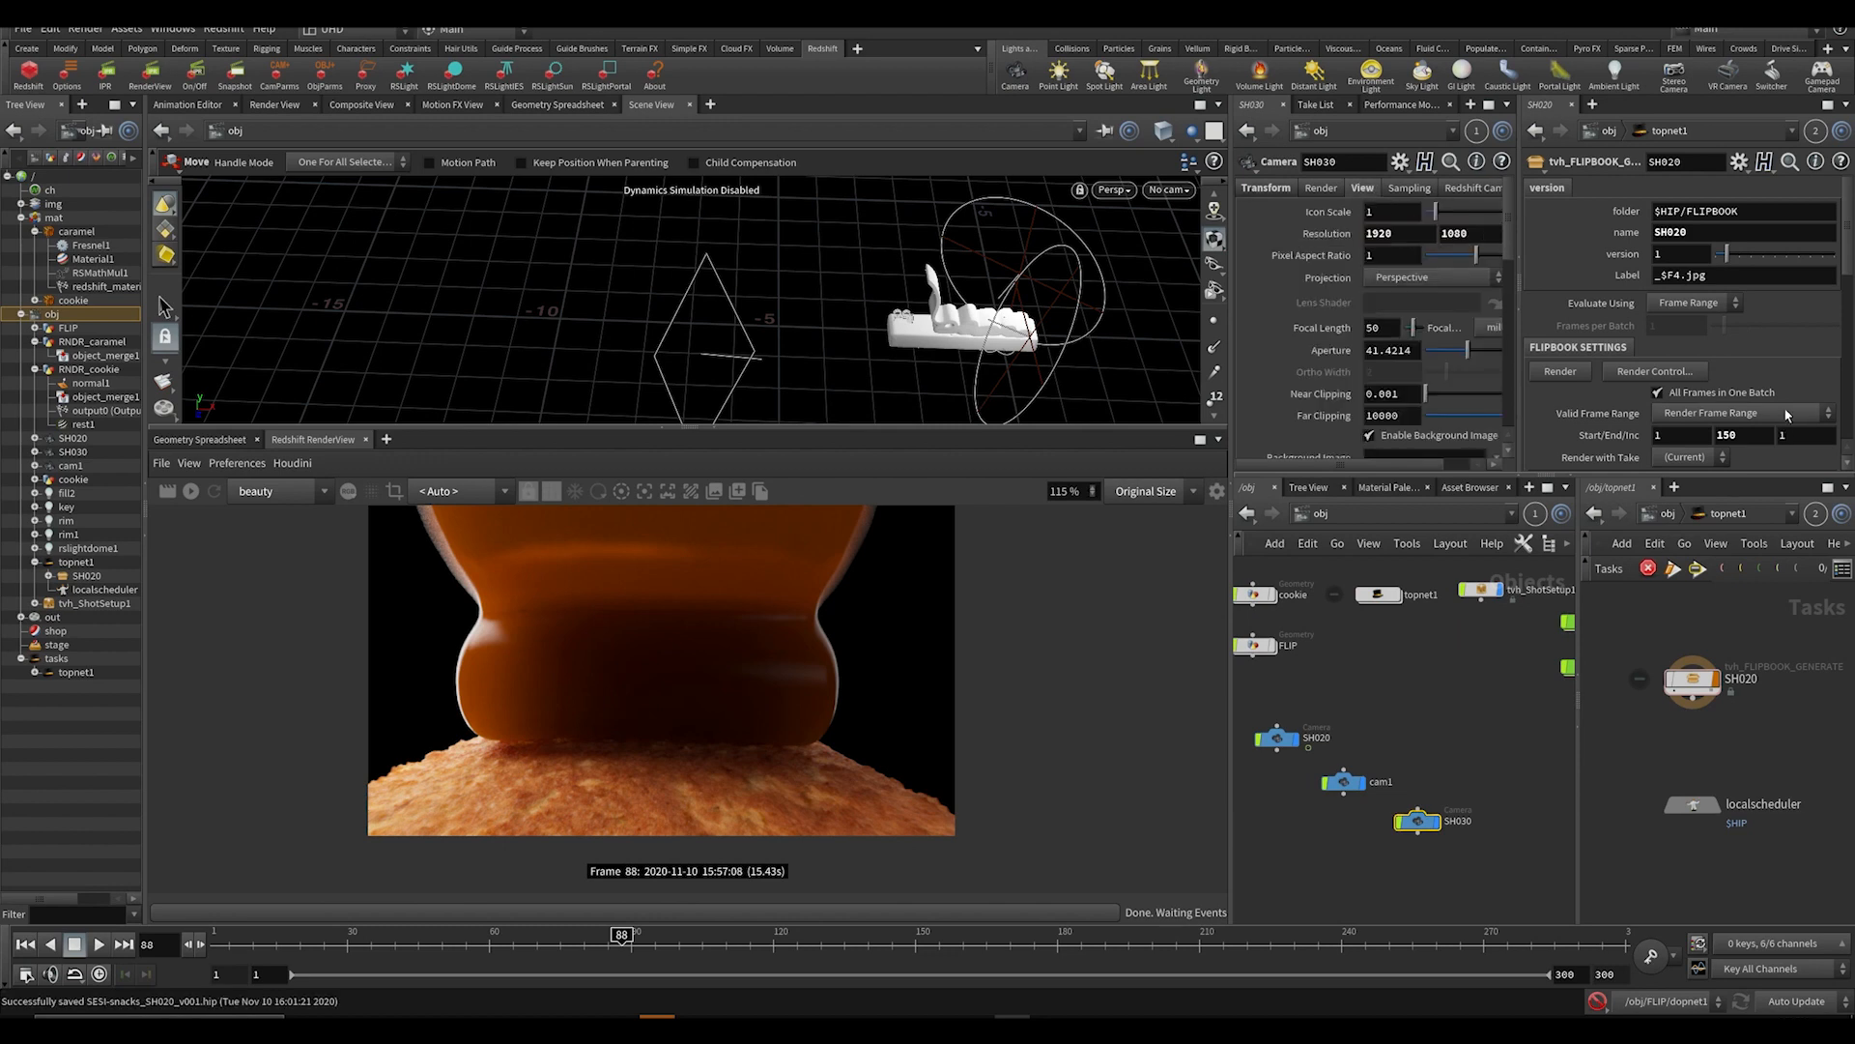
mouse_move(1314, 725)
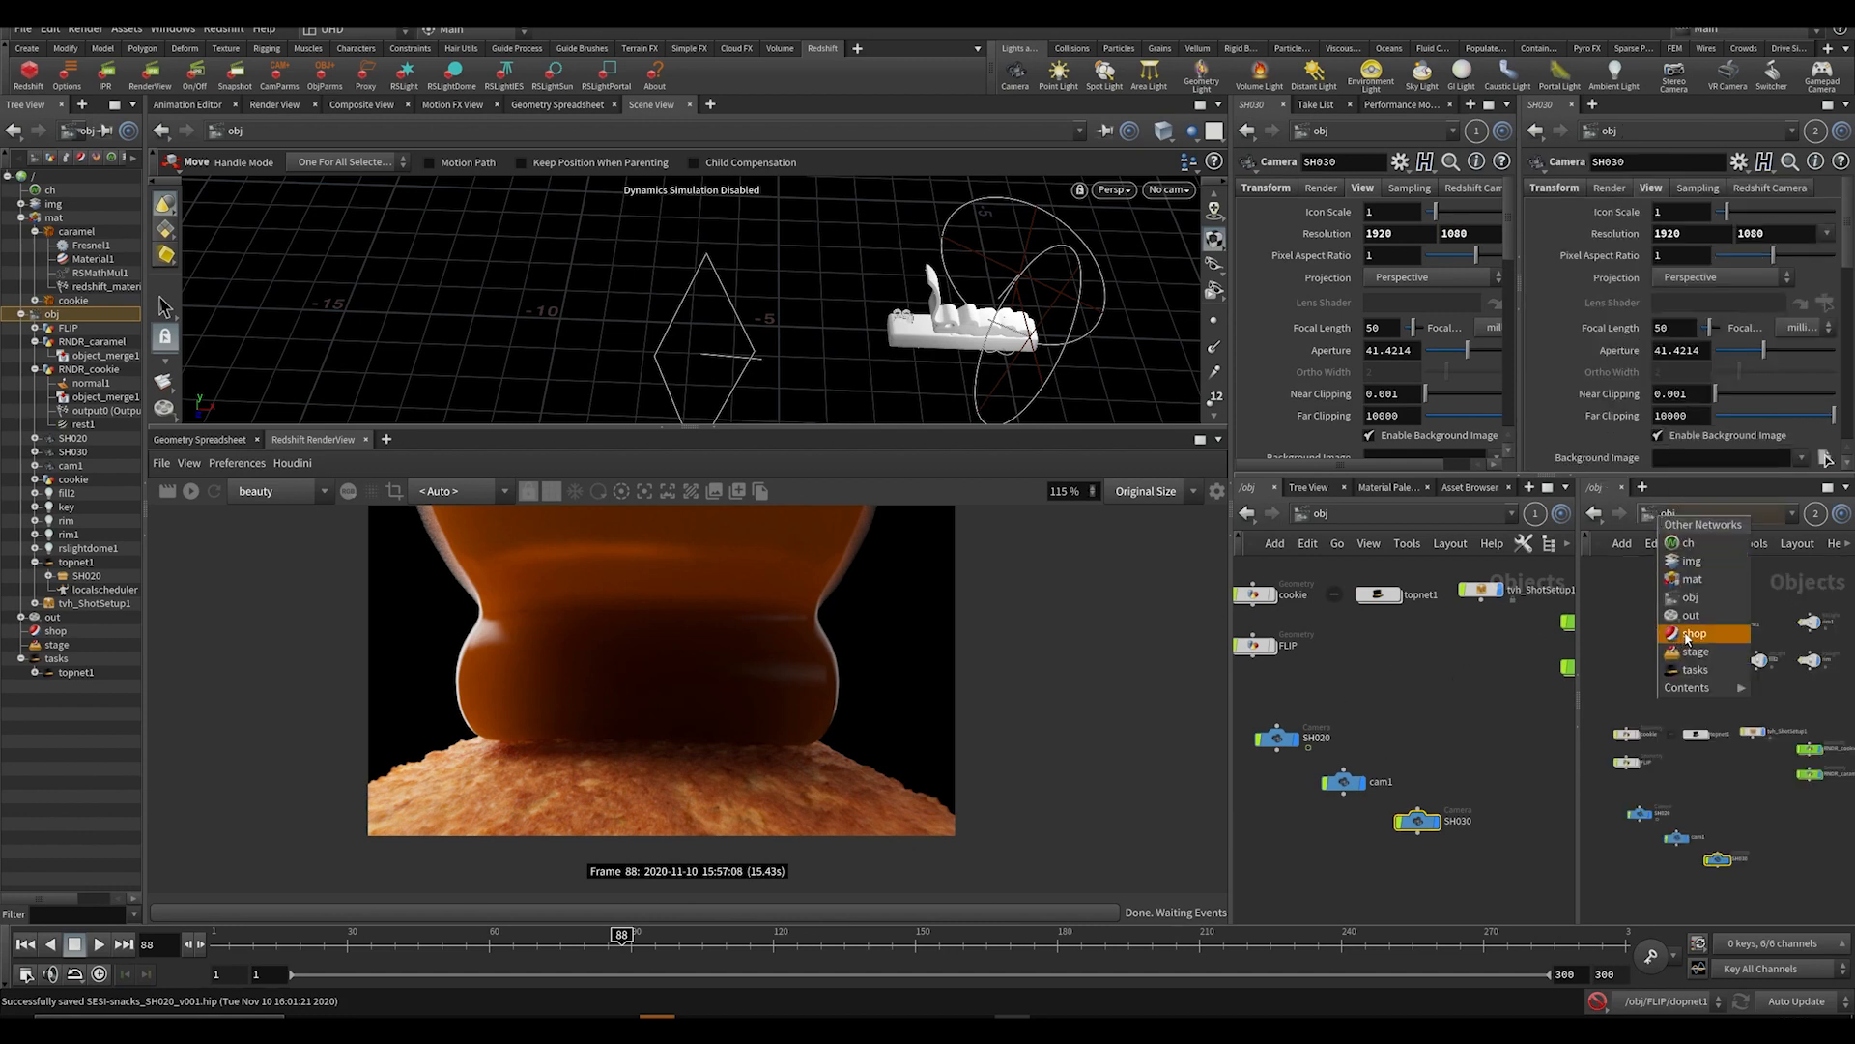
click(1693, 615)
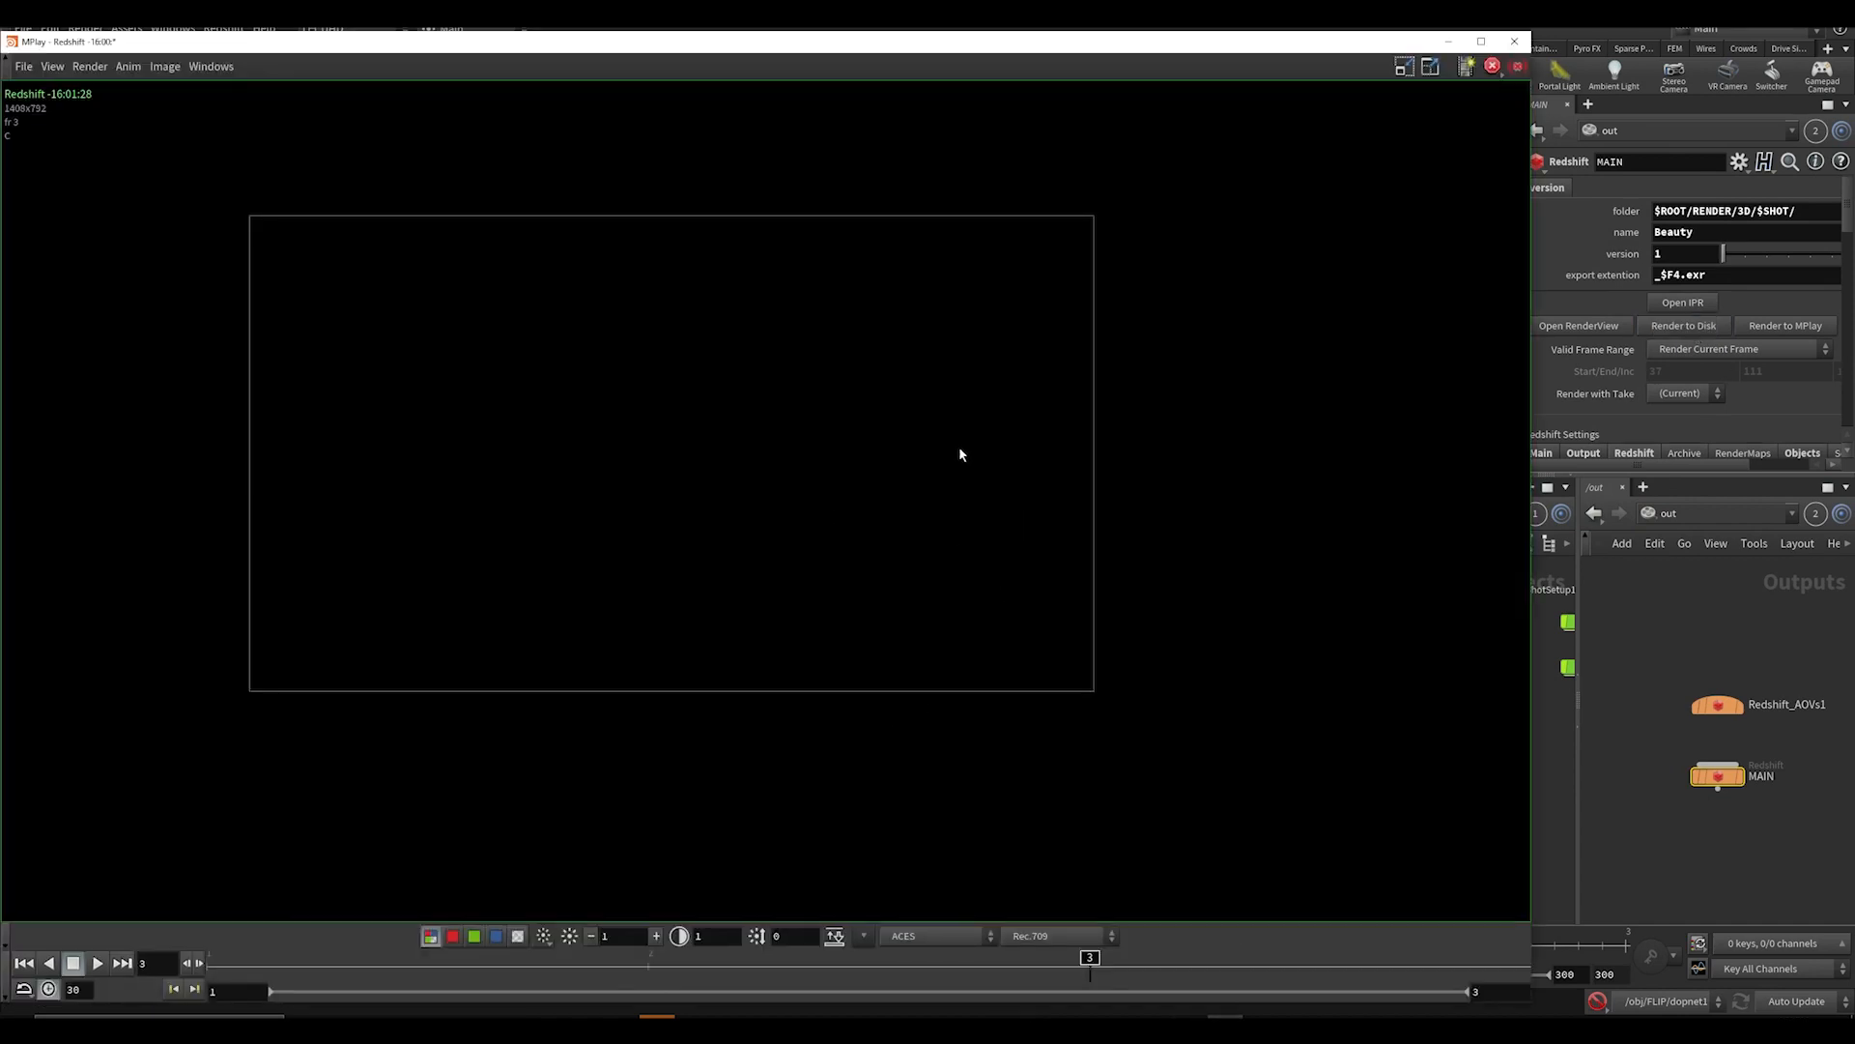
mouse_move(790, 746)
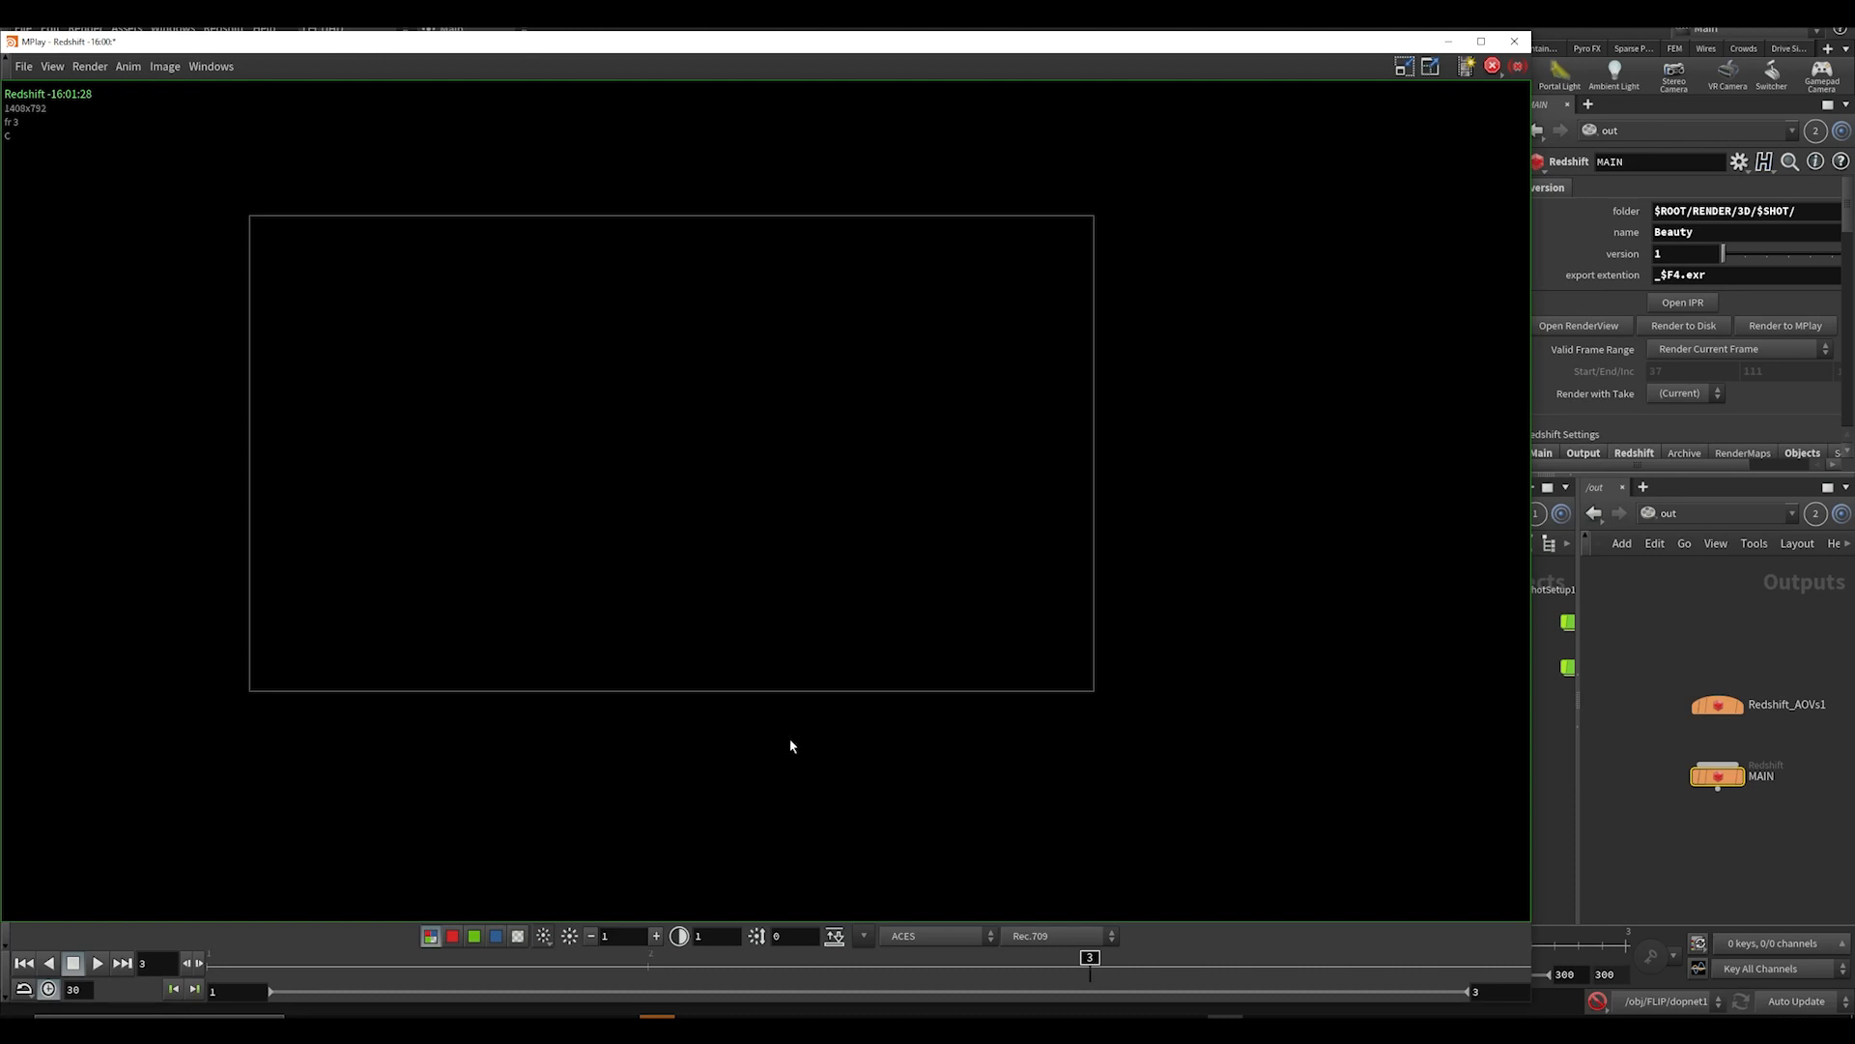
mouse_move(1668, 752)
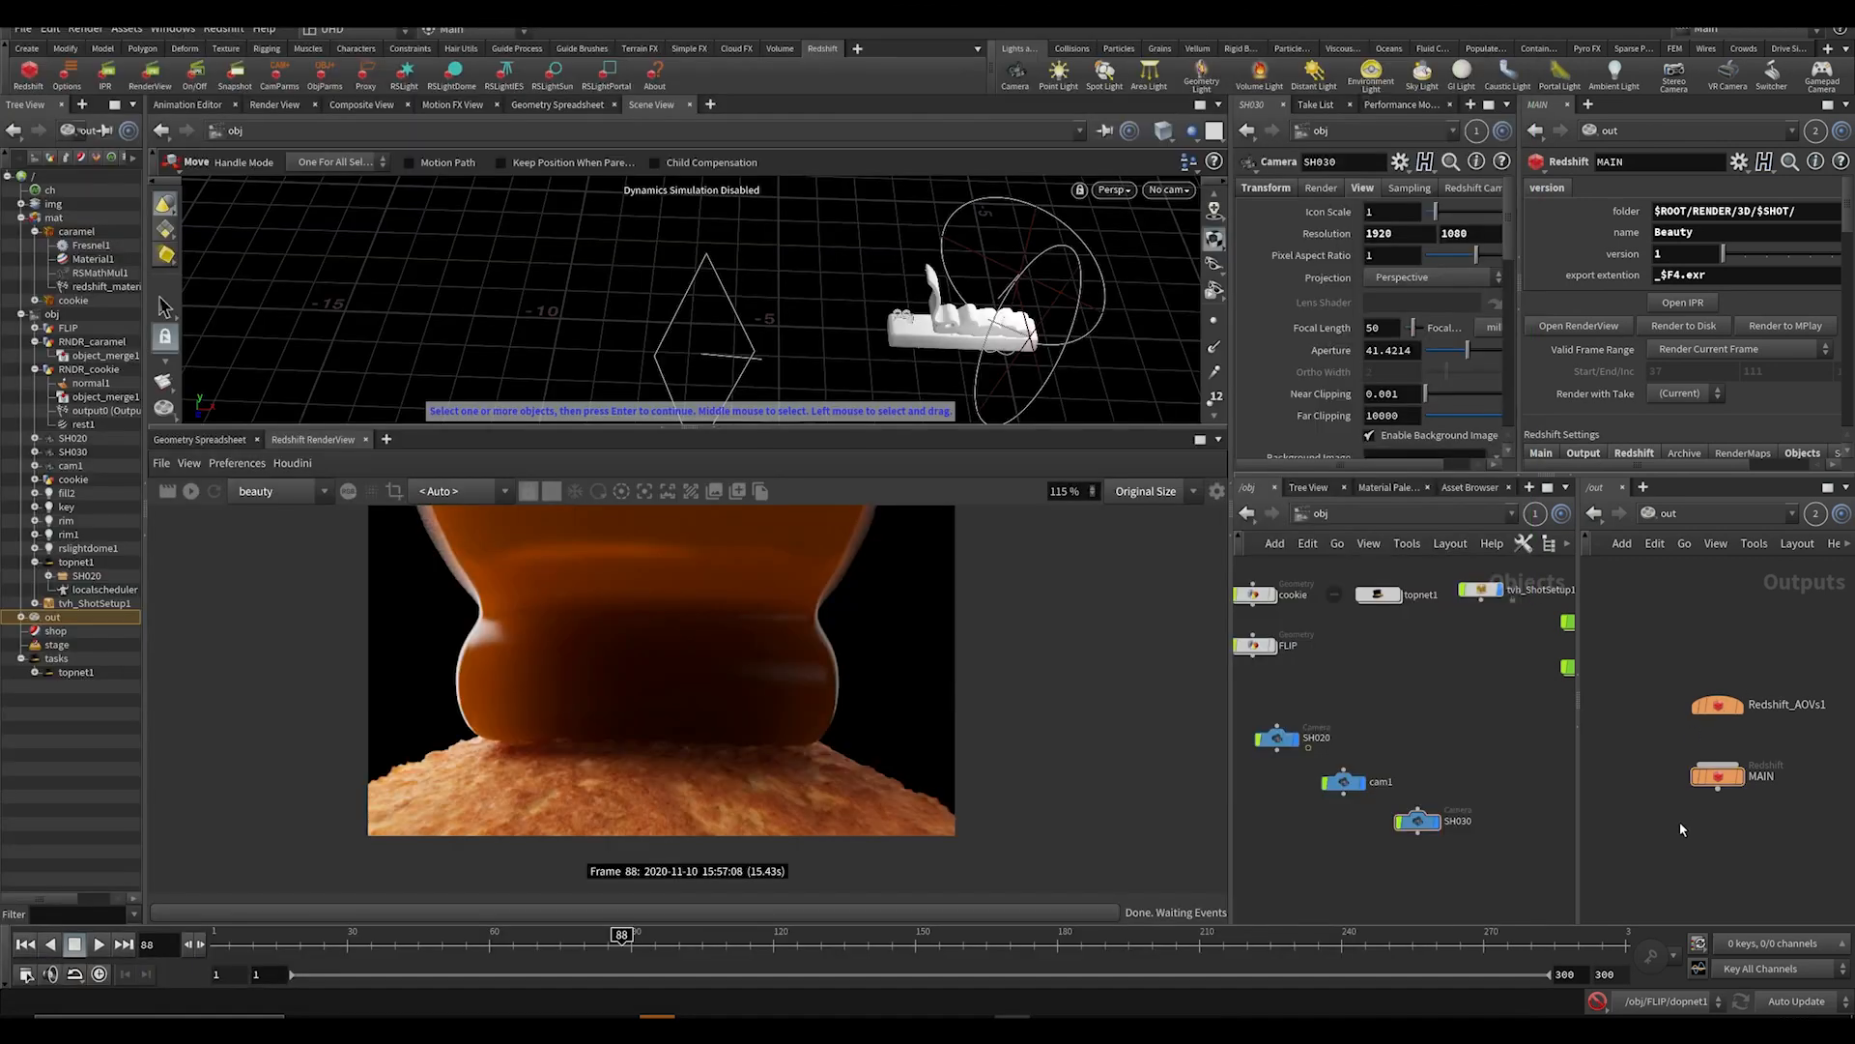
With MAIN's render camera at /obj/SH020, start a Redshift test render to MPlay.
click(1783, 324)
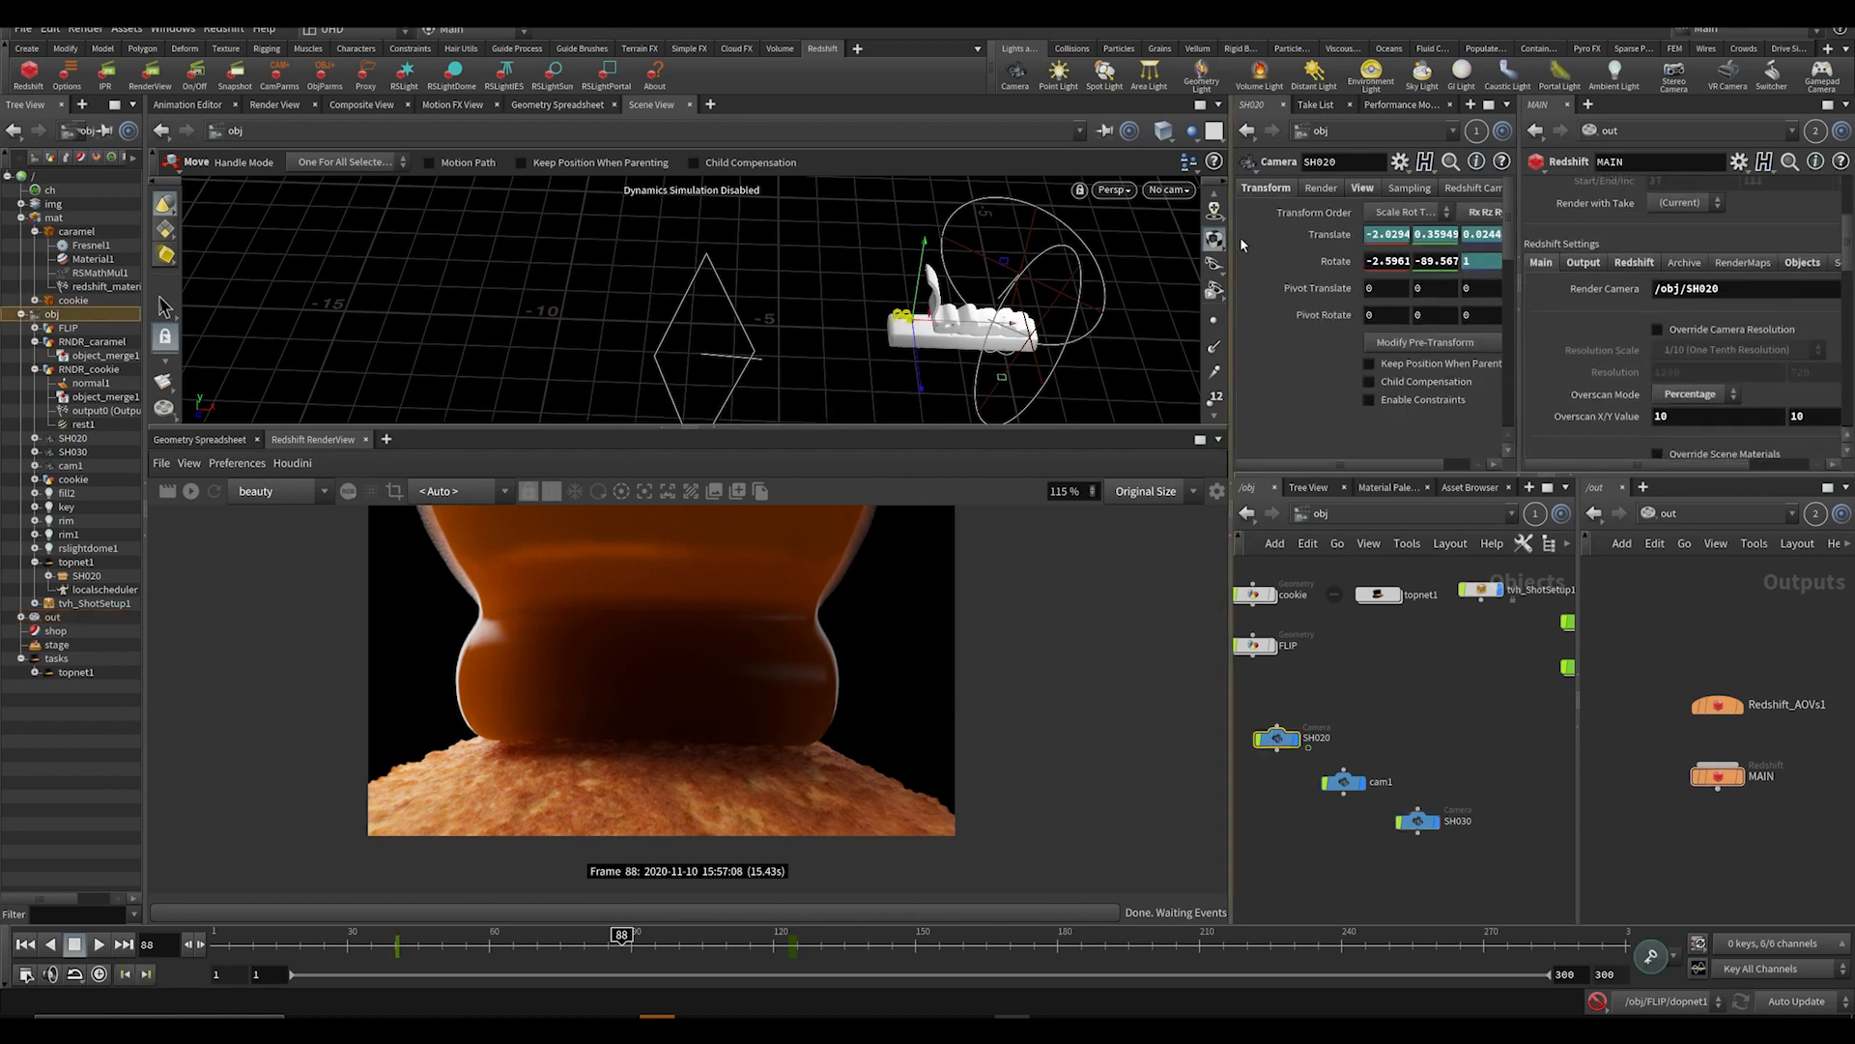
click(1362, 188)
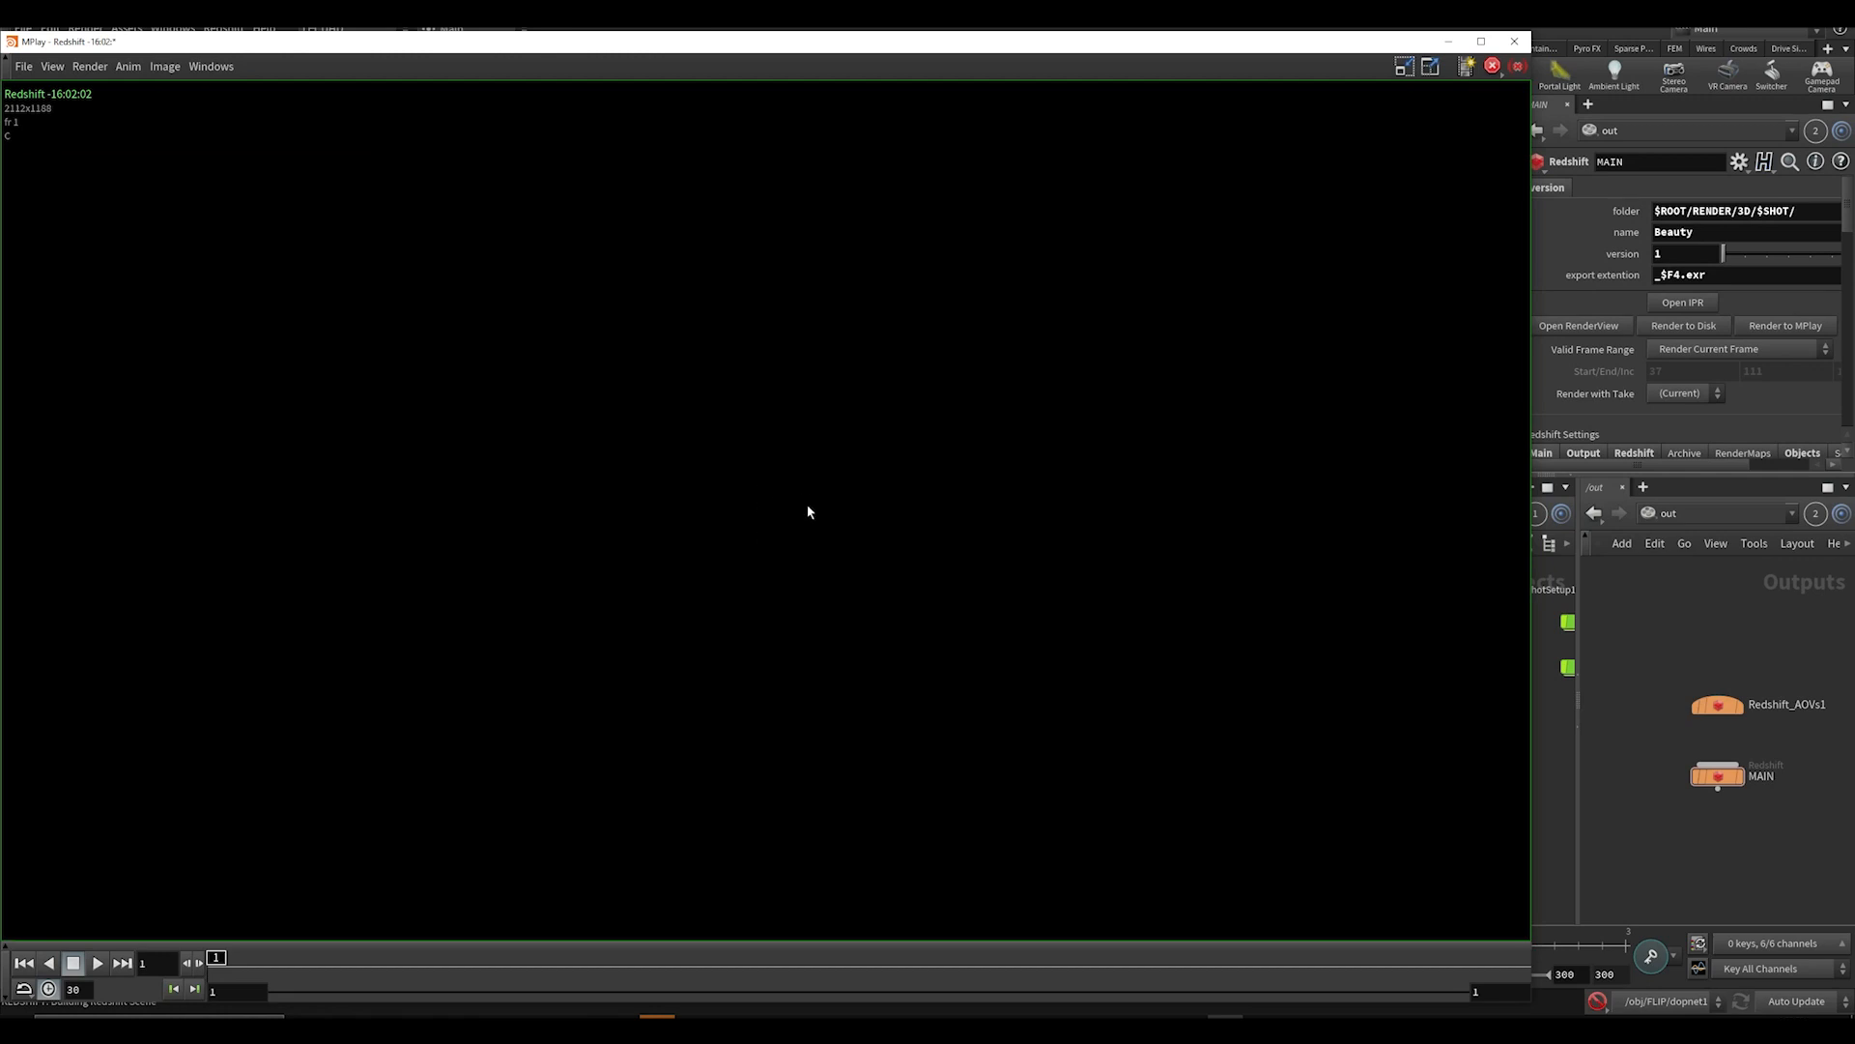
mouse_move(812, 624)
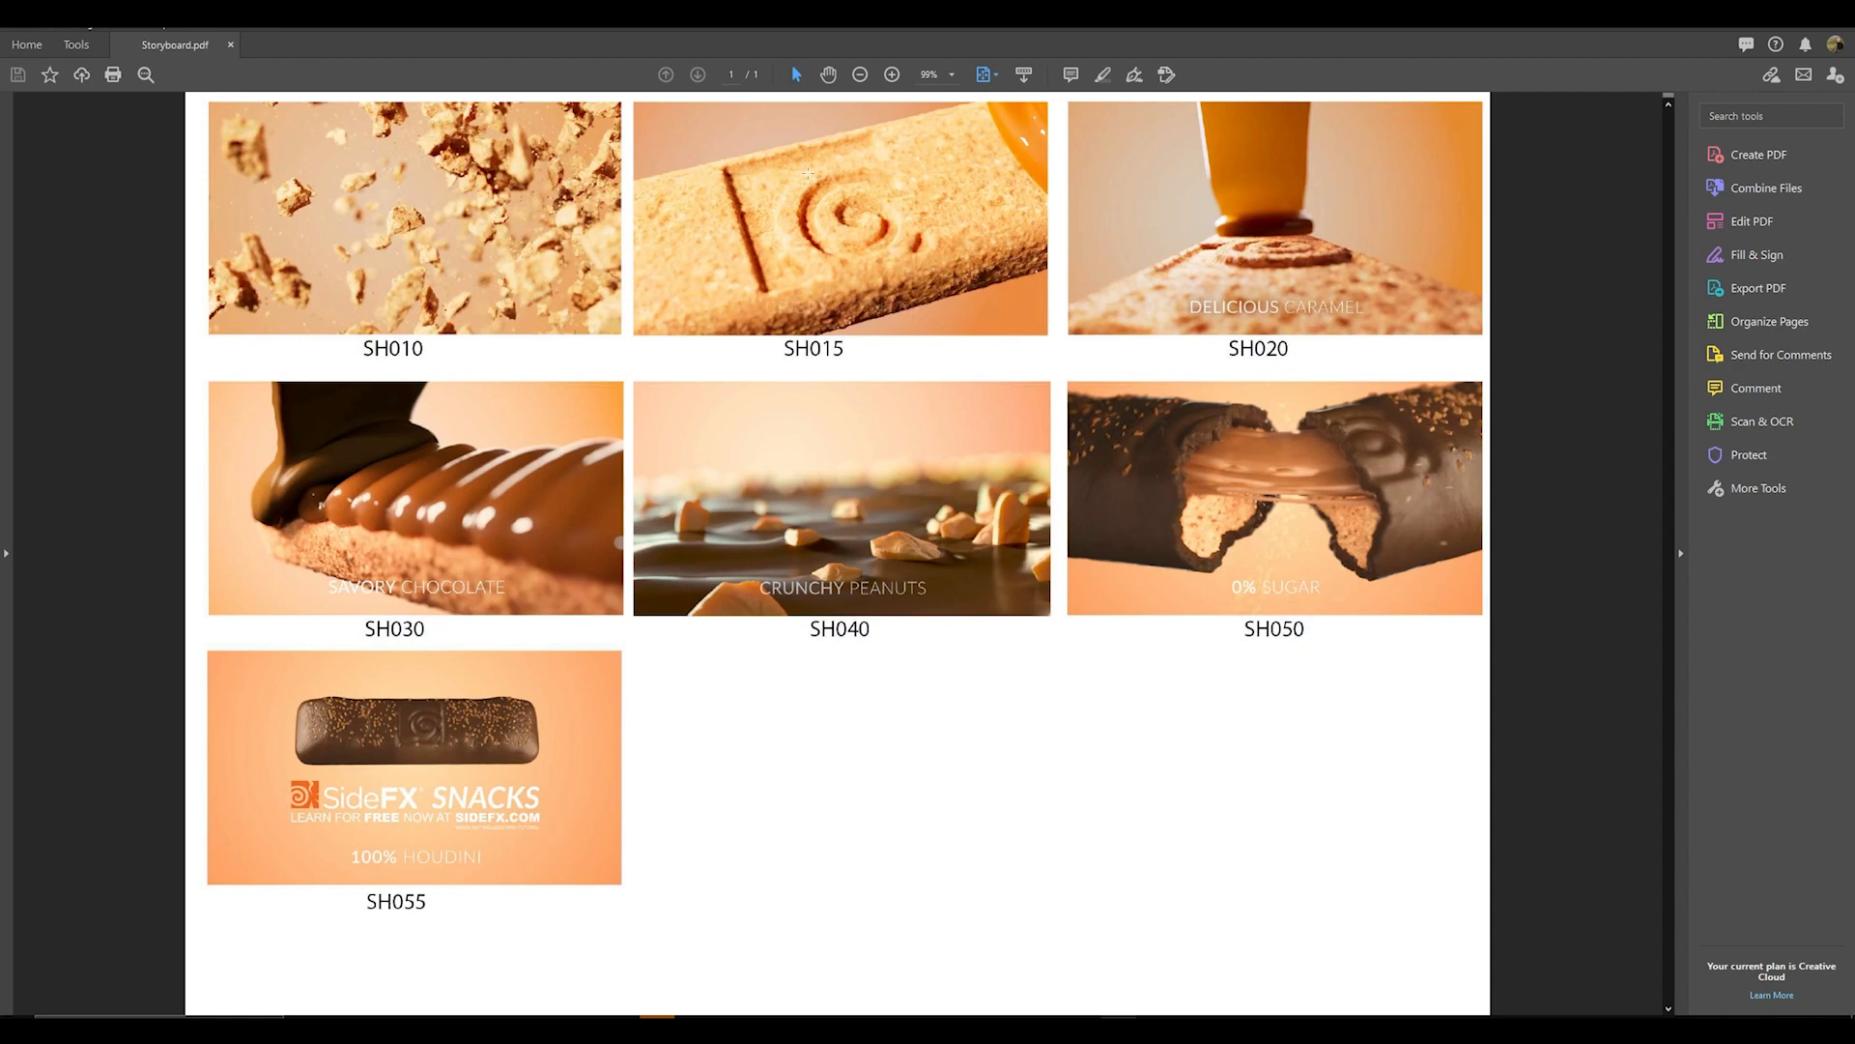
mouse_move(1015, 423)
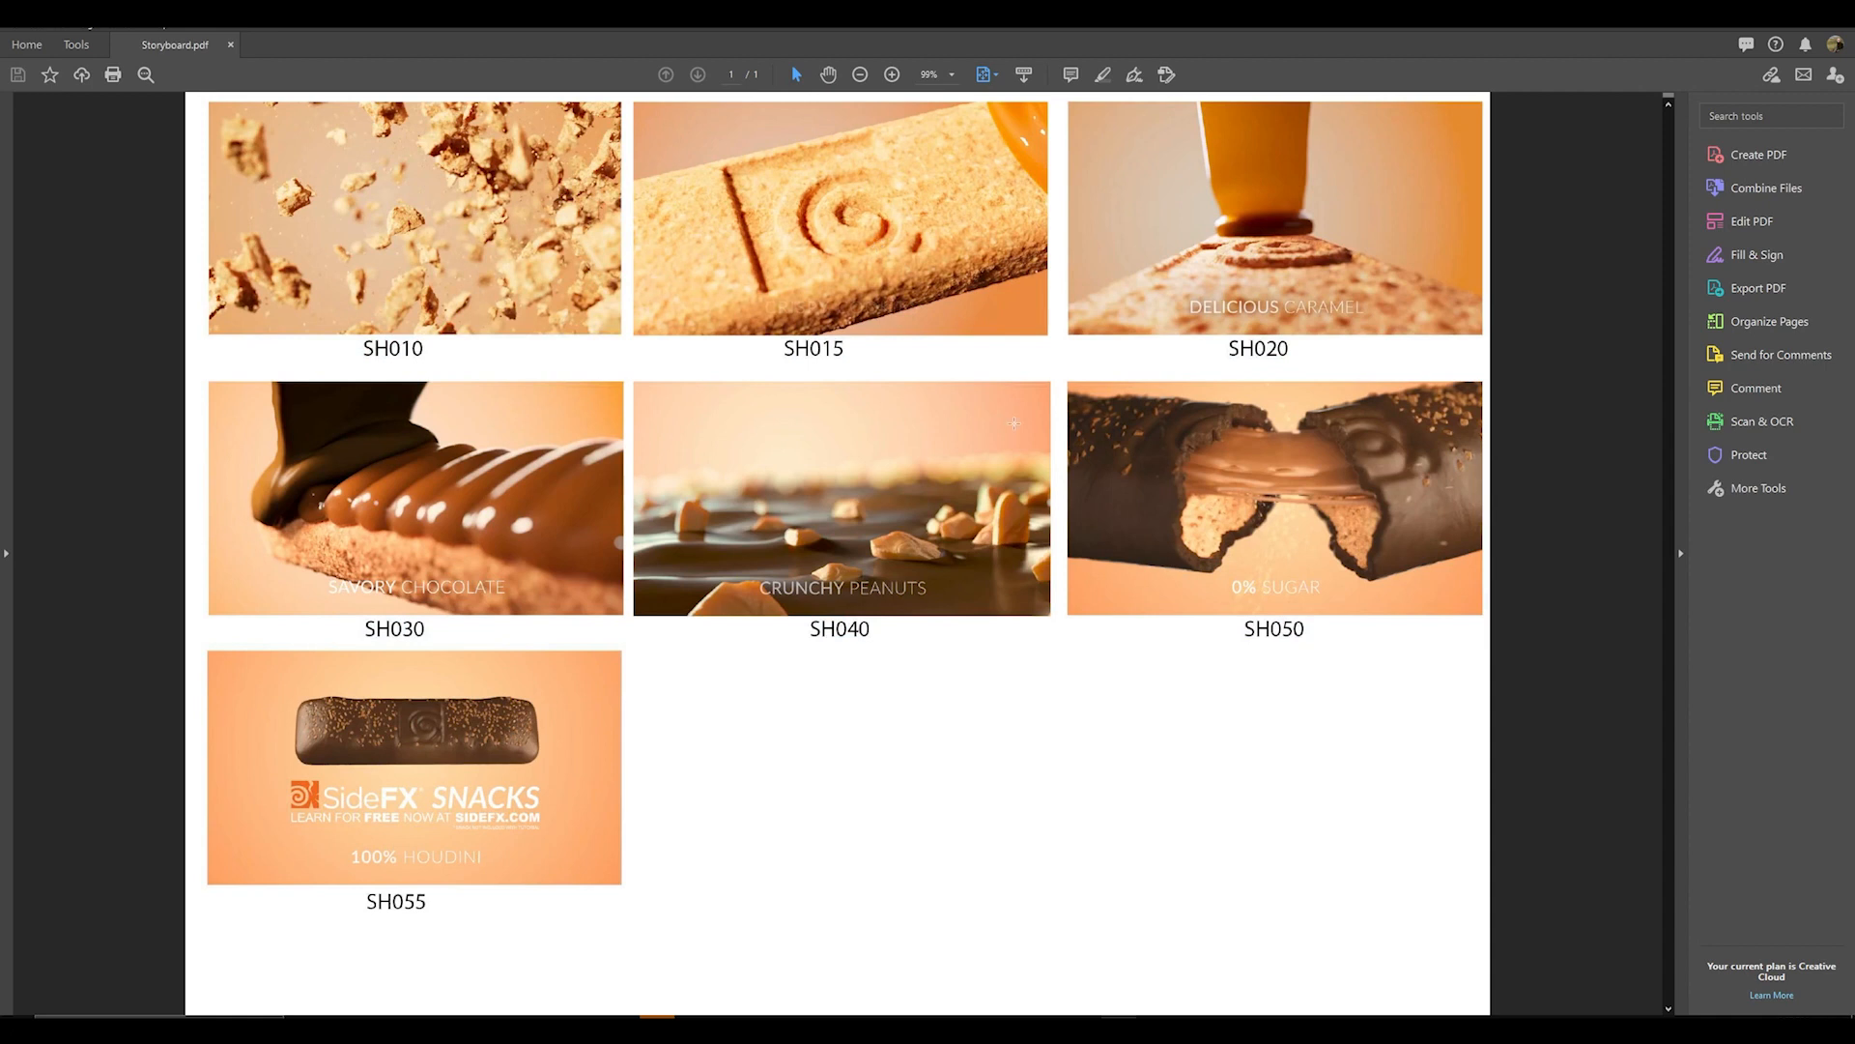